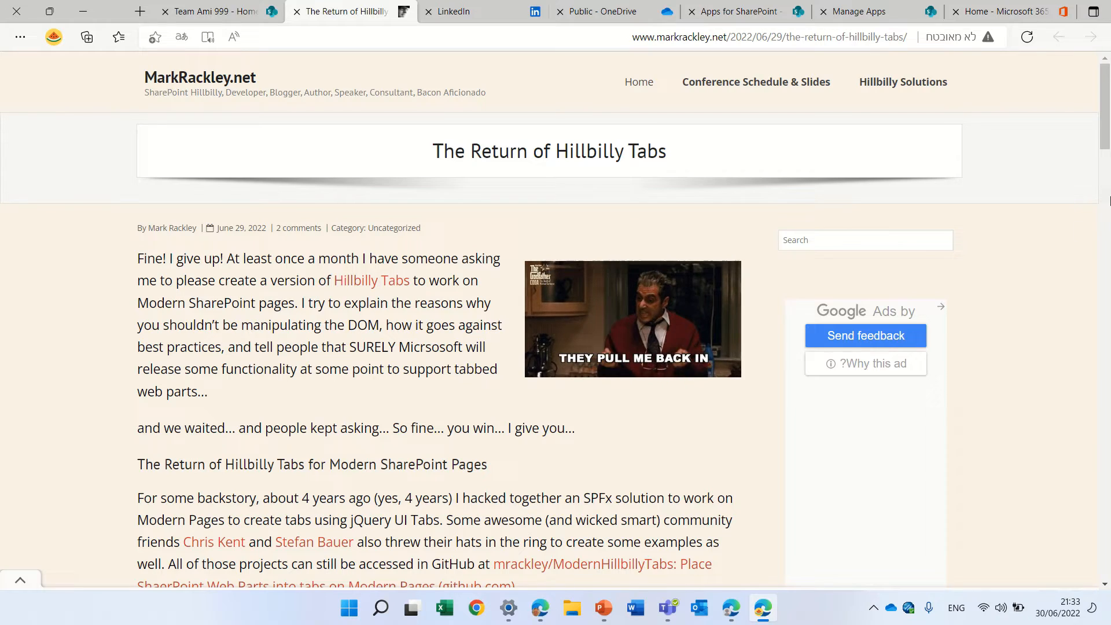
- Review the package page, then switch to the Apps for SharePoint catalog listing 4Mata and learning pathways
scroll("down", 3)
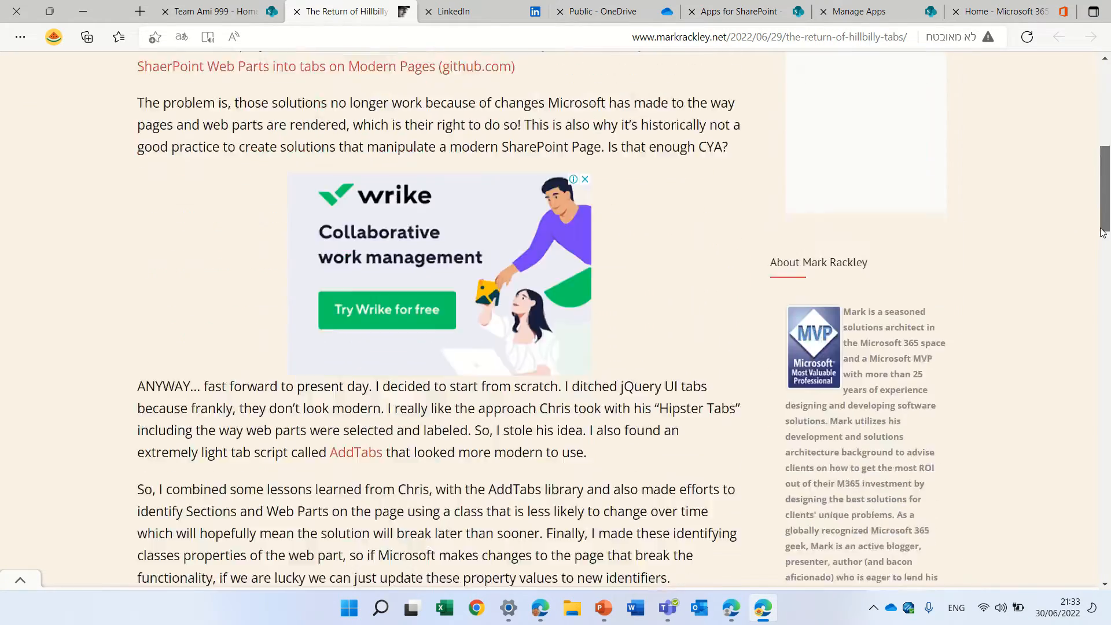
scroll("down", 3)
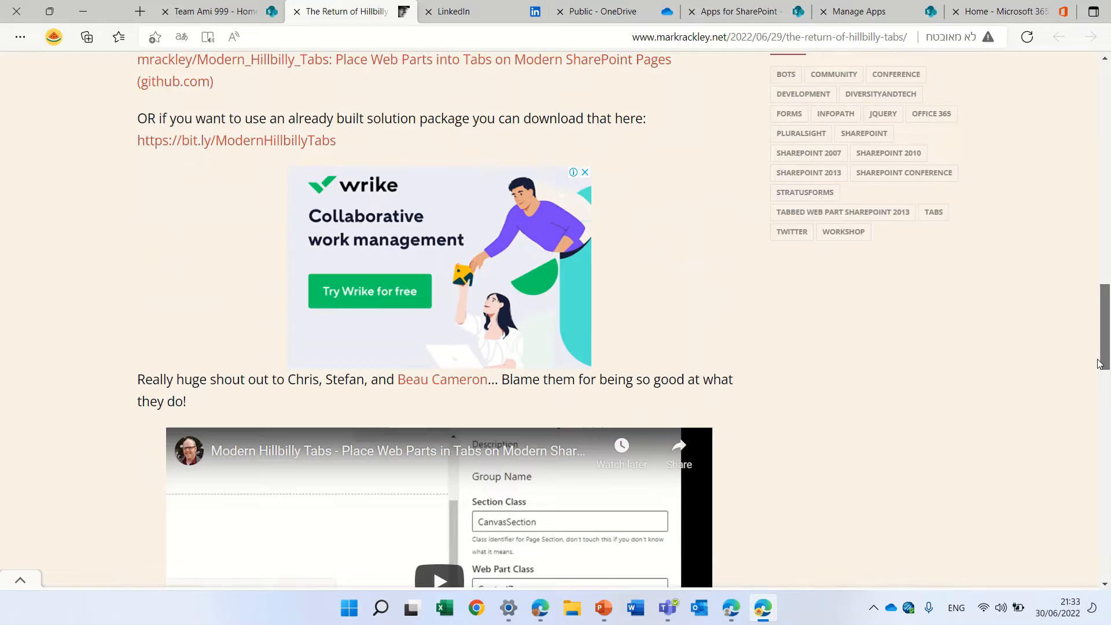
scroll("down", 3)
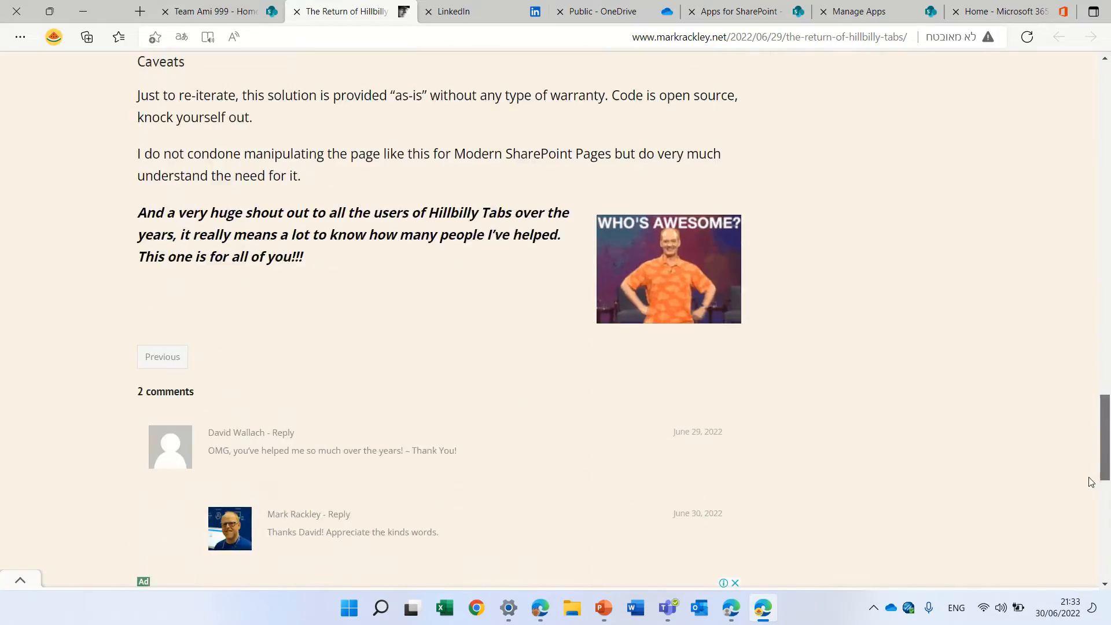
scroll("up", 3)
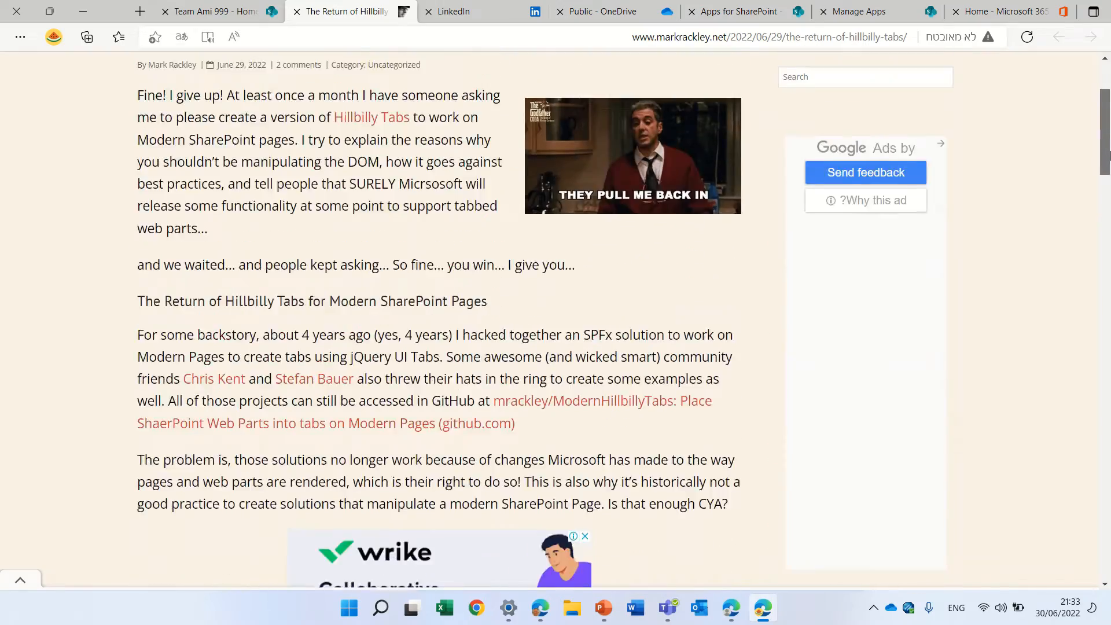
scroll("up", 3)
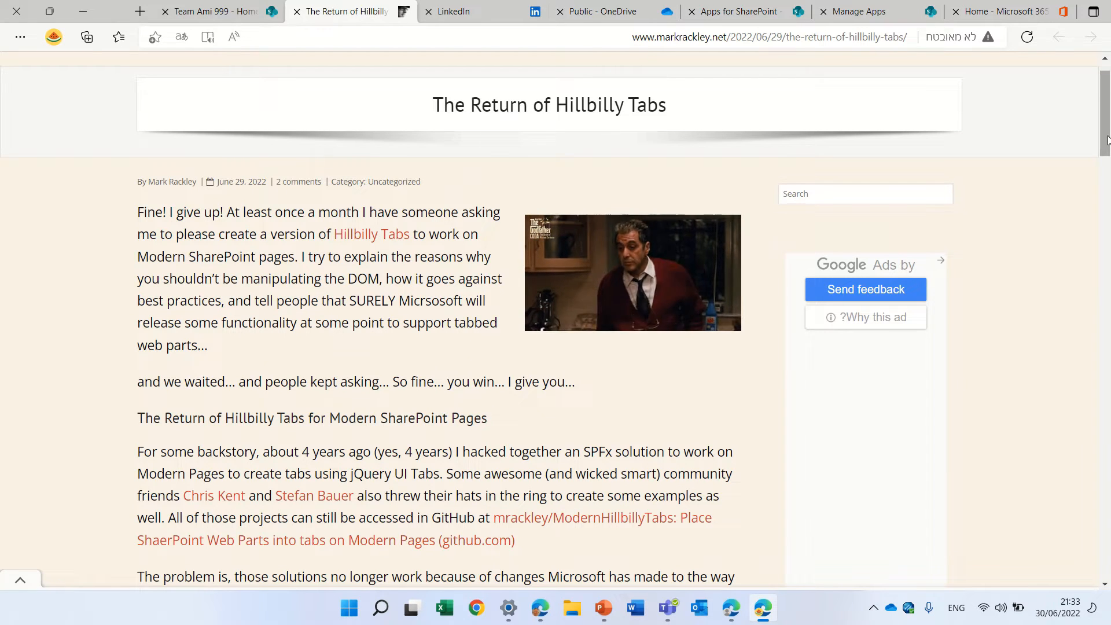
scroll("down", 3)
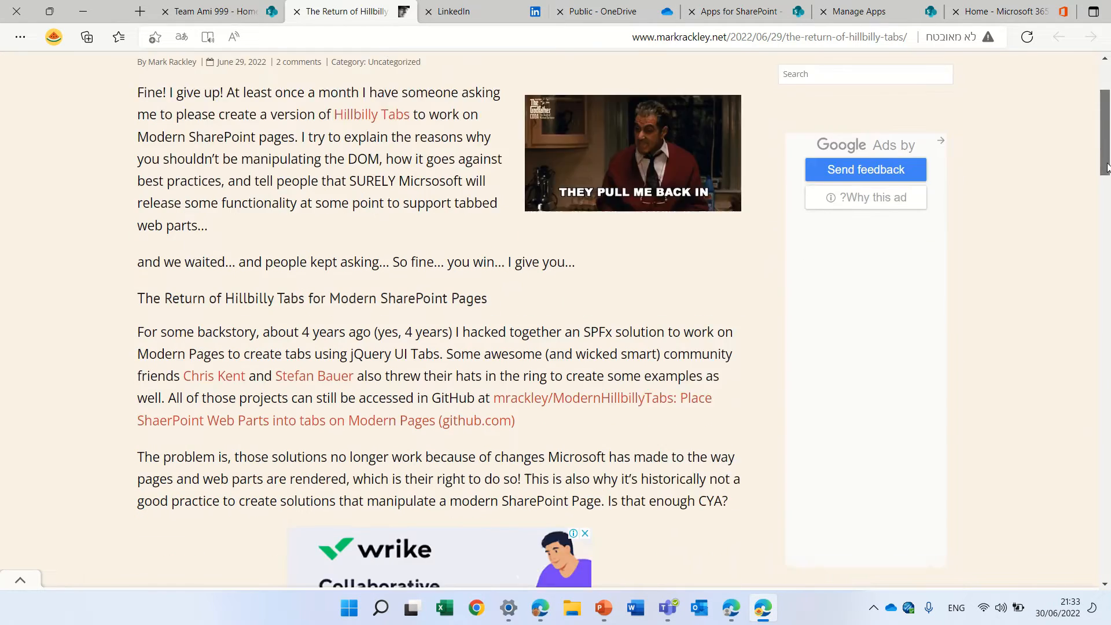
scroll("down", 3)
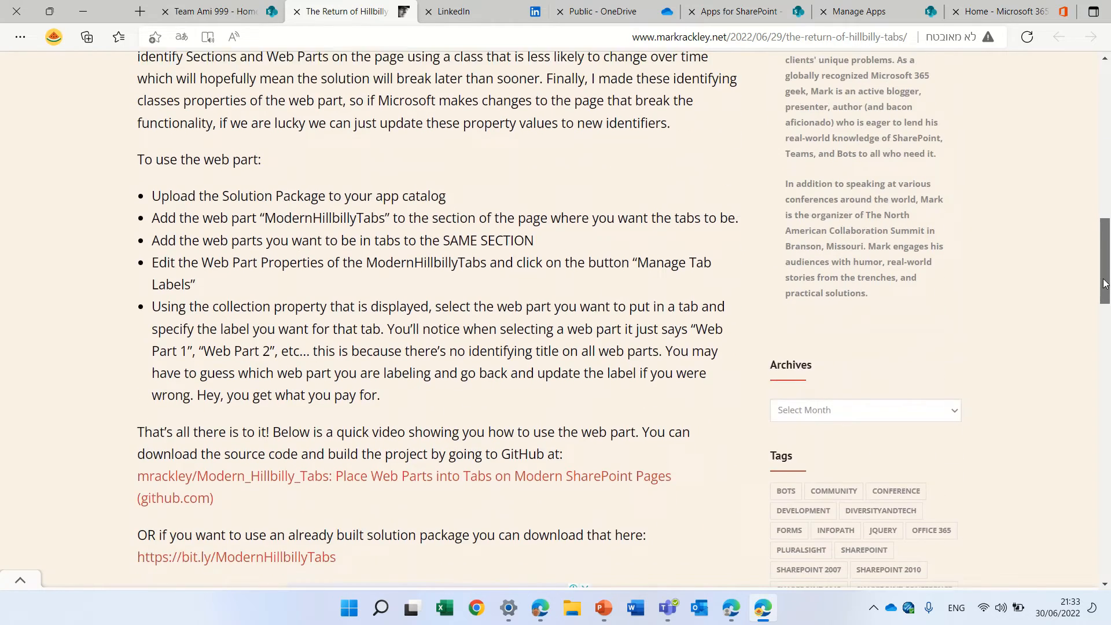
scroll("down", 3)
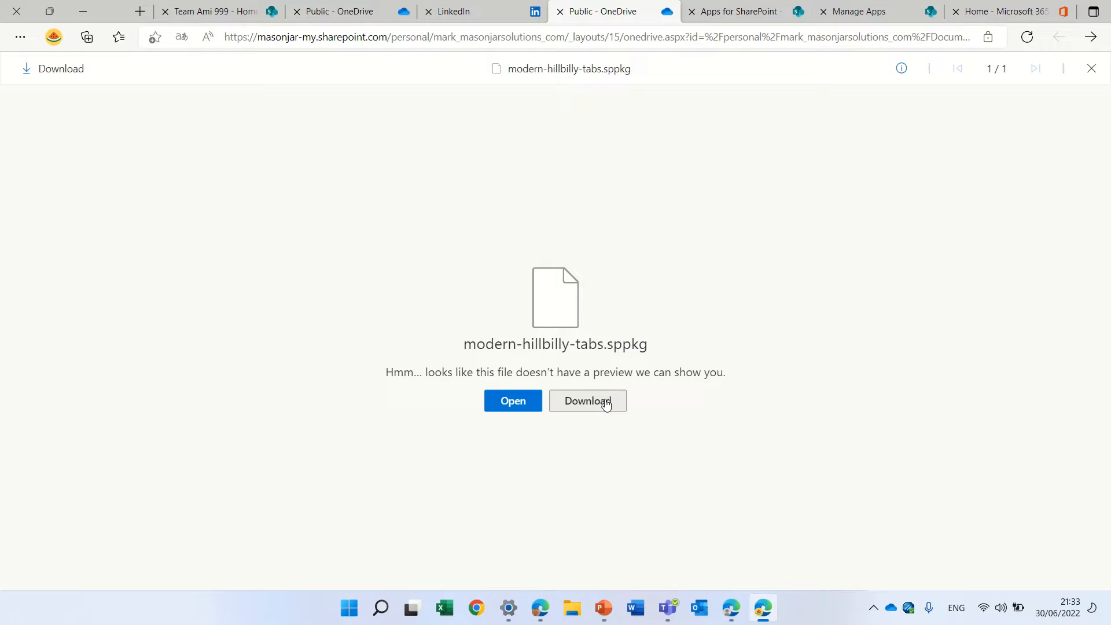
mouse_move(537, 170)
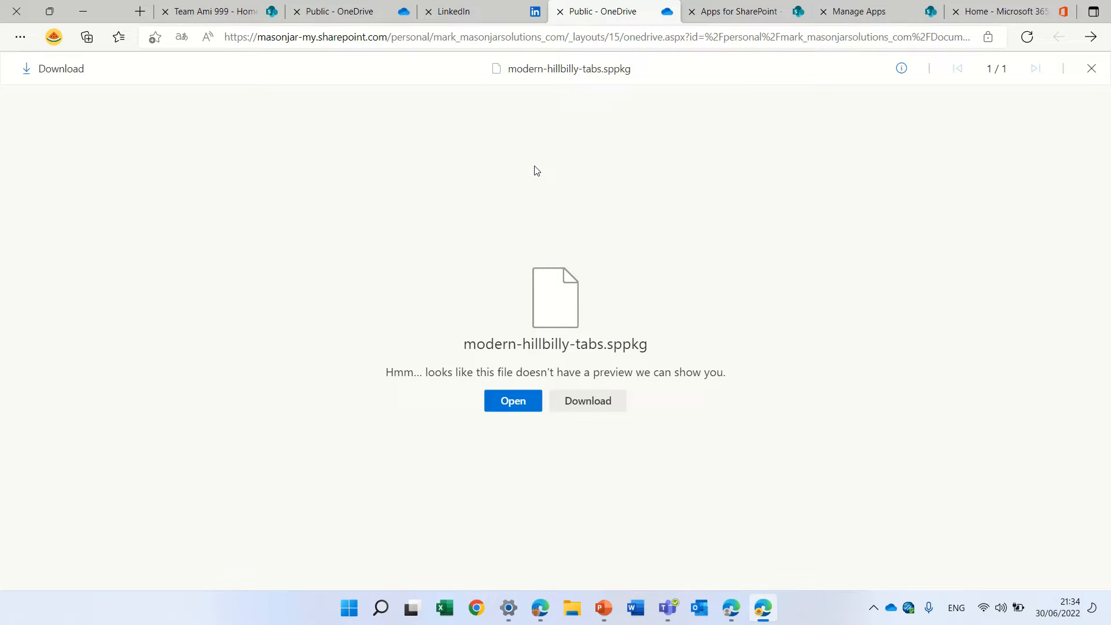
left_click(737, 12)
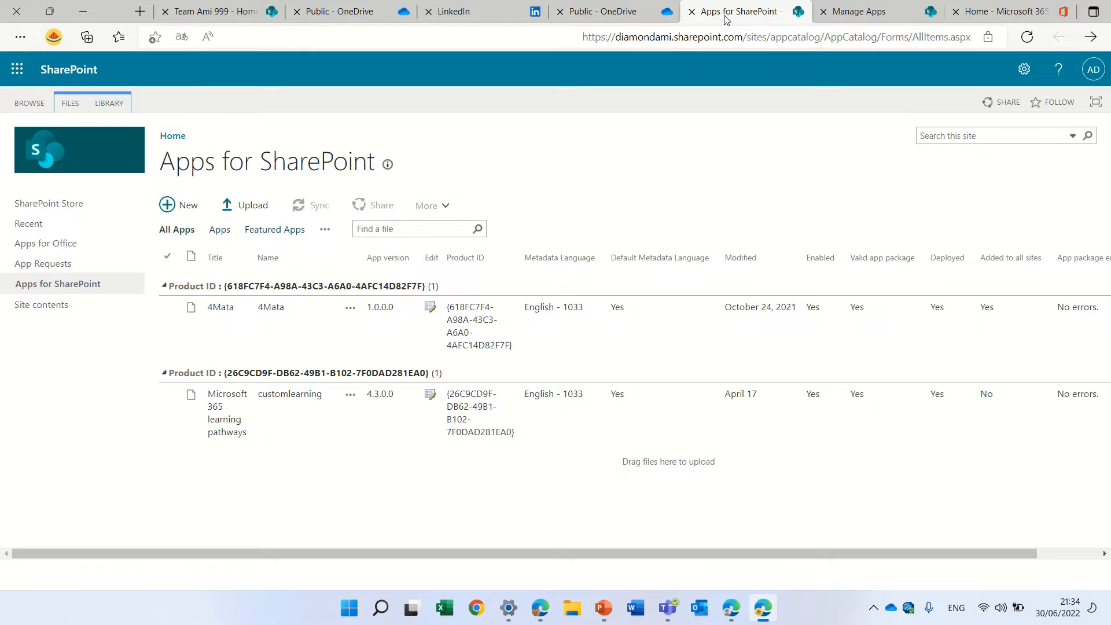
- From Microsoft 365 admin center, reach SharePoint's More features and the Apps management area
left_click(1006, 12)
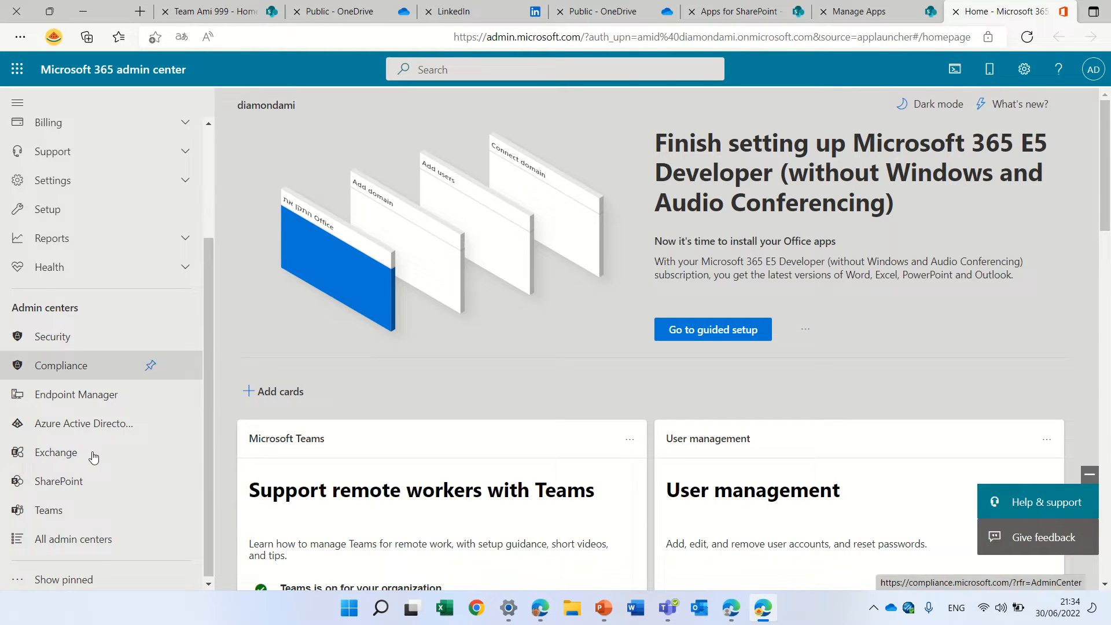
left_click(58, 480)
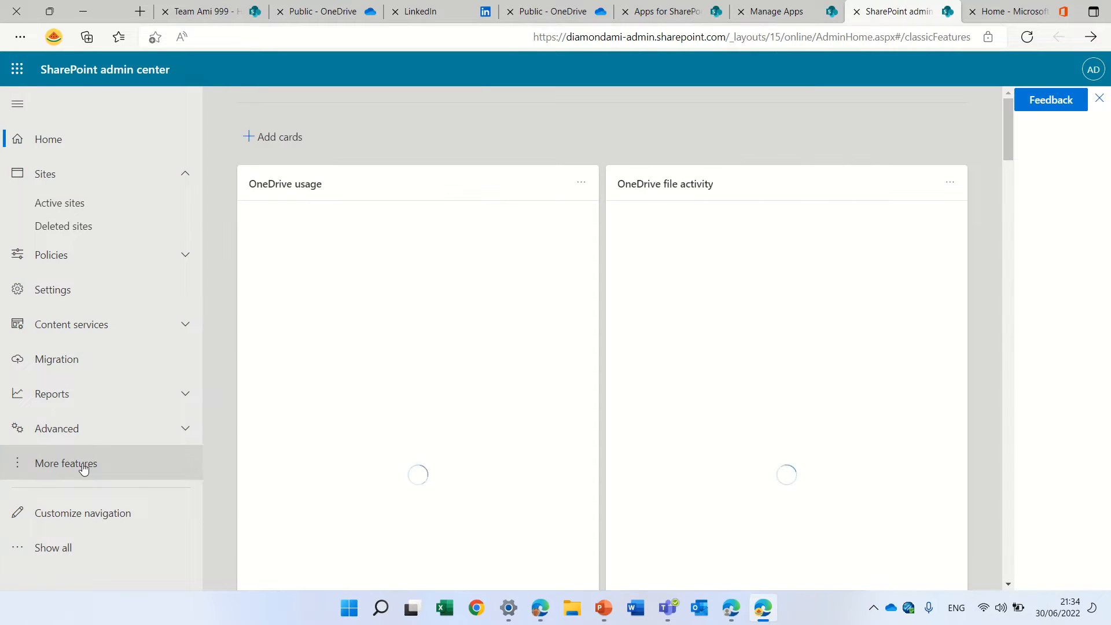
left_click(66, 463)
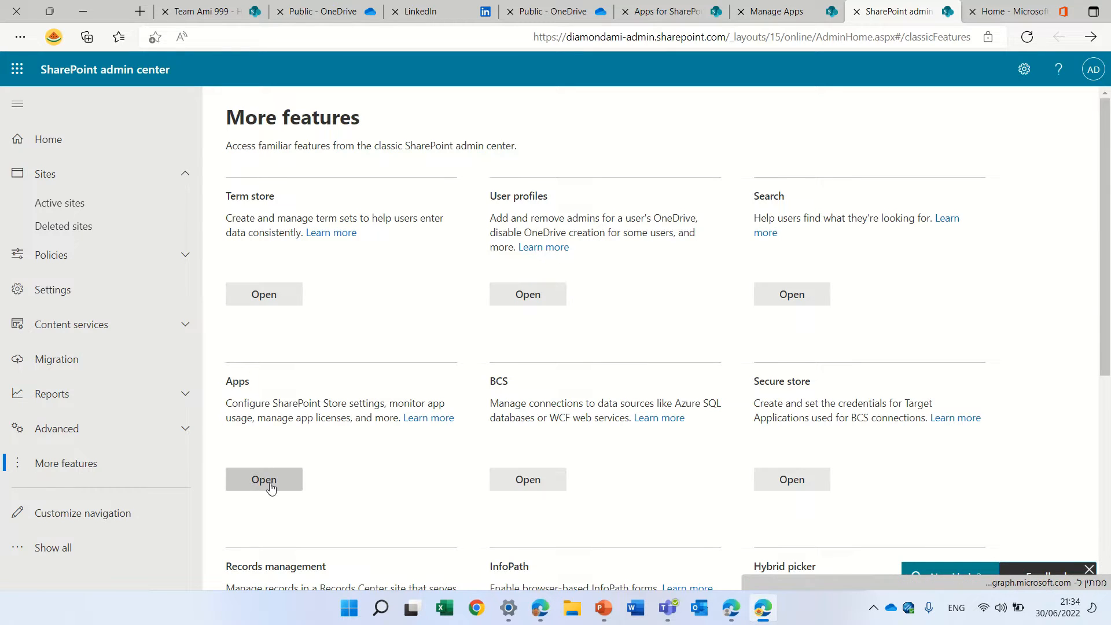
left_click(264, 479)
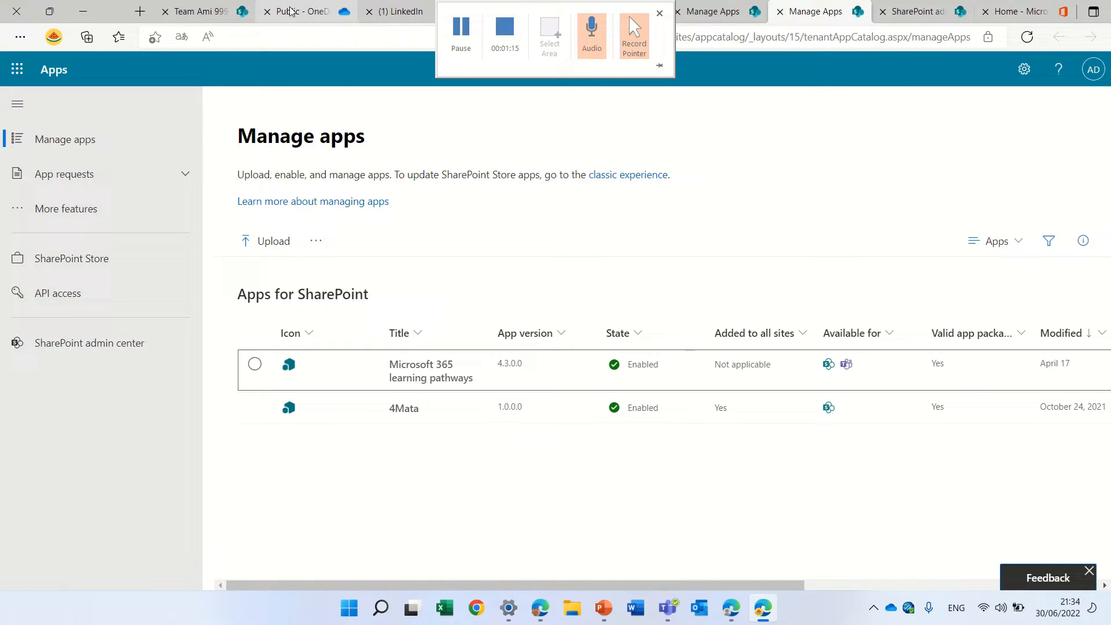
- Land on the Manage apps page, dismissing the page translation prompt
left_click(397, 12)
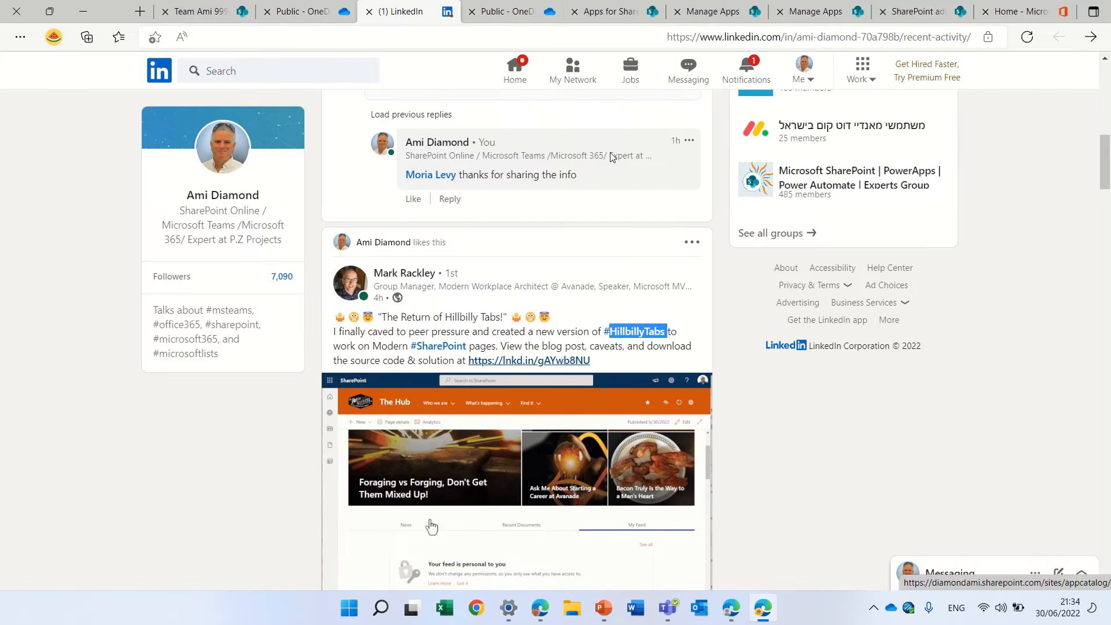
left_click(713, 11)
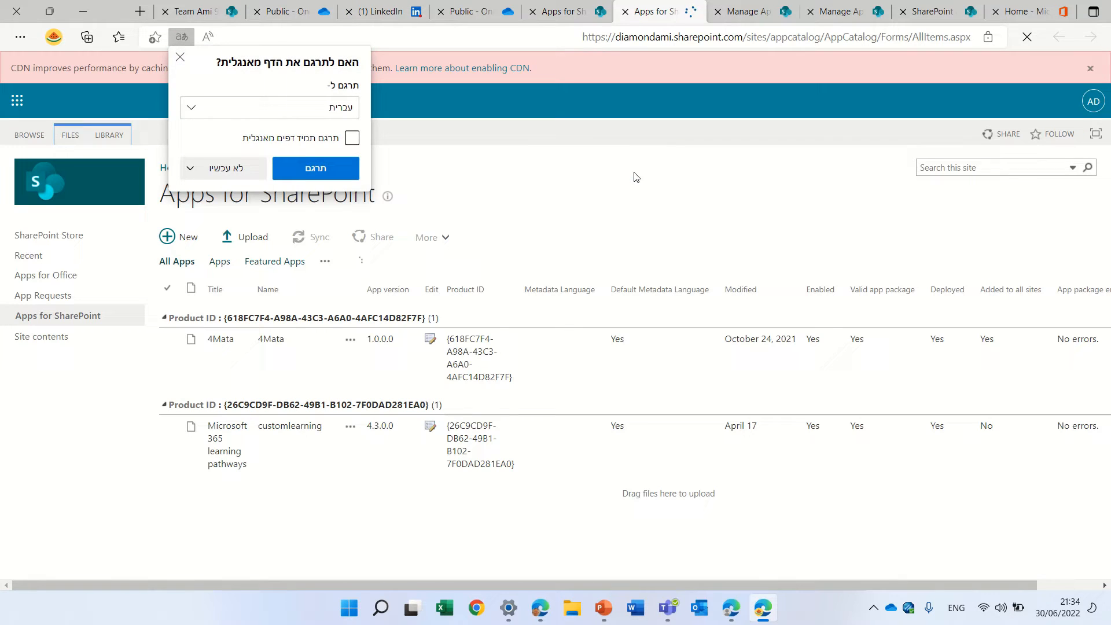
left_click(180, 57)
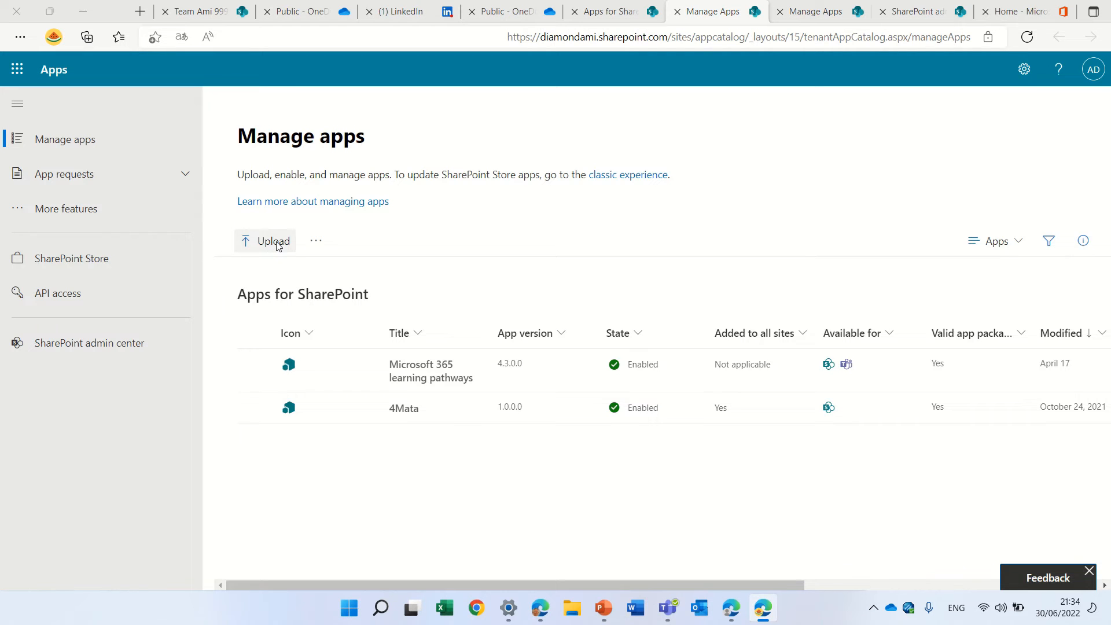
- Upload modern-hillbilly-tabs.sppkg from Downloads to the app catalog
left_click(272, 241)
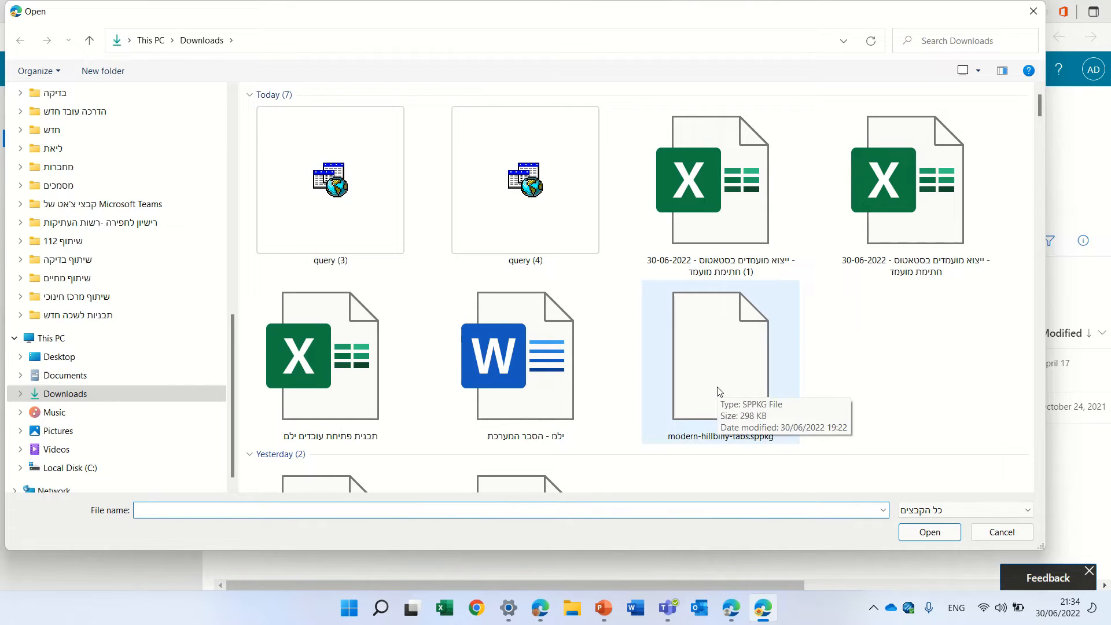
mouse_move(812, 379)
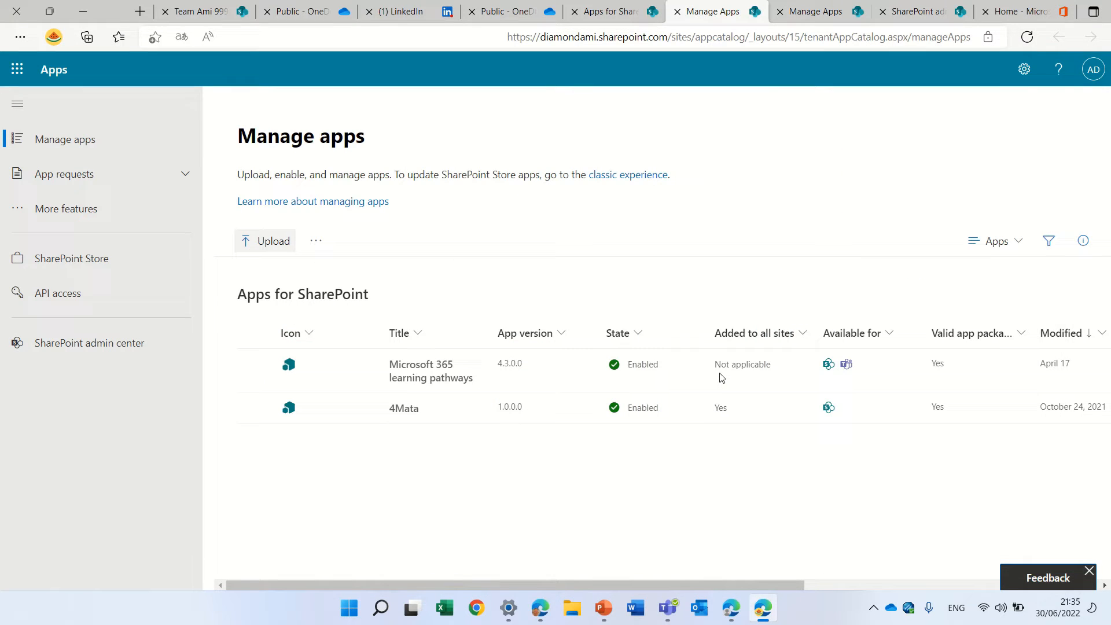
left_click(265, 240)
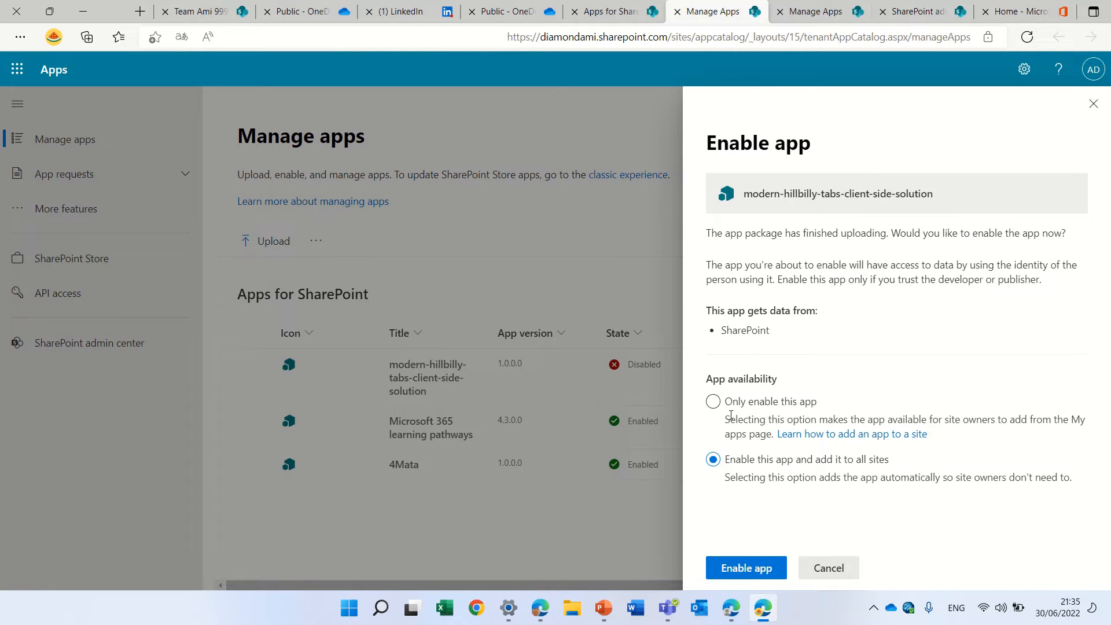
mouse_move(898, 485)
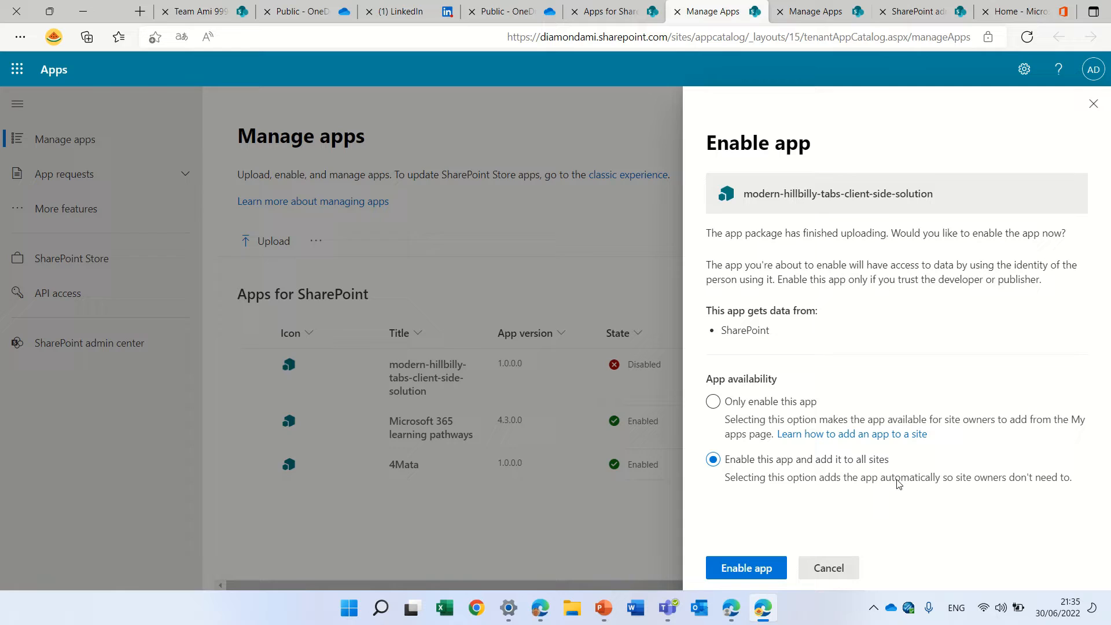
mouse_move(928, 512)
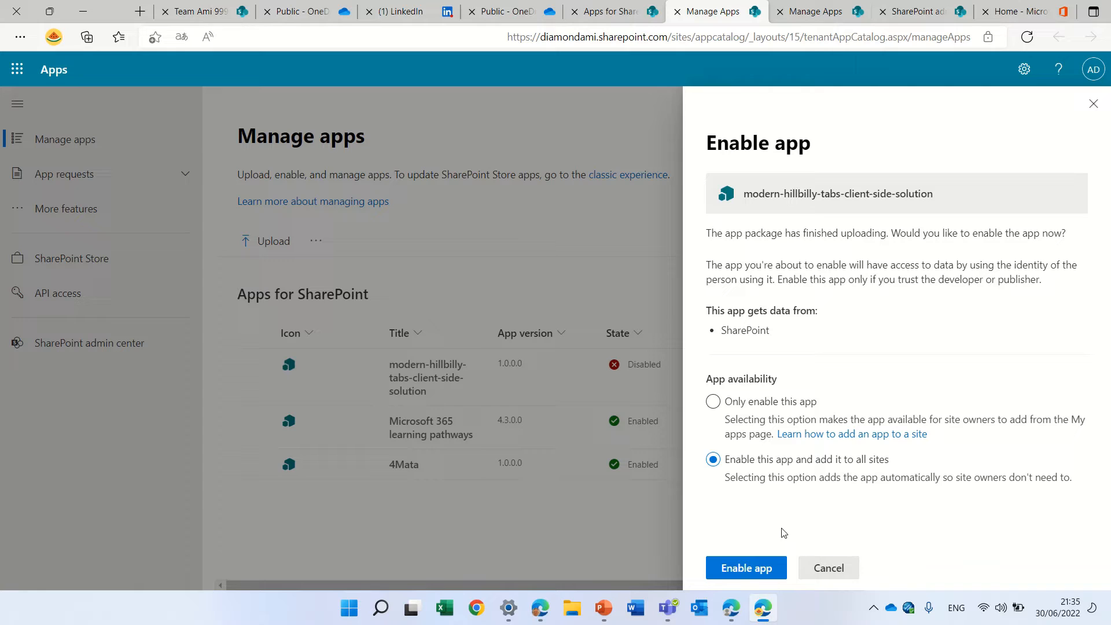
- Enable the modern-hillbilly-tabs app and add it to all sites
left_click(745, 568)
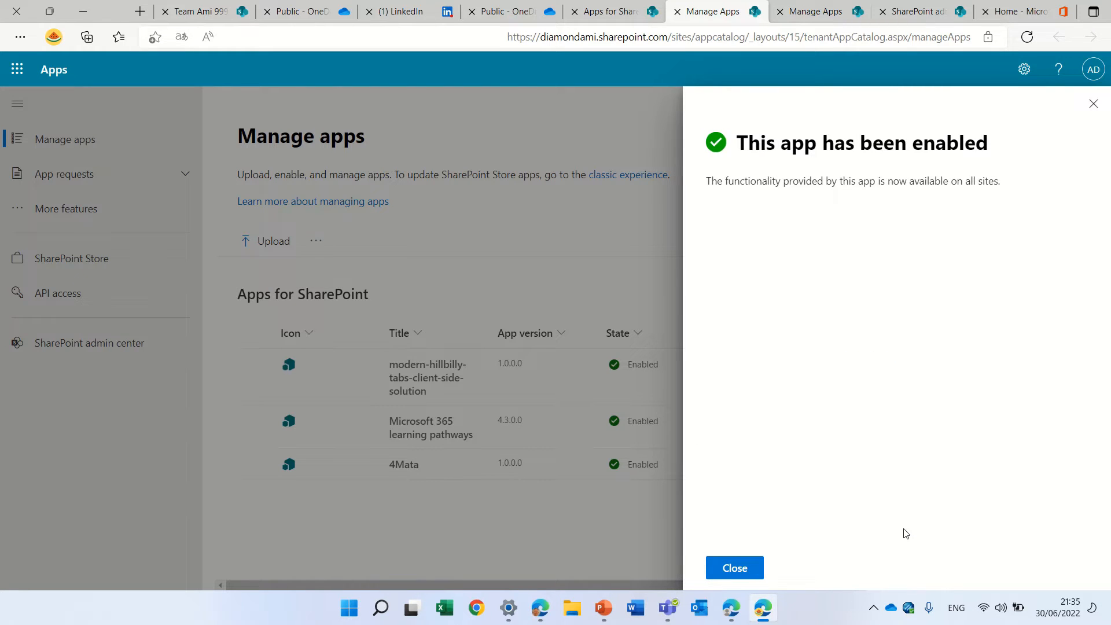
left_click(734, 568)
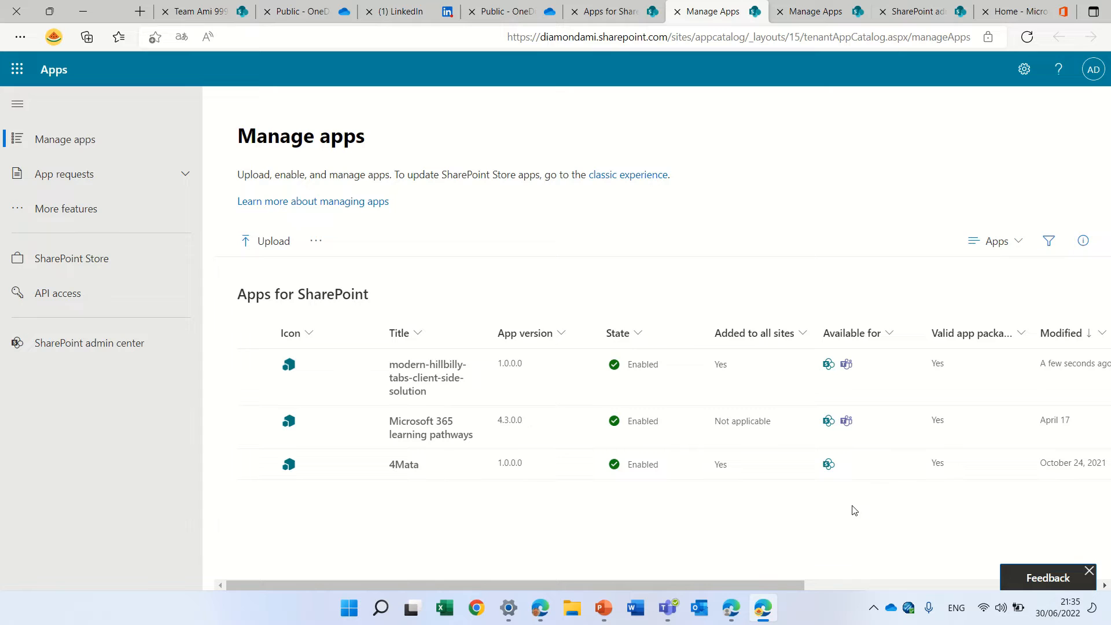
mouse_move(426, 377)
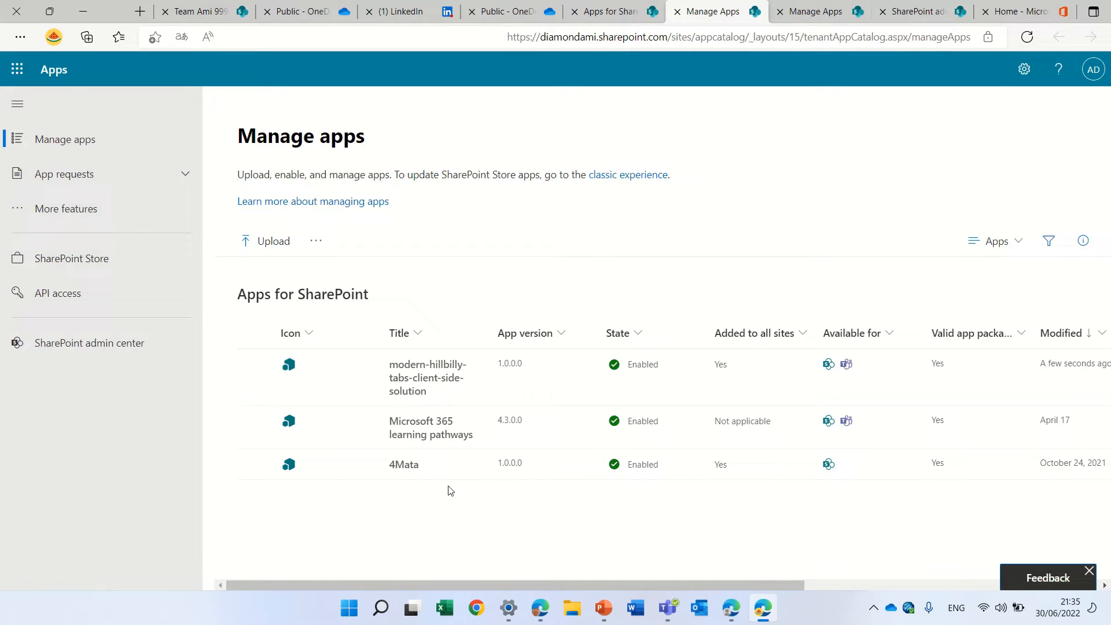
mouse_move(506, 11)
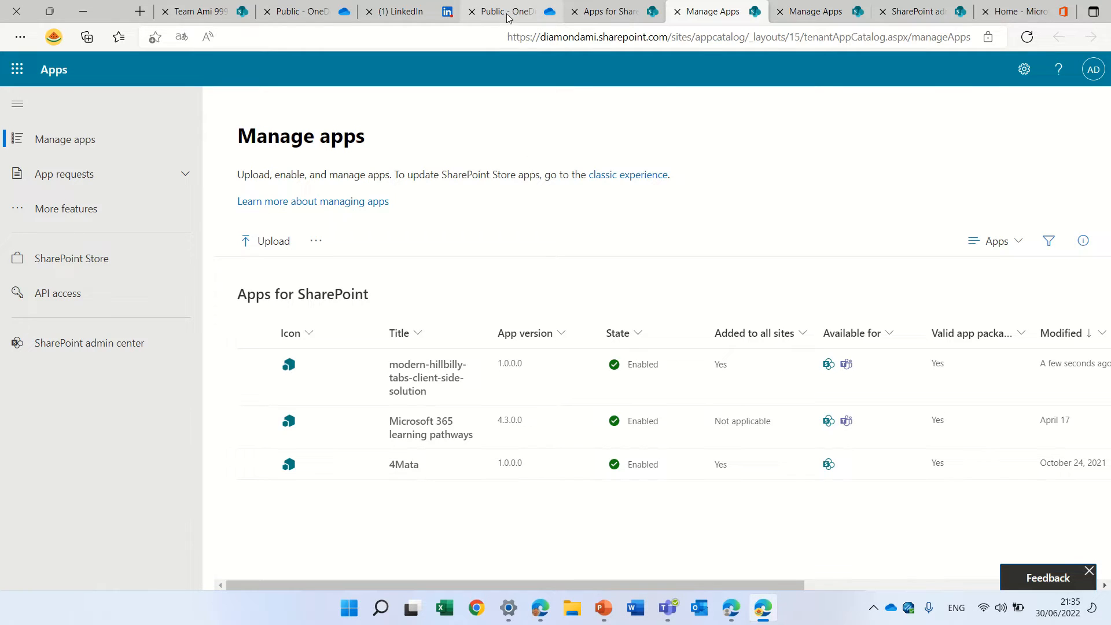
- On the Team Ami 999 site, create a new page from the Visual template
left_click(914, 11)
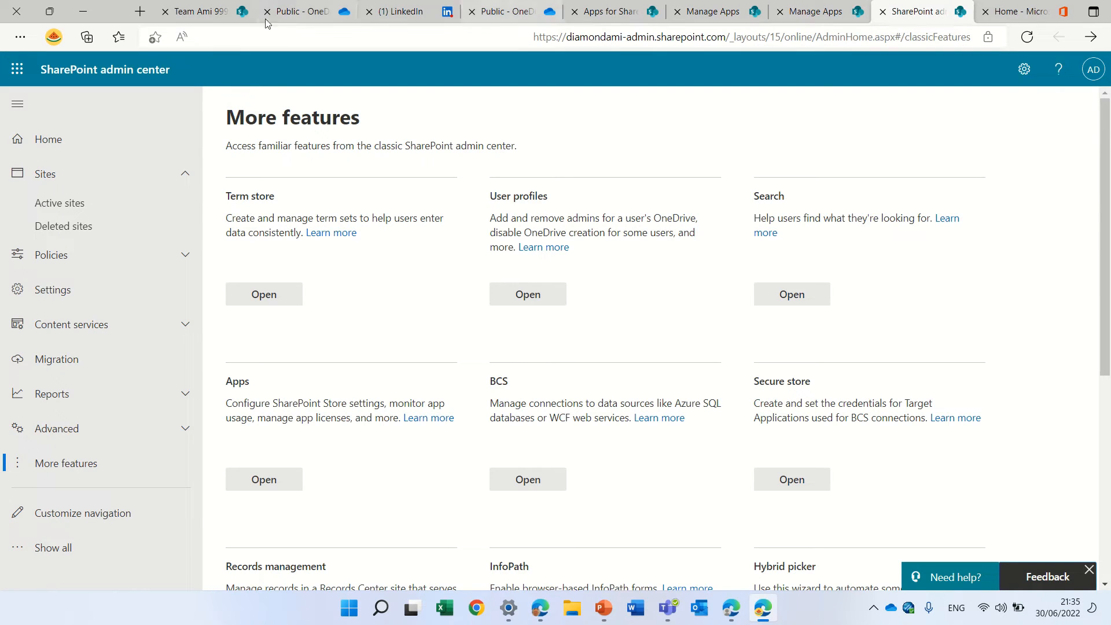
left_click(192, 11)
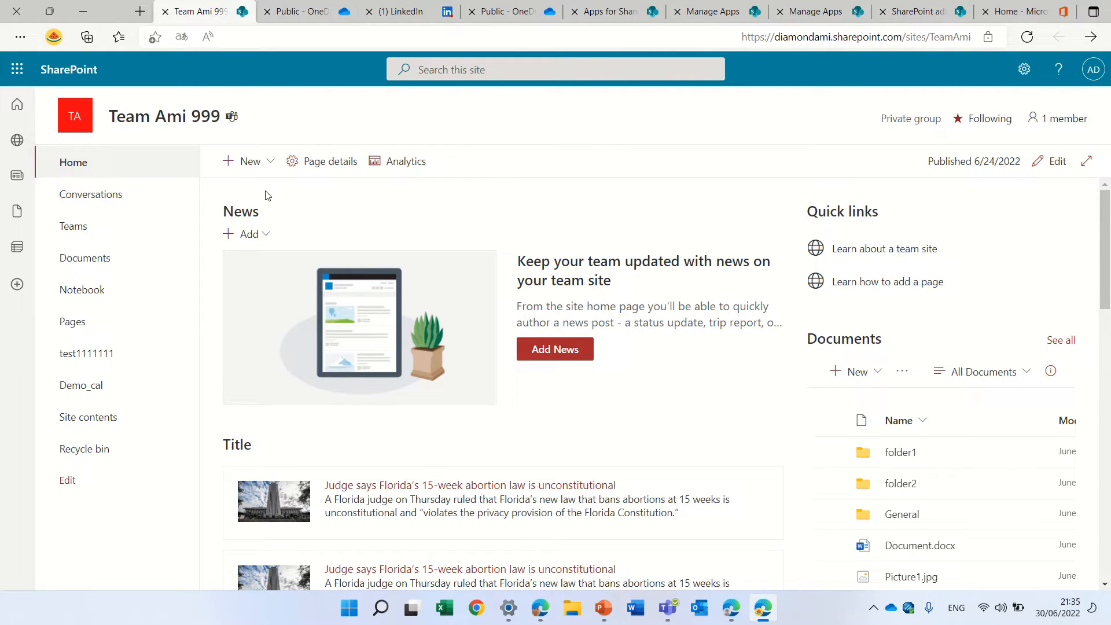
left_click(249, 161)
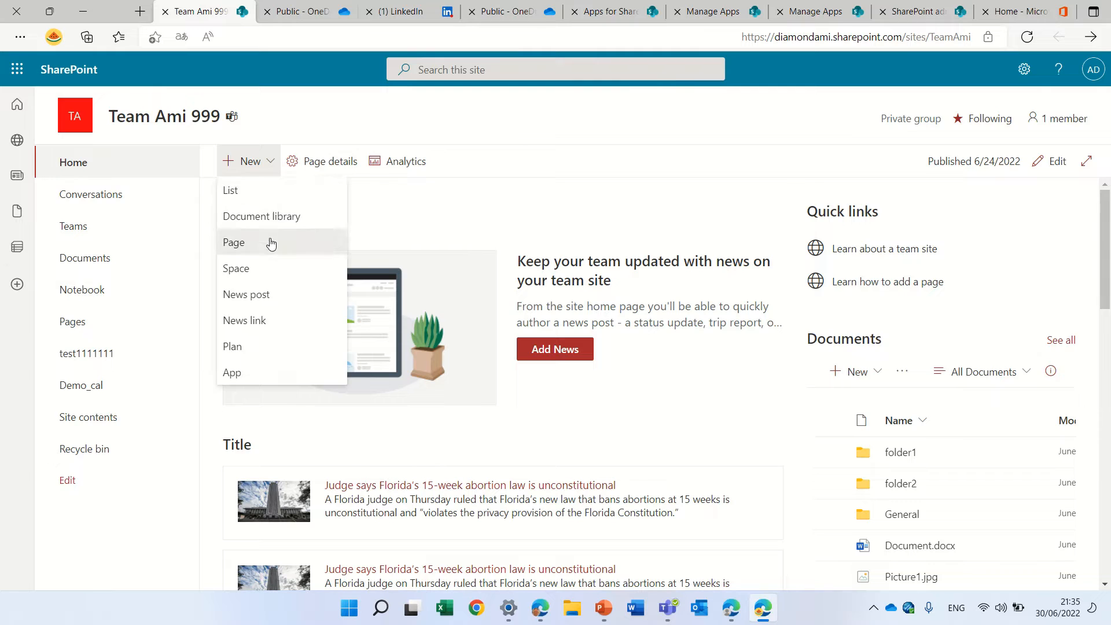
left_click(233, 242)
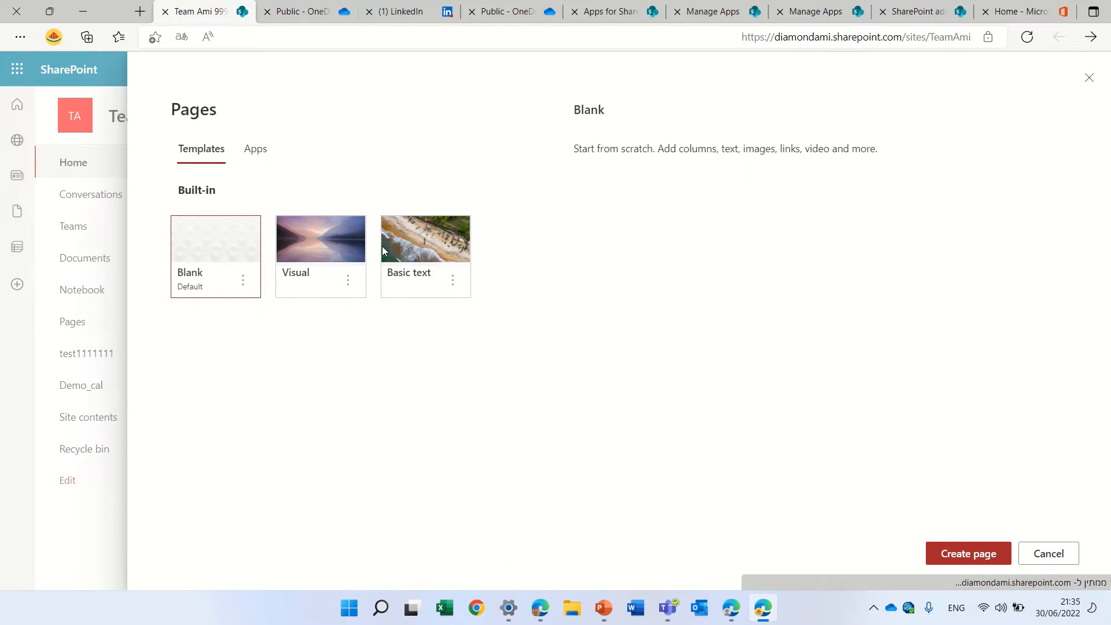
left_click(319, 239)
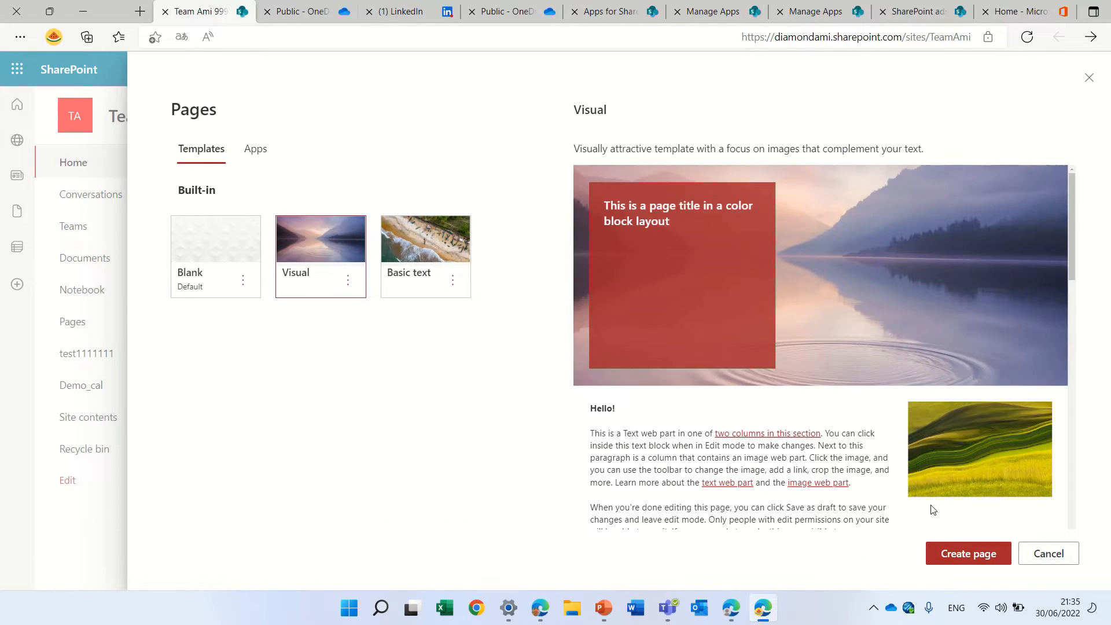
left_click(966, 553)
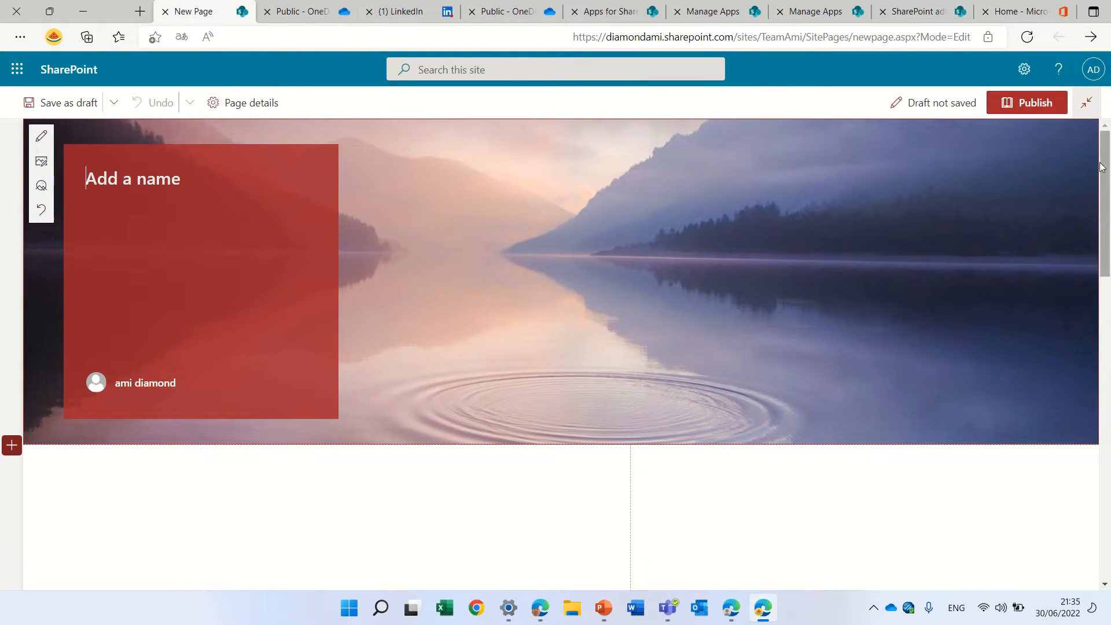
- Name the page 'test' and select its two-column Hello section
type("test")
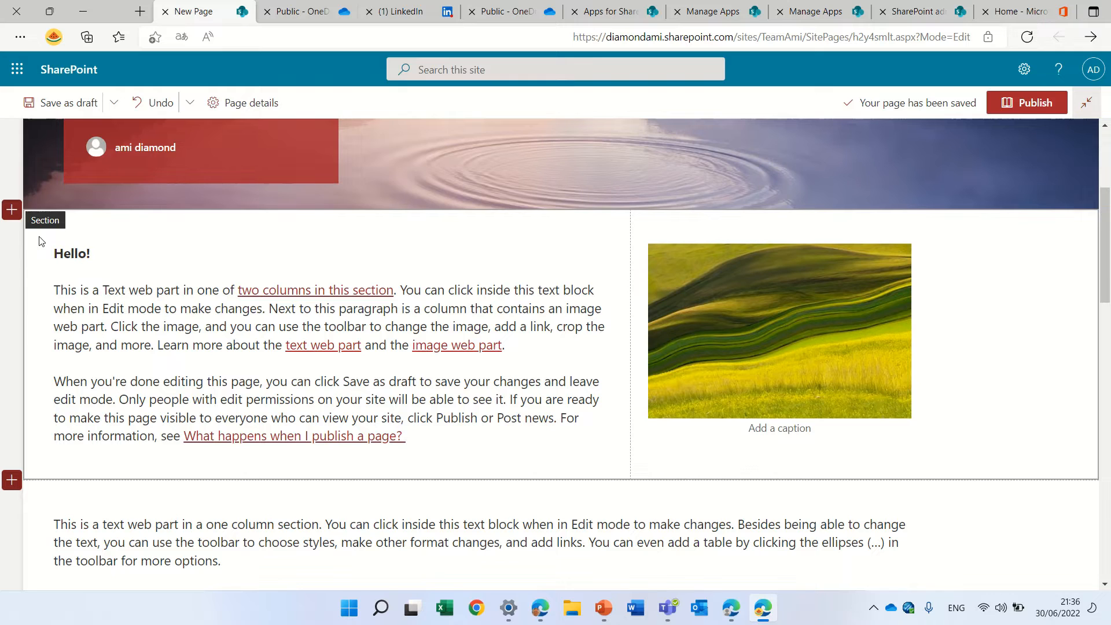
left_click(12, 209)
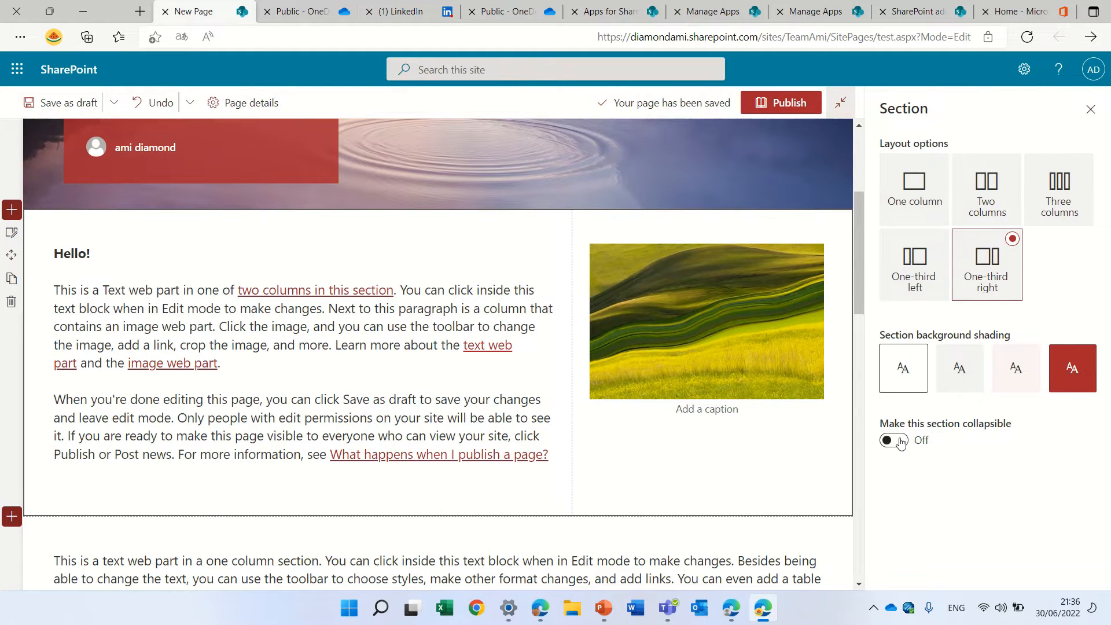
- Make the Hello section collapsible with the section name HR
left_click(893, 440)
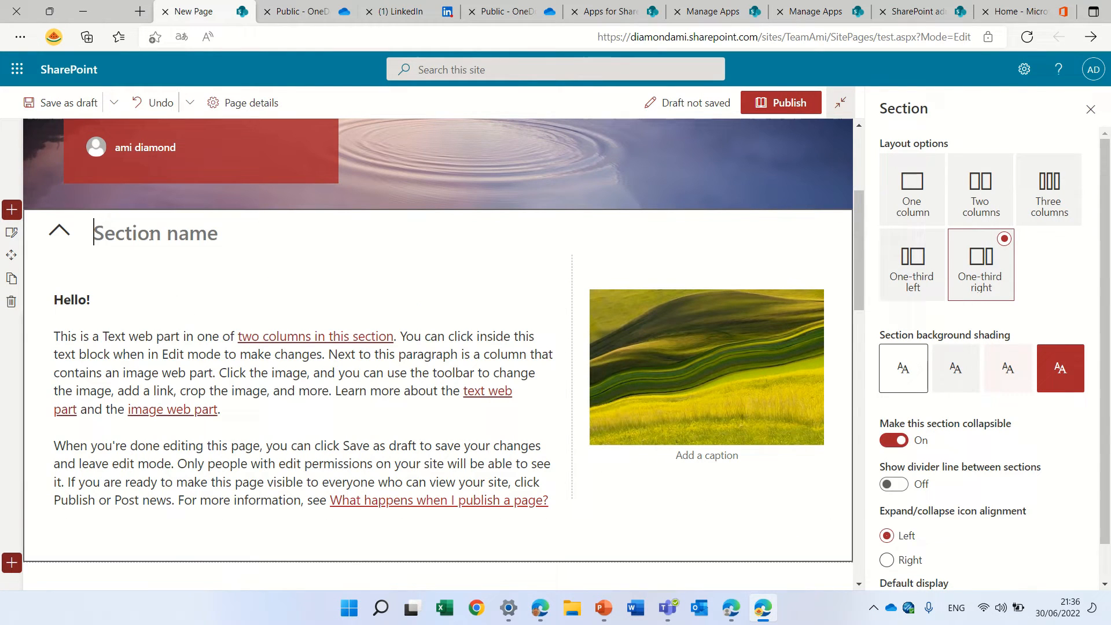
type("te")
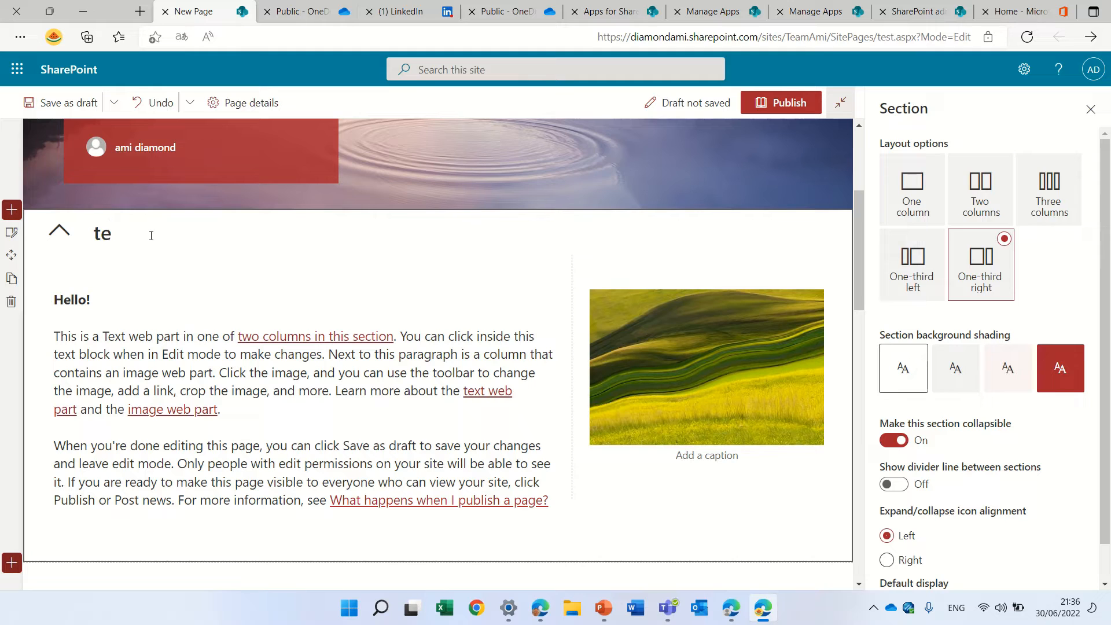
type("HR")
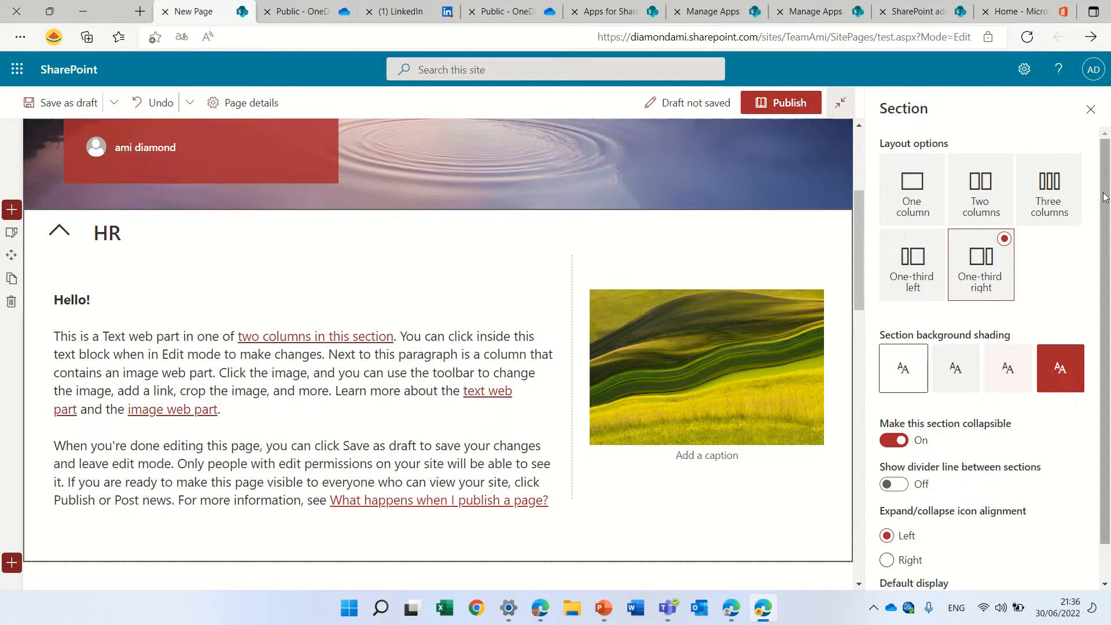
scroll("down", 3)
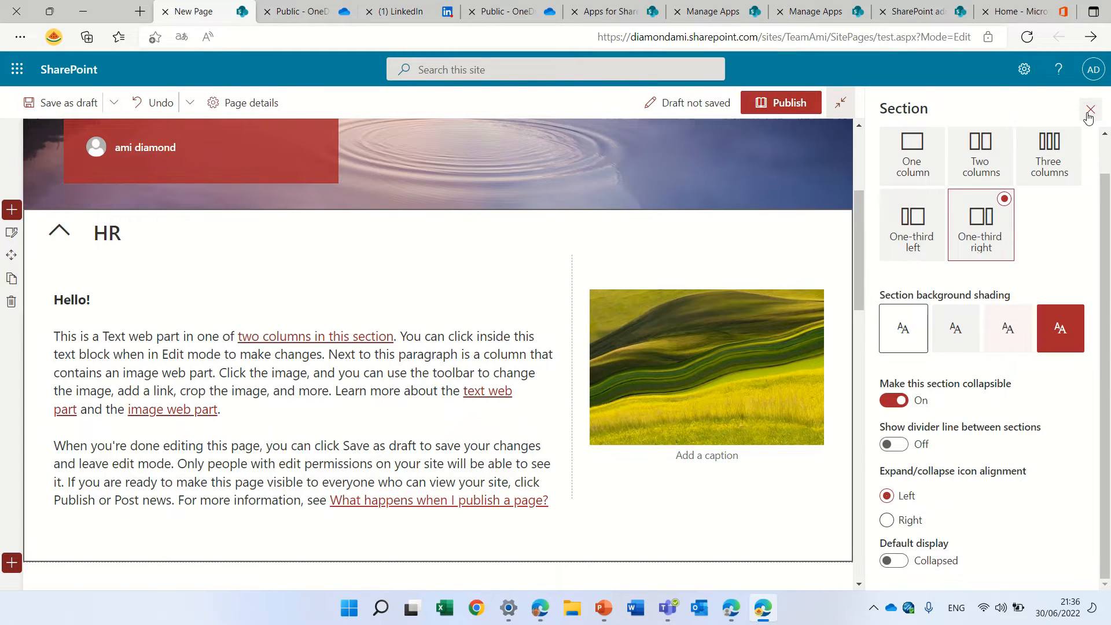
left_click(1089, 110)
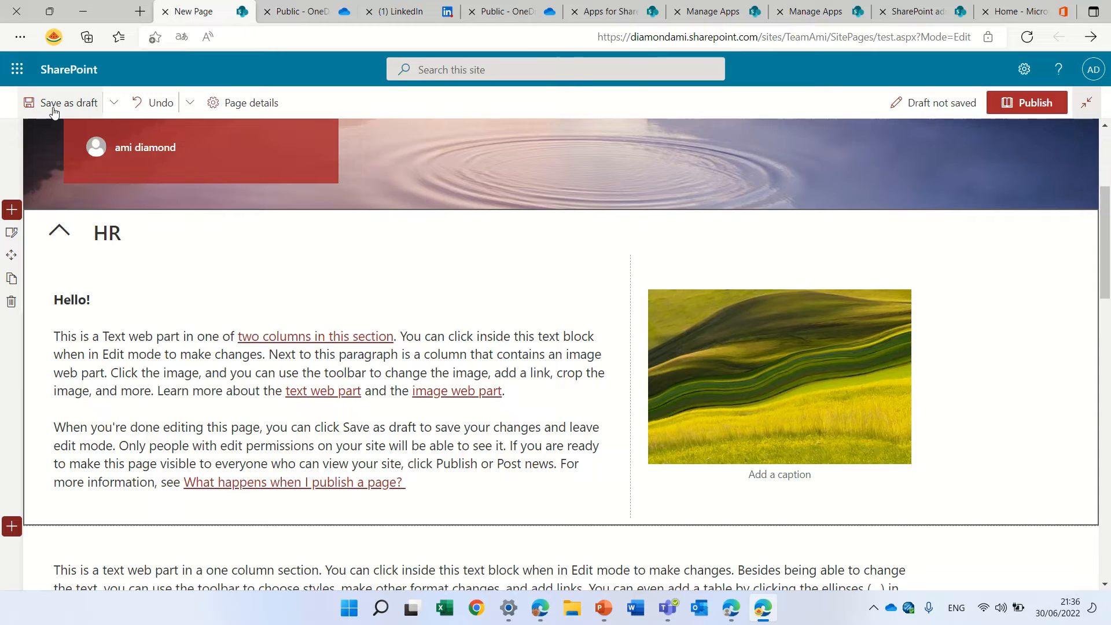
- Save as draft, test expanding and collapsing the HR section, and return to editing
left_click(67, 103)
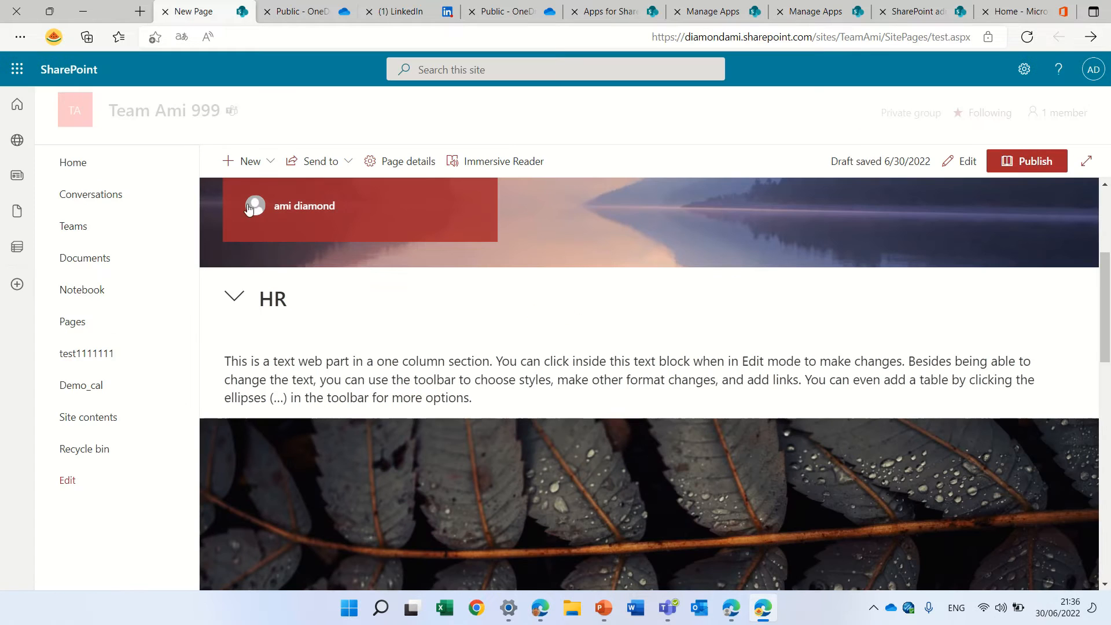
left_click(234, 297)
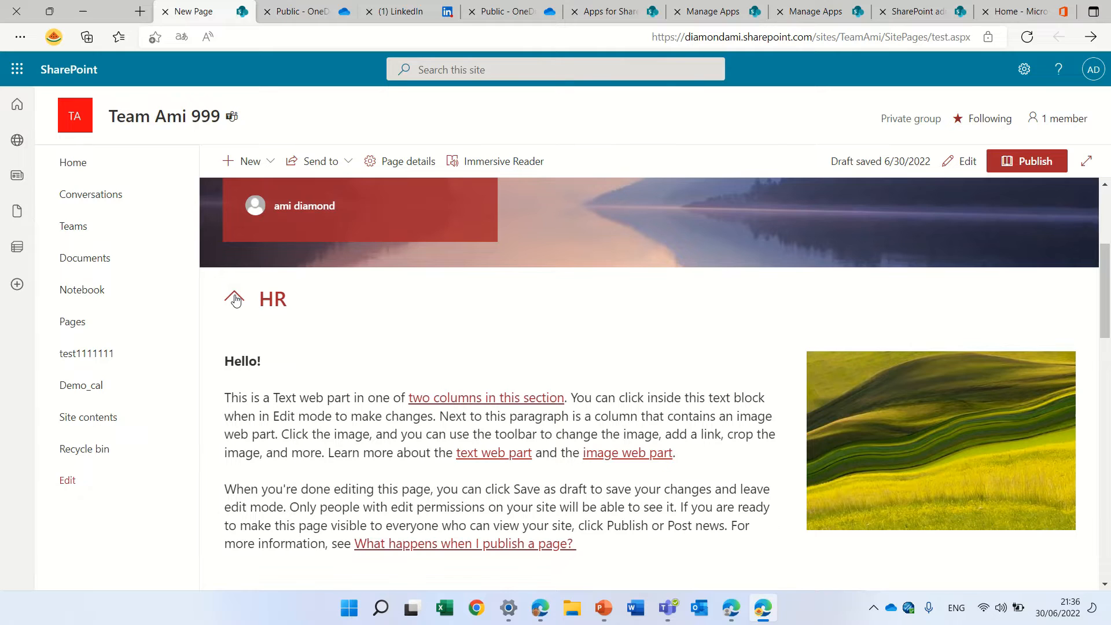
left_click(234, 299)
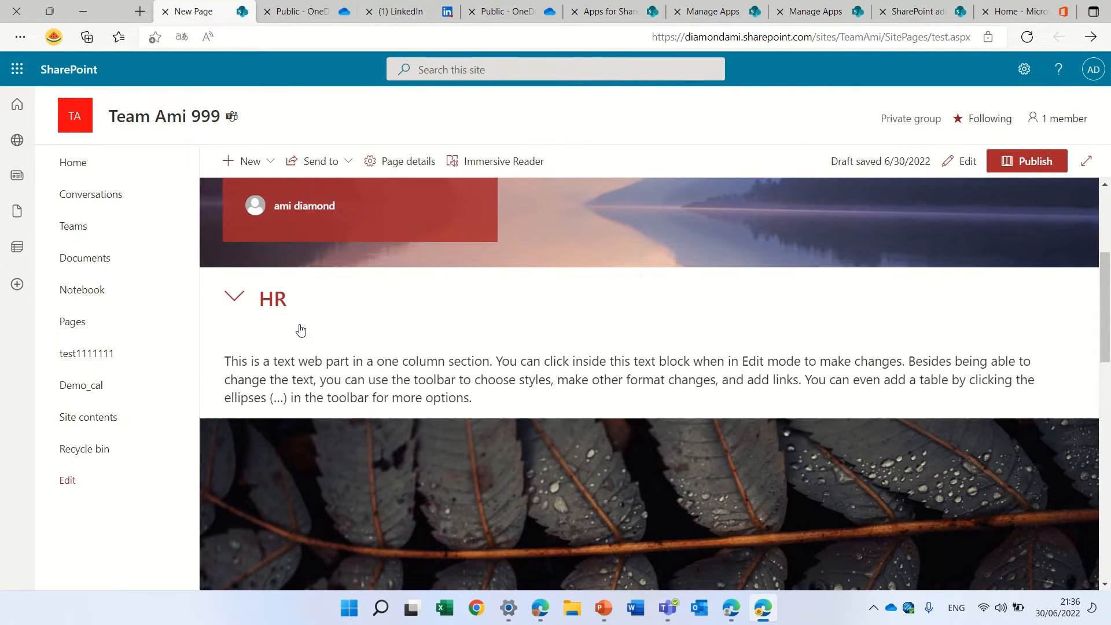
left_click(966, 161)
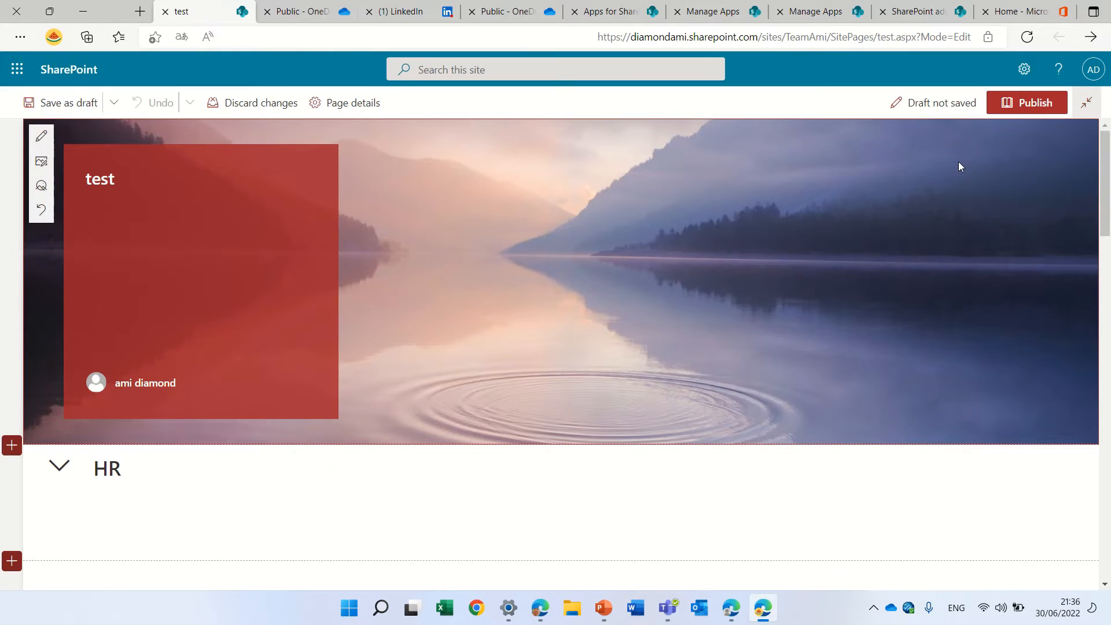
- Change the three-image section below the fern photo to a one-column layout
scroll("down", 3)
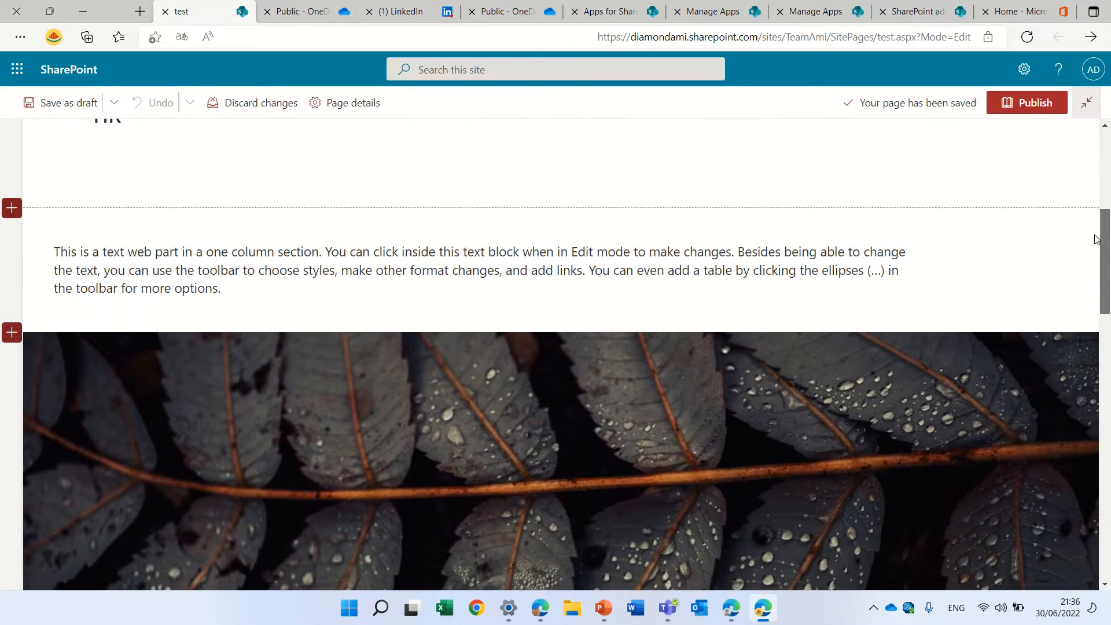
scroll("down", 3)
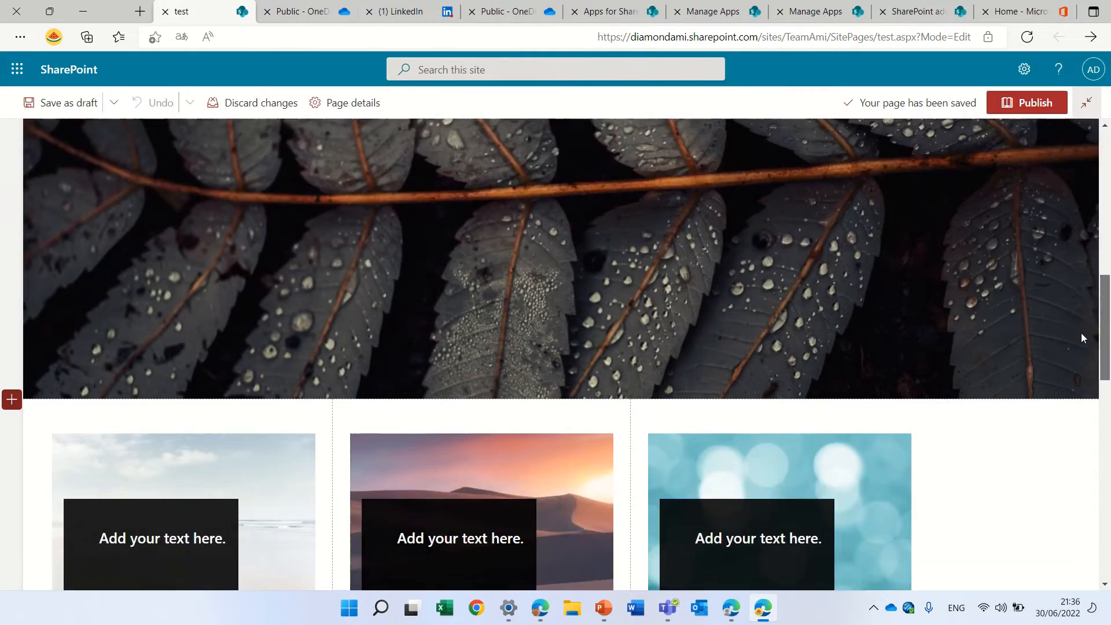
scroll("down", 3)
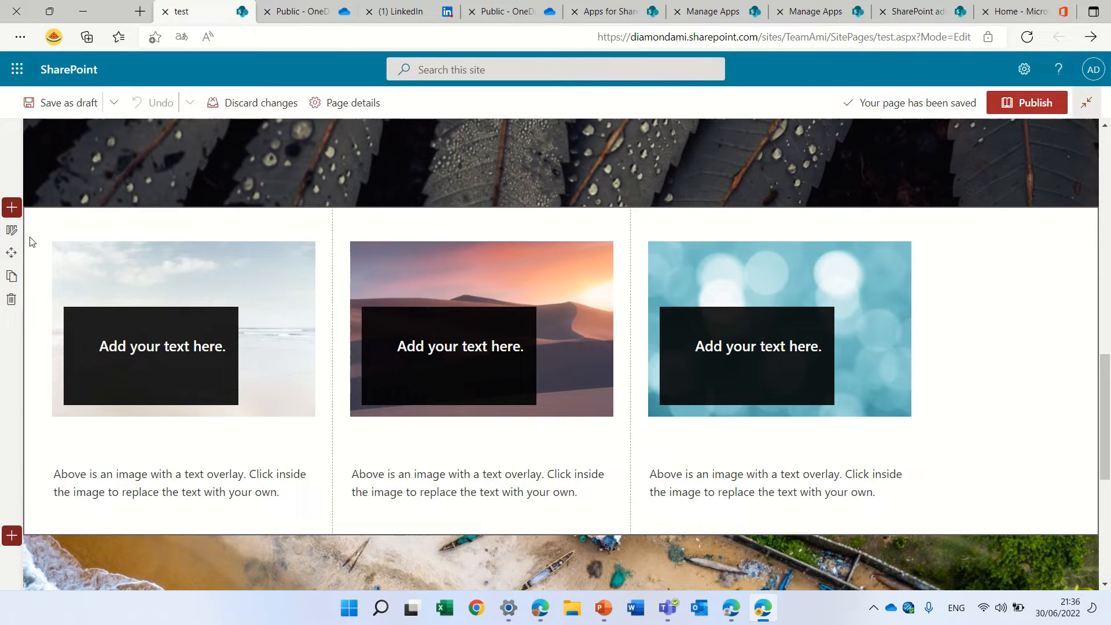
left_click(183, 327)
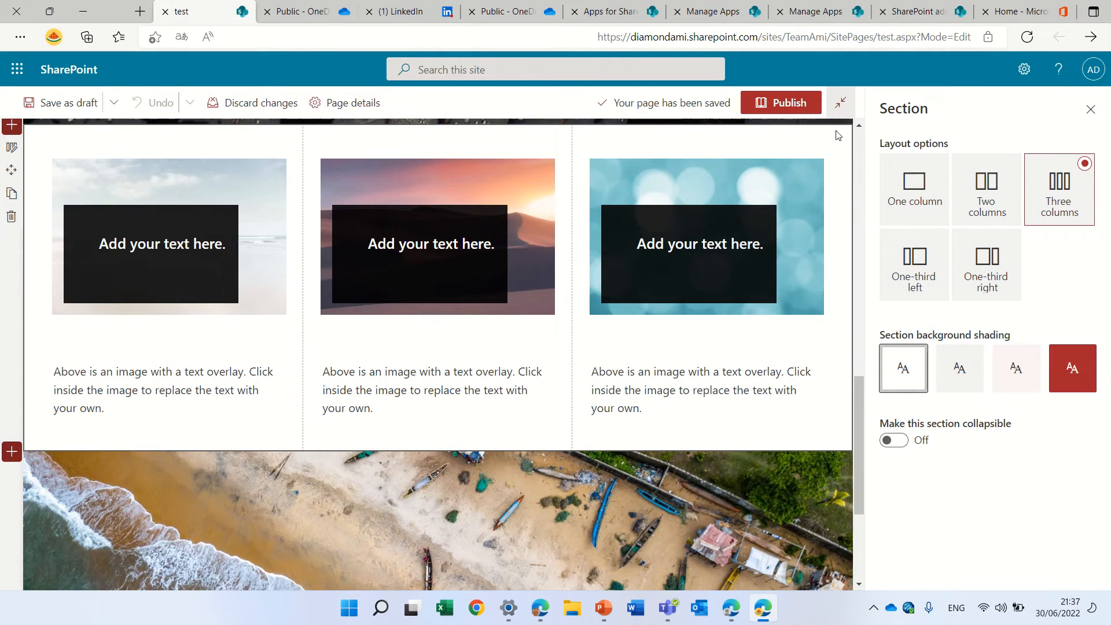
left_click(914, 183)
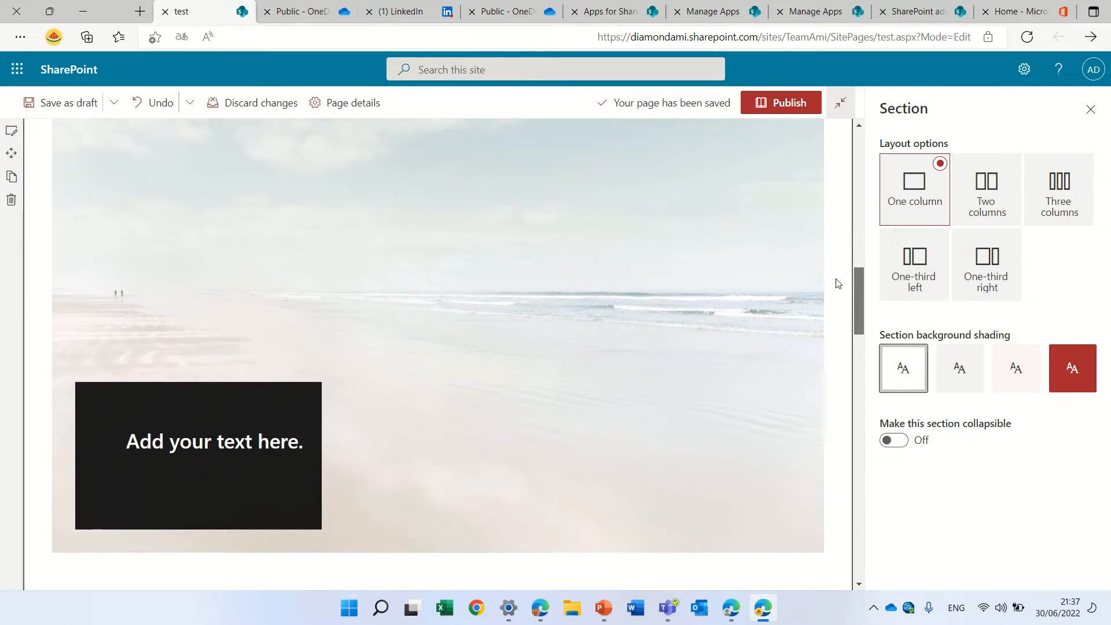
left_click(1091, 110)
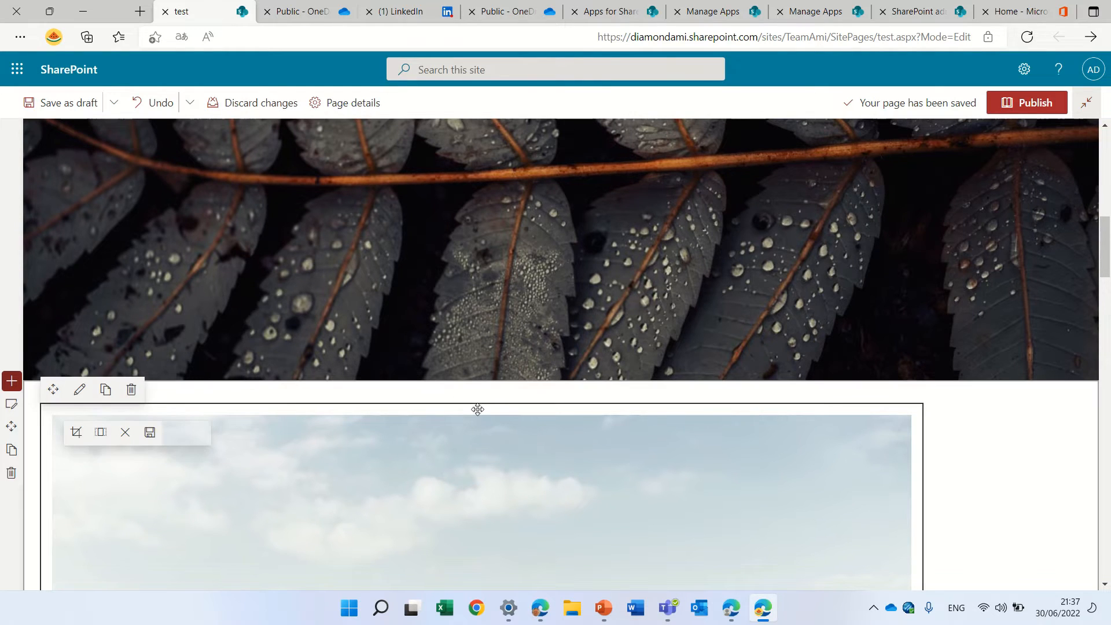
- Add the Modern Hillbilly Tabs web part below the fern photo and let the page save
left_click(482, 390)
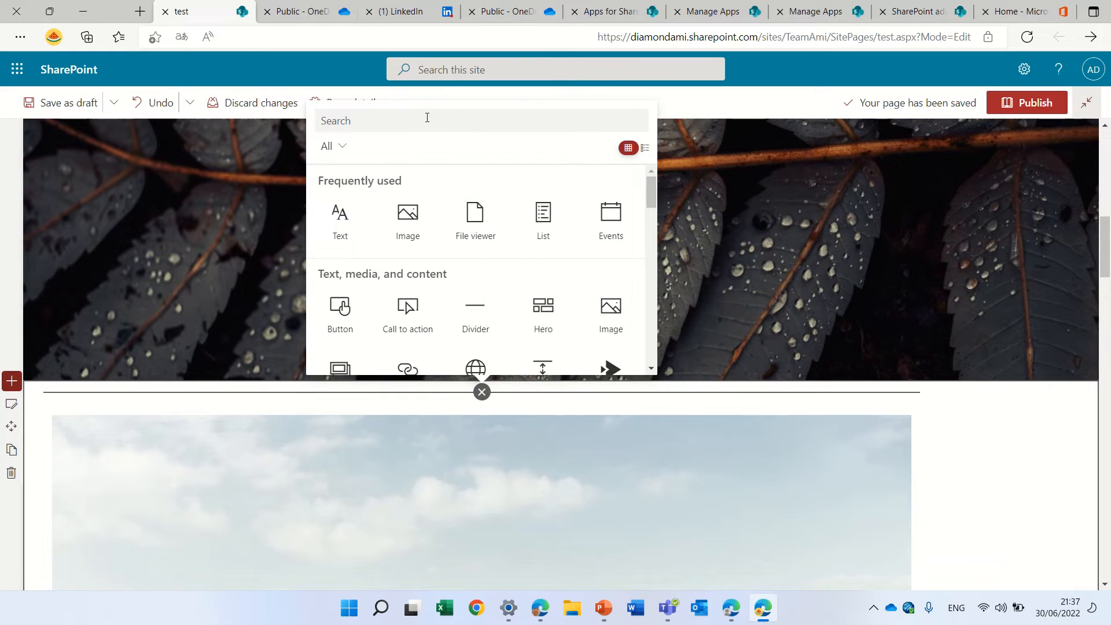
type("modrn")
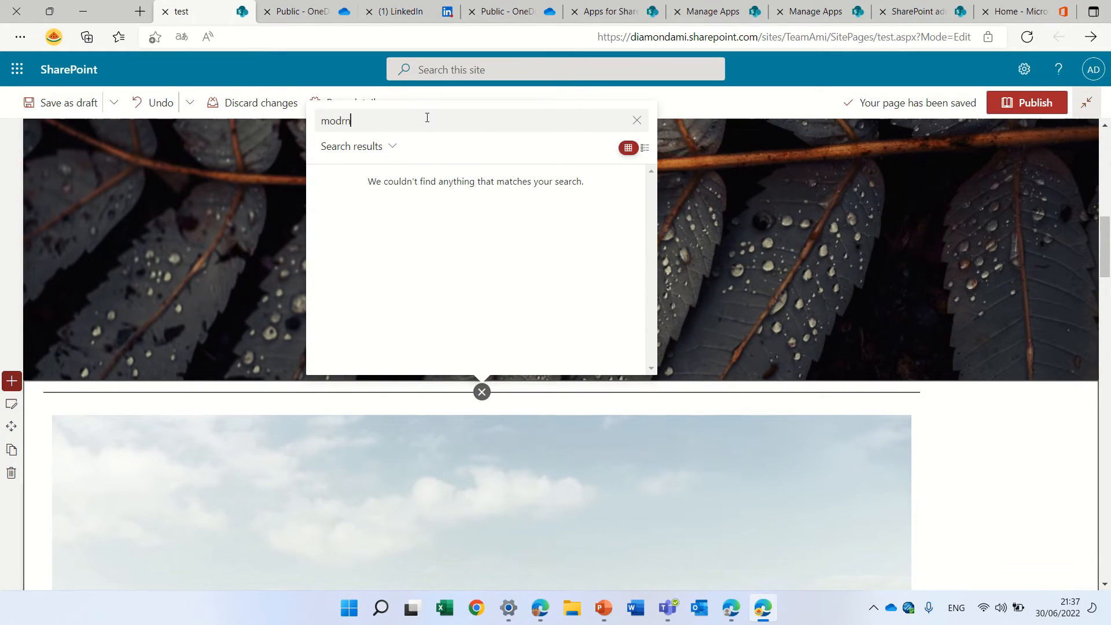
key("Backspace")
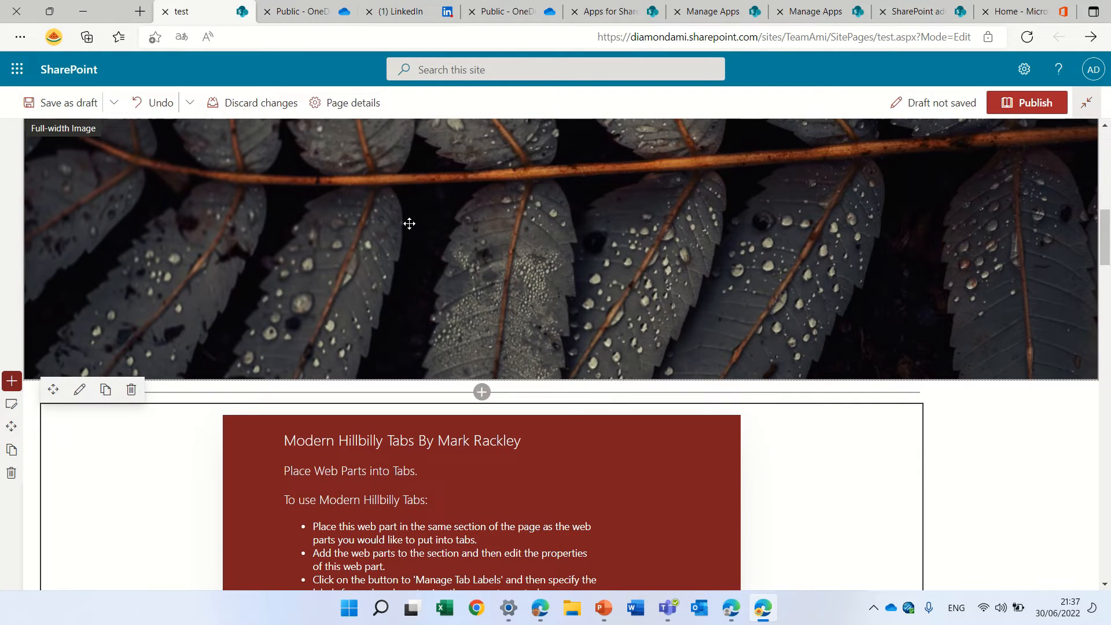
scroll("down", 3)
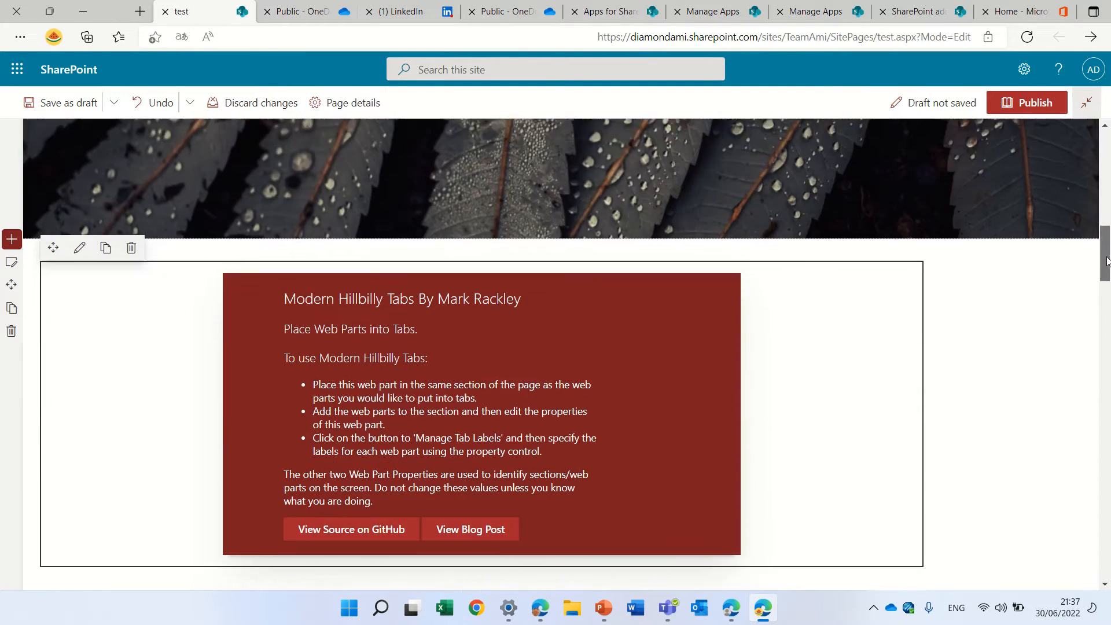
scroll("down", 3)
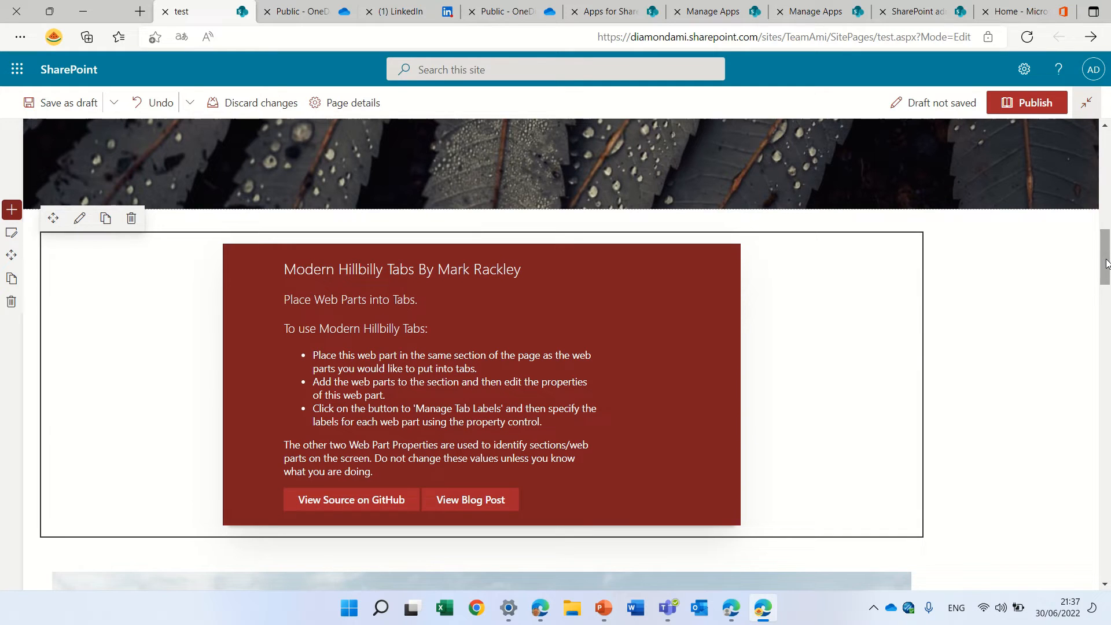
left_click(59, 103)
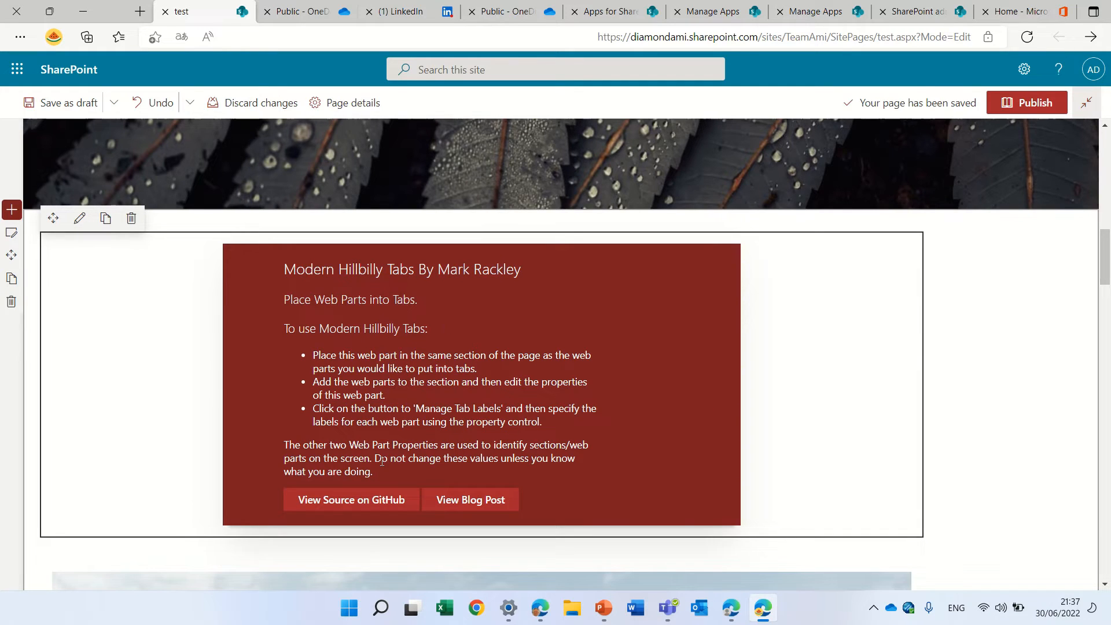
mouse_move(79, 218)
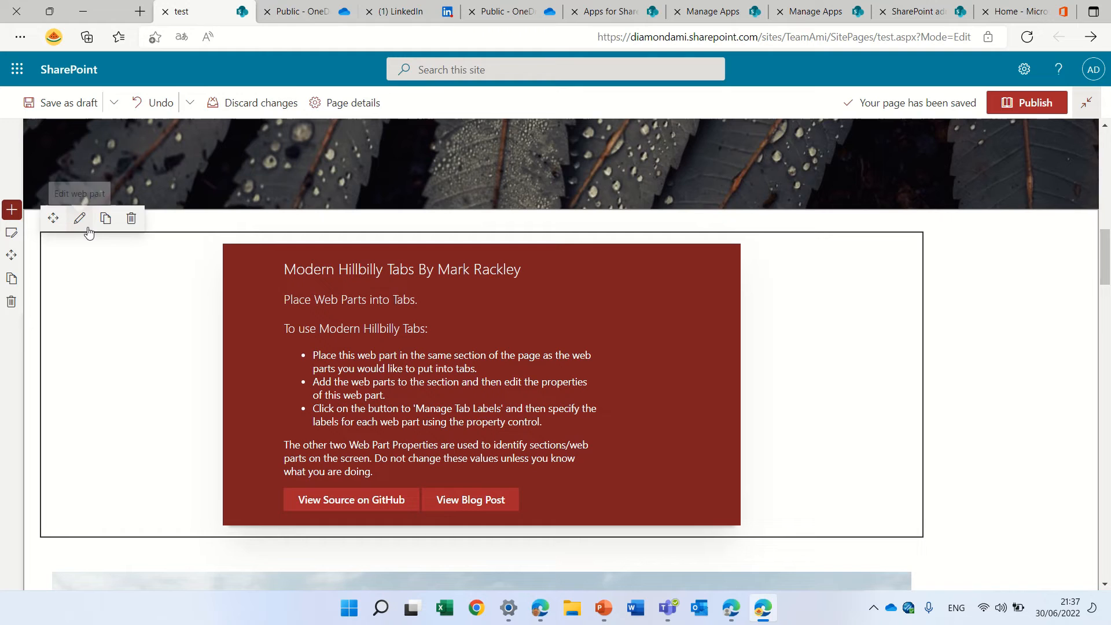
- Reach the Specify Labels for Tabs dialog from the Hillbilly Tabs web part settings
left_click(79, 218)
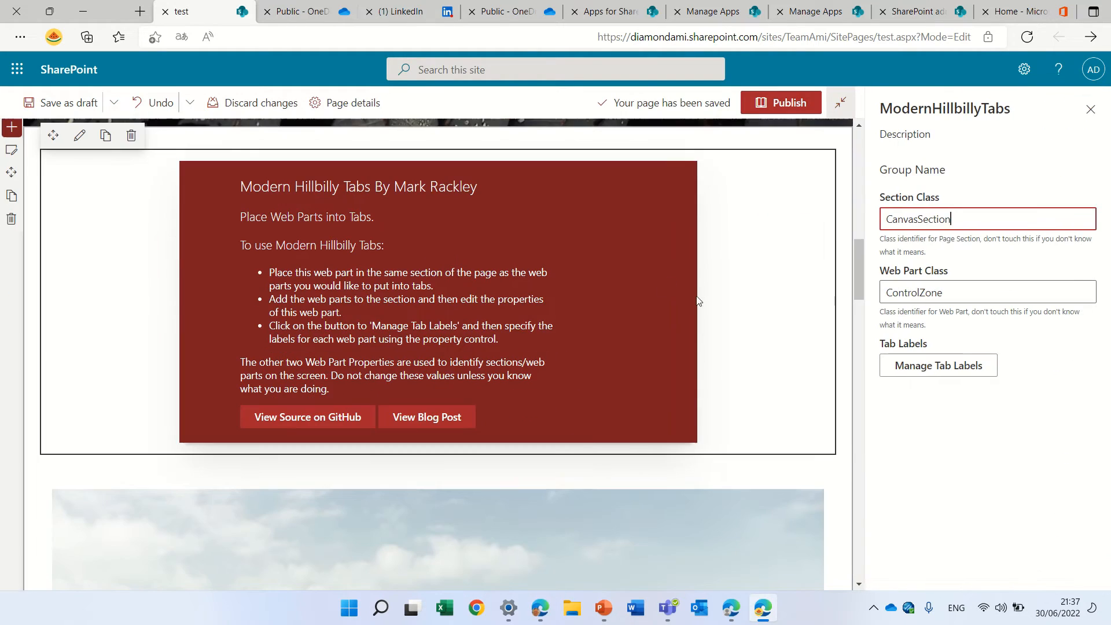
mouse_move(1007, 169)
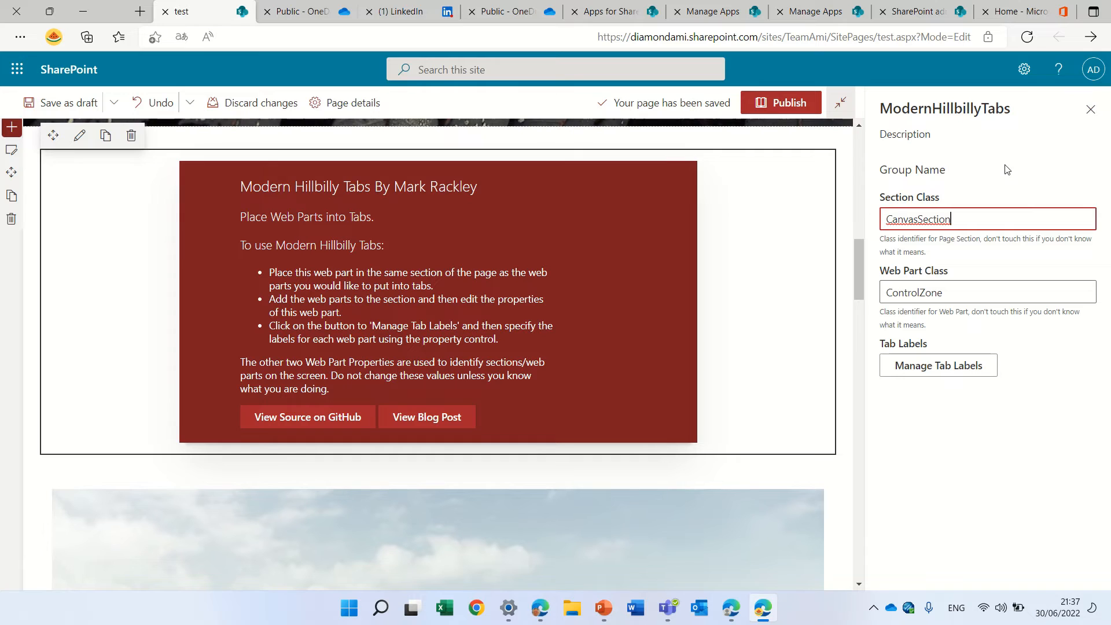
mouse_move(938, 365)
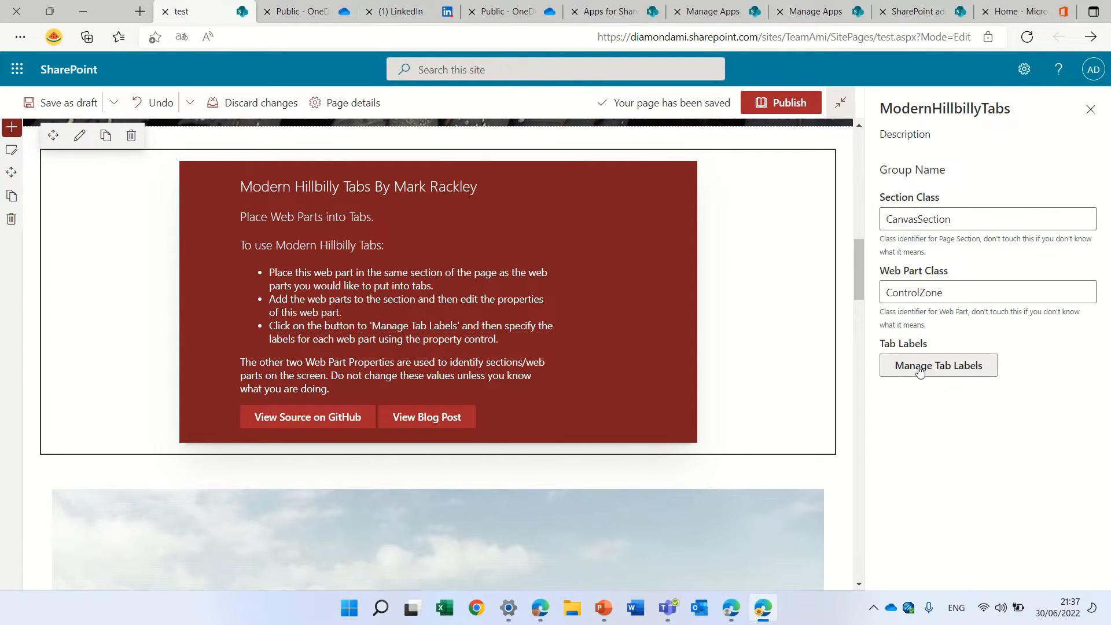
left_click(938, 365)
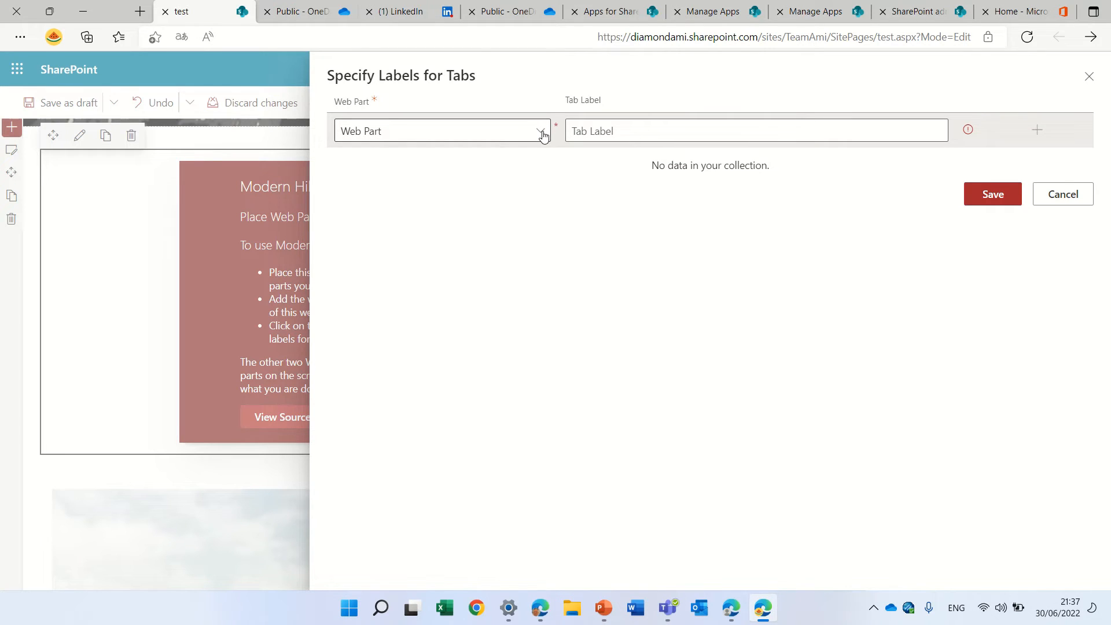
- Label Web Part 1 as the HR tab and save the label
left_click(541, 130)
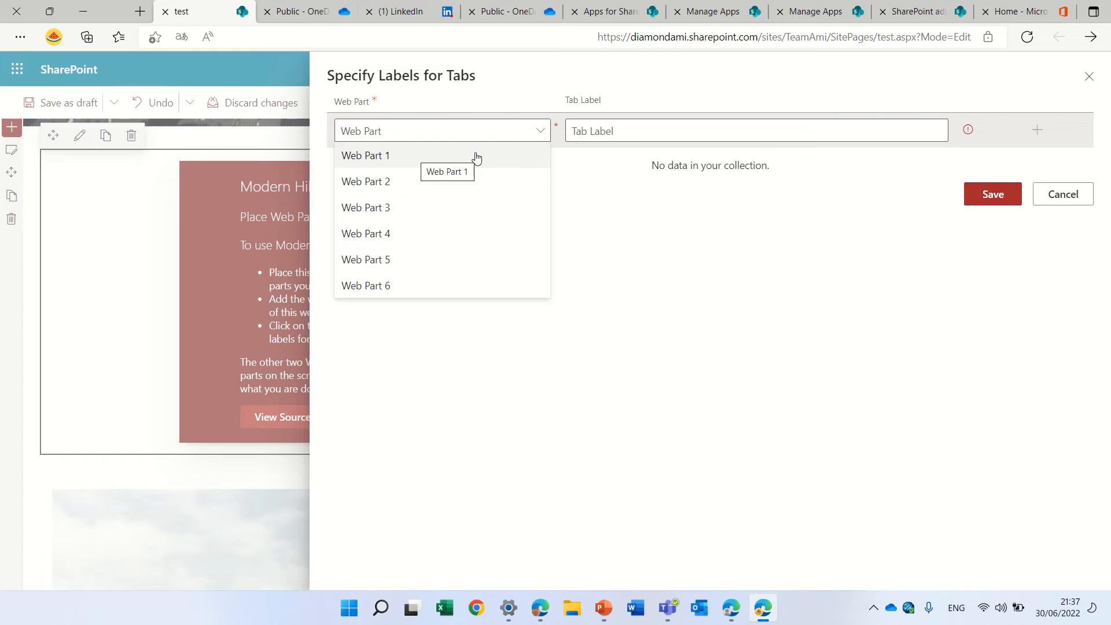
left_click(366, 155)
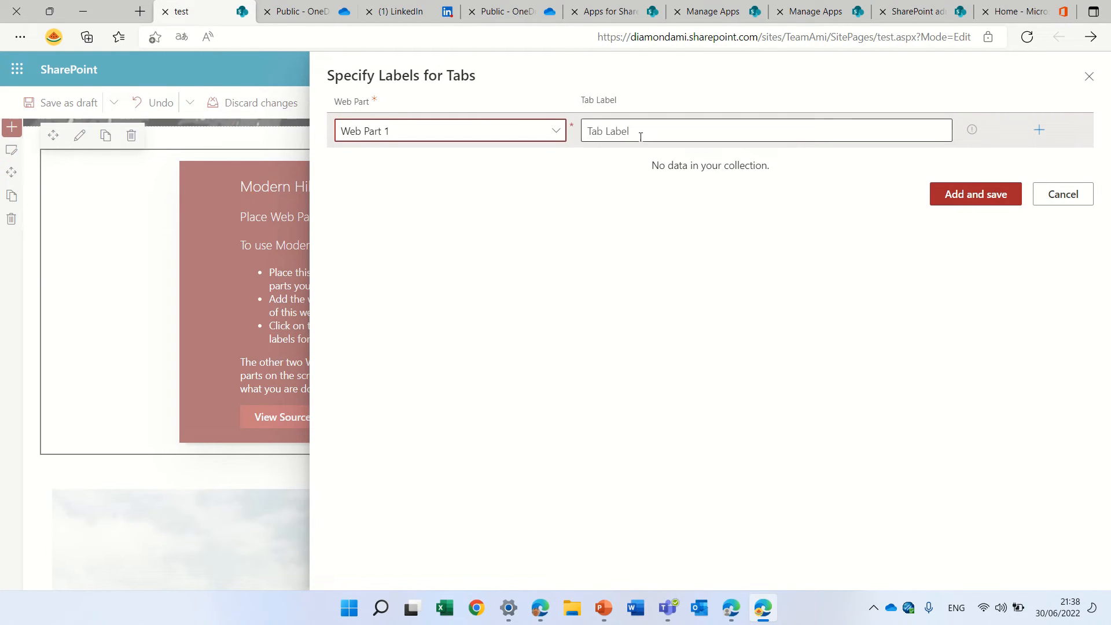
left_click(765, 130)
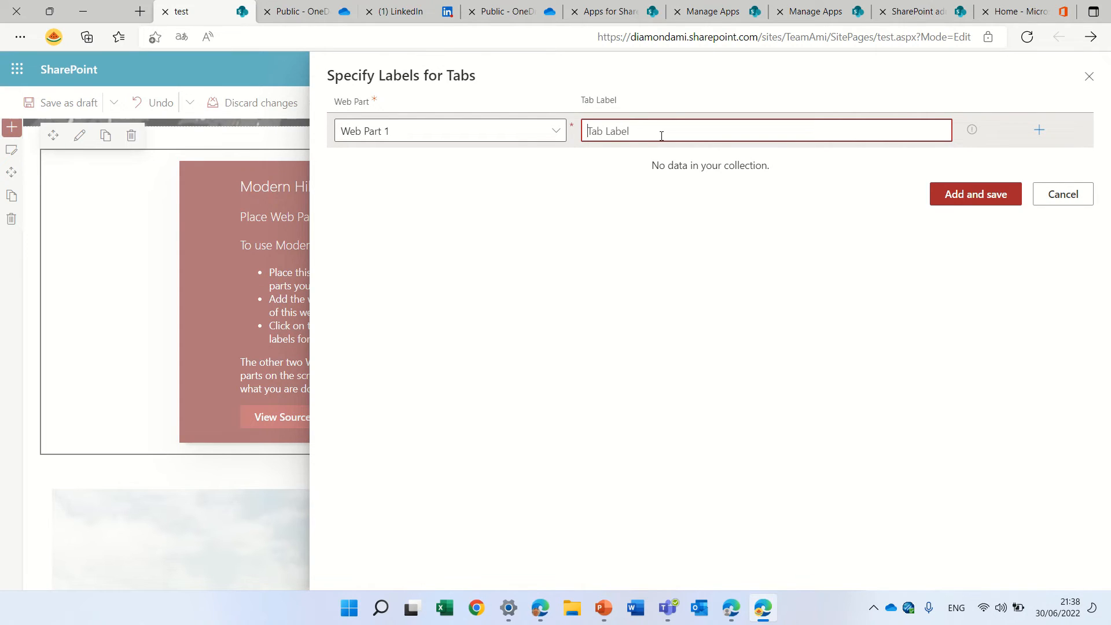
type("HR")
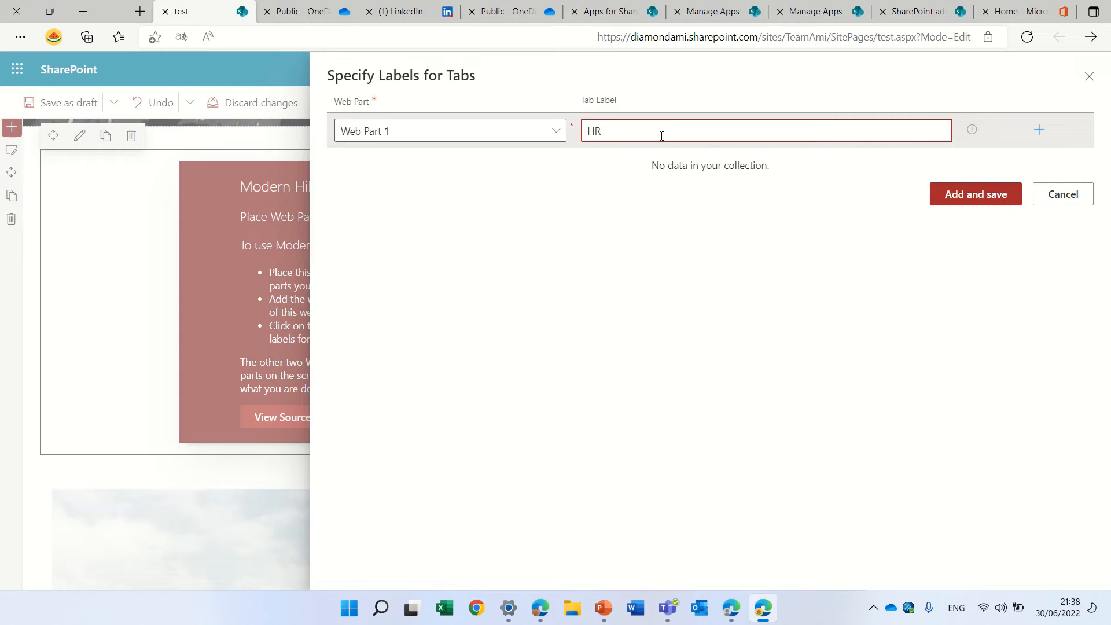
left_click(1062, 194)
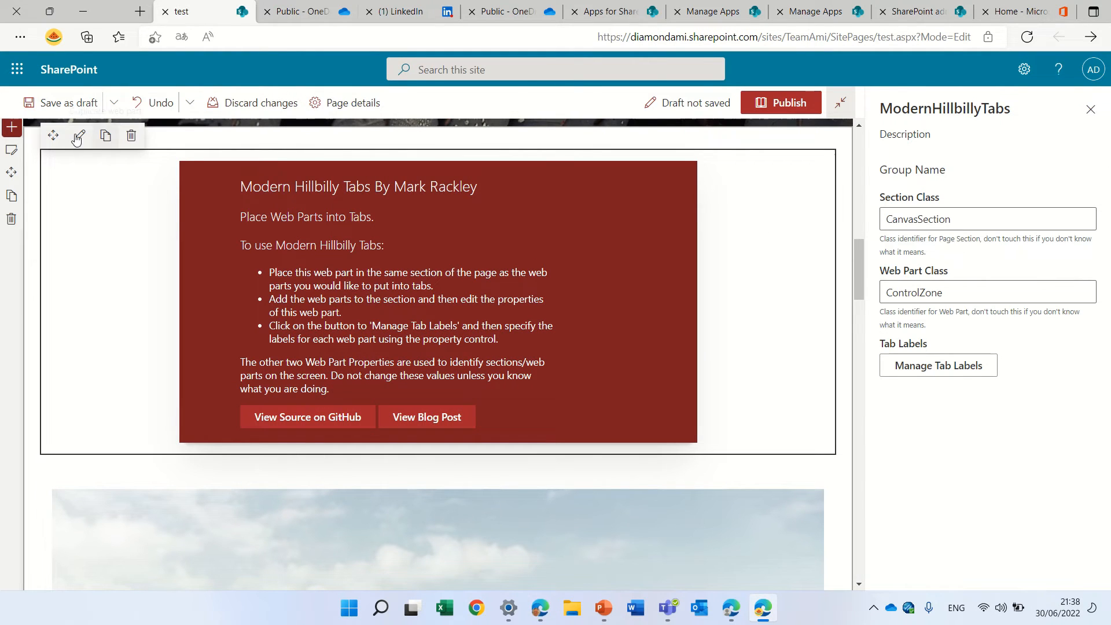
mouse_move(77, 135)
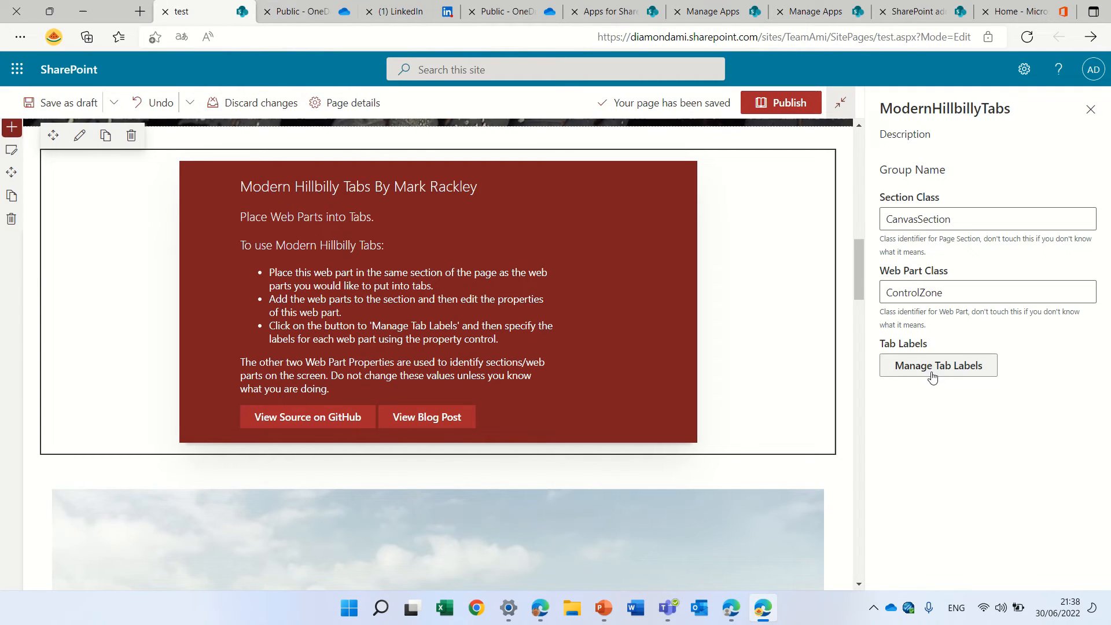
- Label Web Part 2 as IT and Web Part 3 as PR, then save all three tab labels
left_click(938, 365)
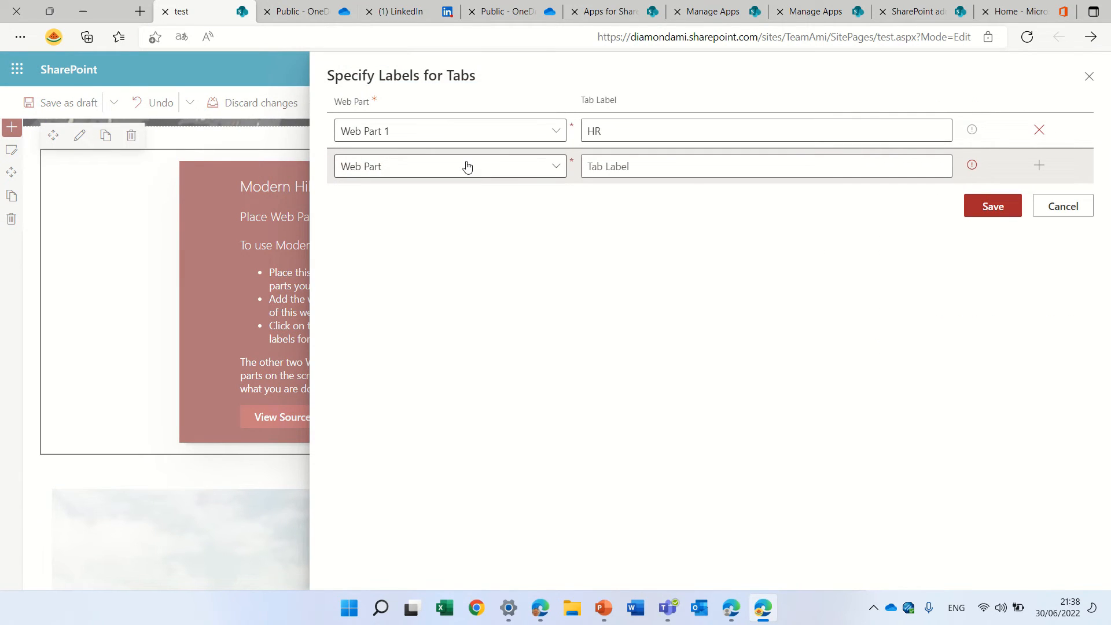
left_click(449, 166)
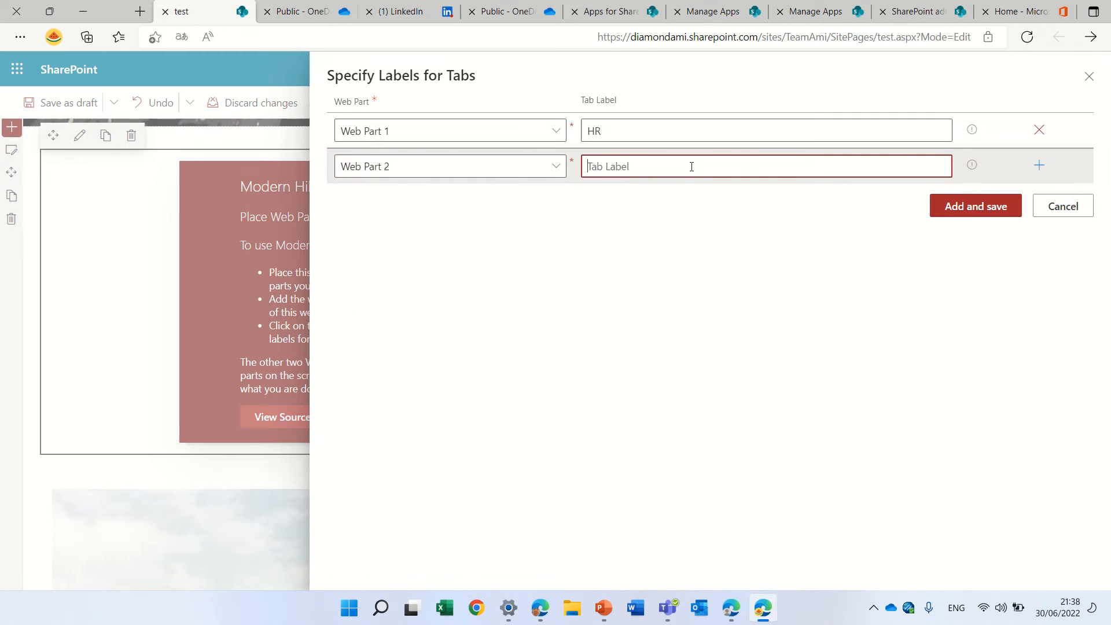
type("IT")
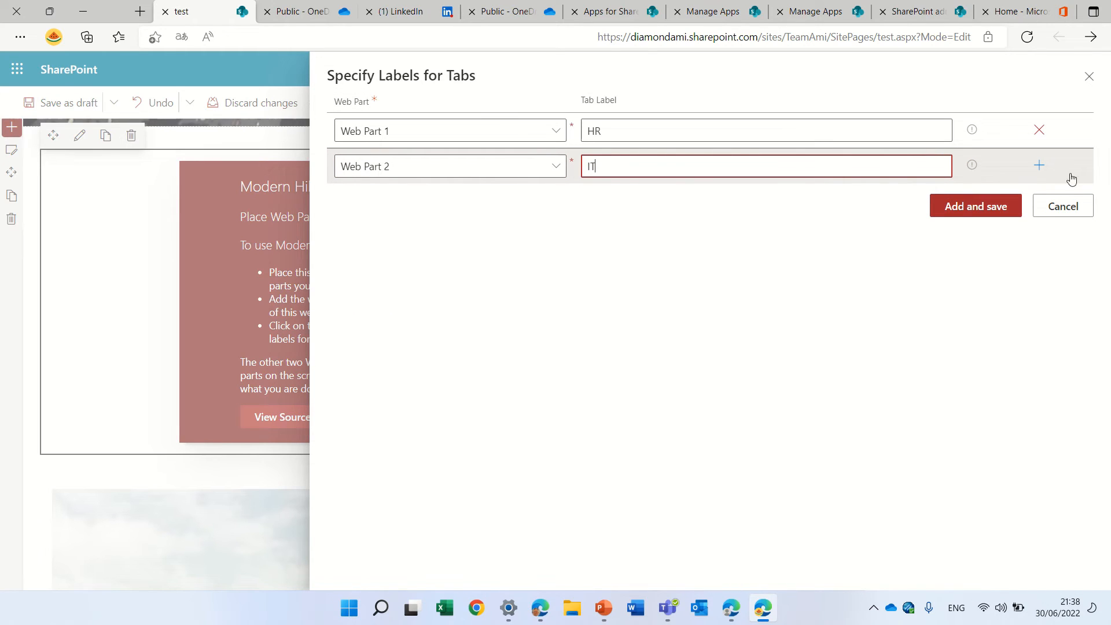
left_click(1039, 165)
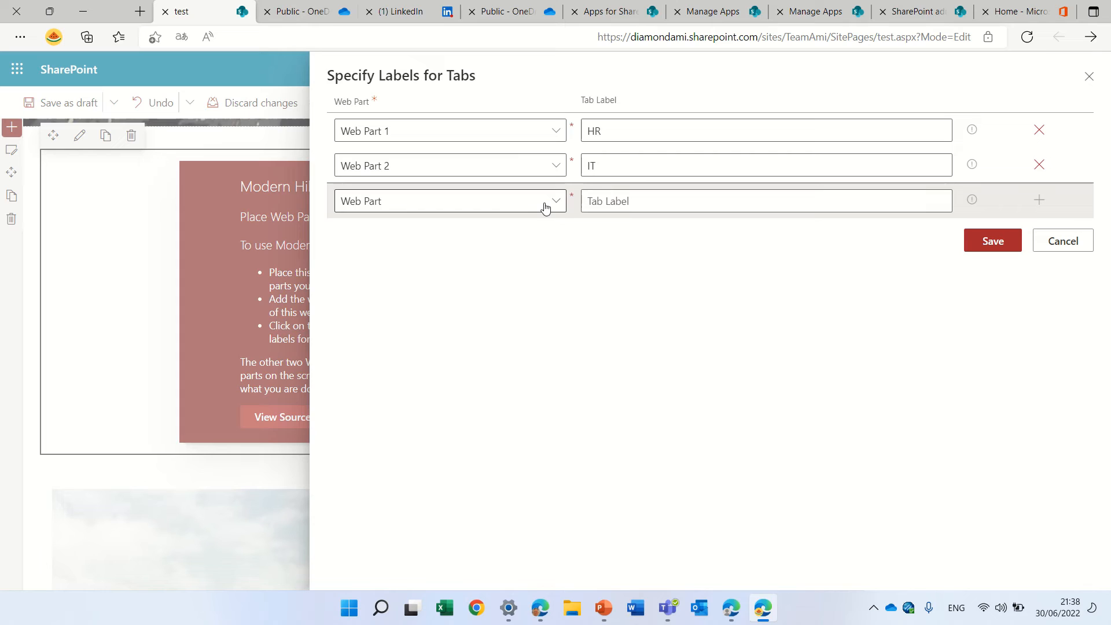
left_click(450, 201)
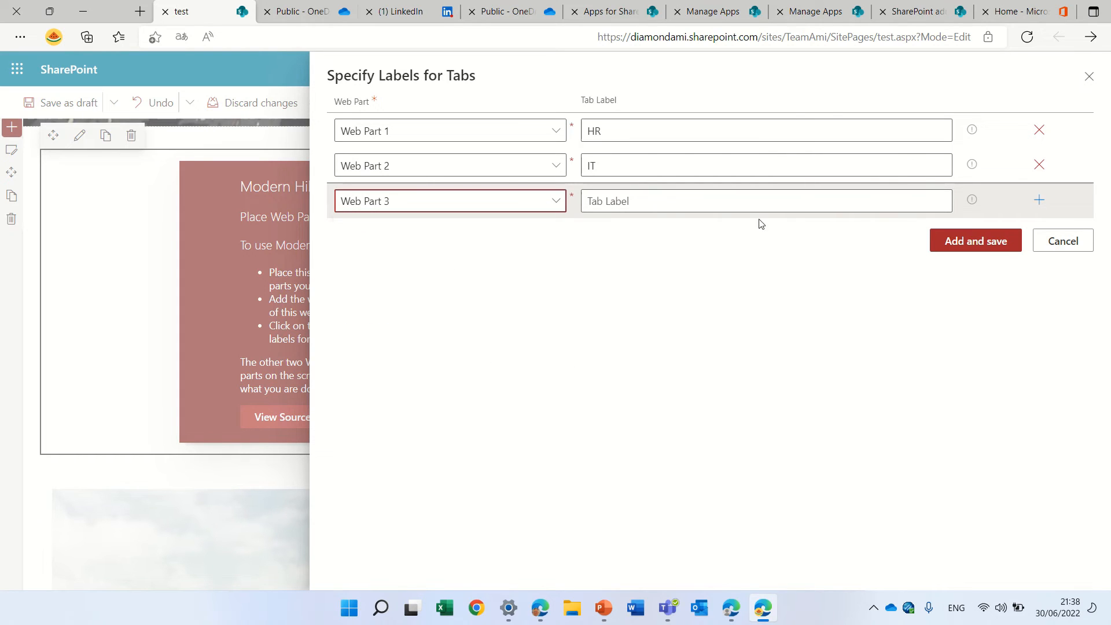
type("PR")
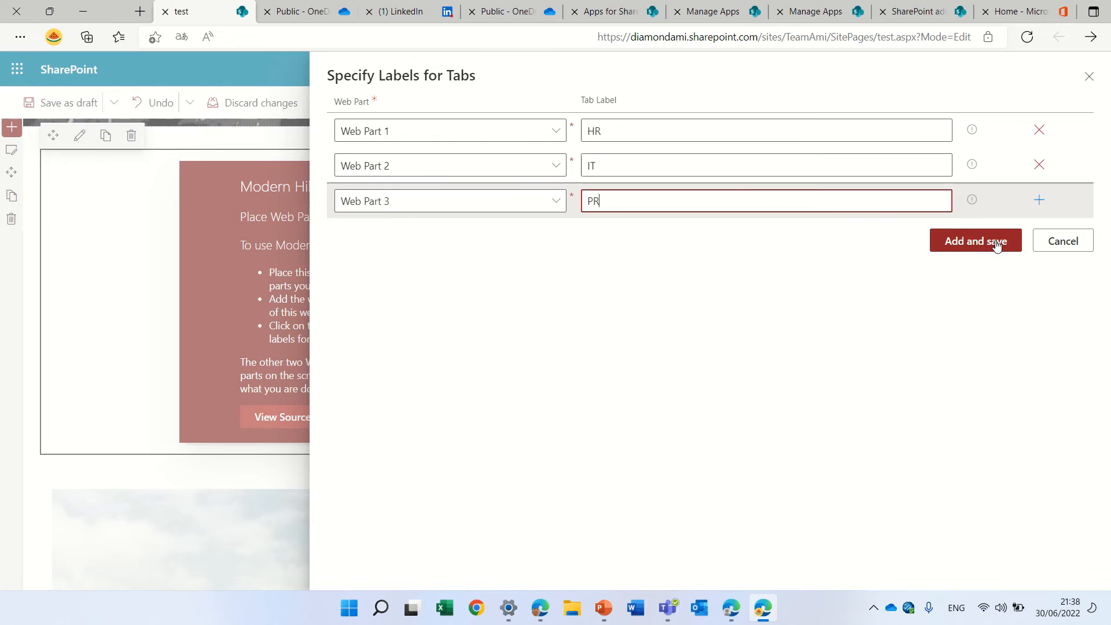
left_click(975, 241)
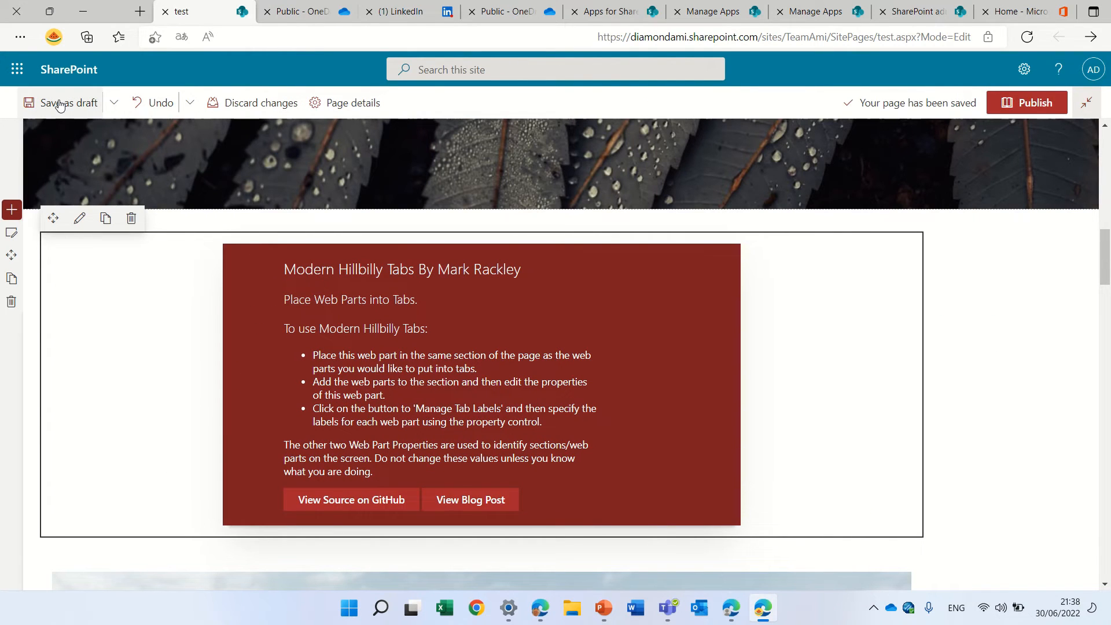
- Save the page as a draft and check the IT and PR tabs show their images
left_click(67, 103)
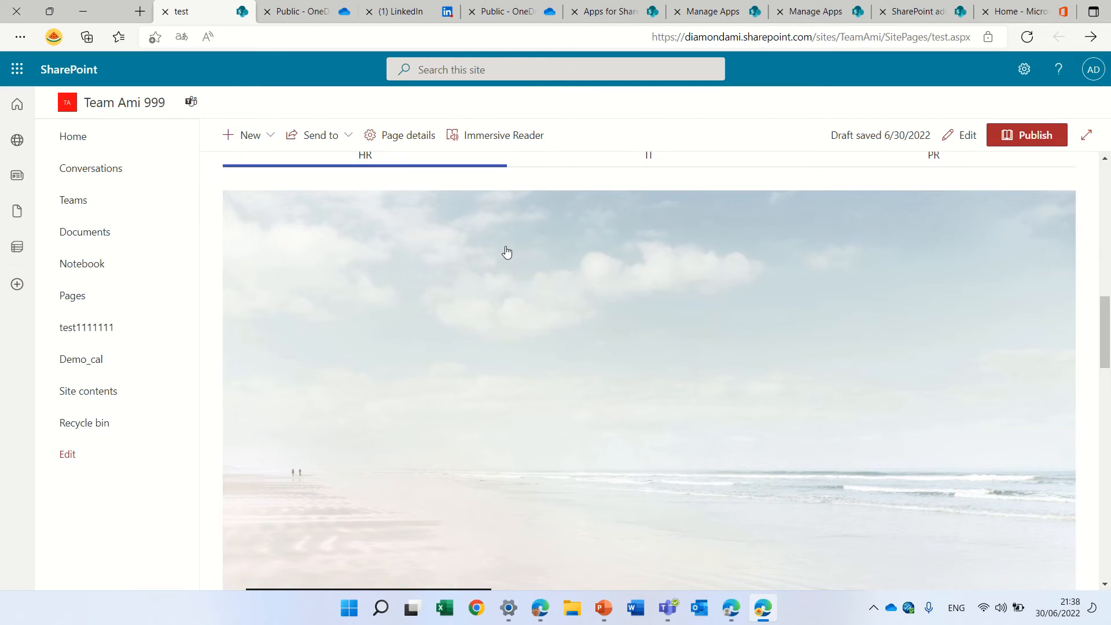
scroll("up", 3)
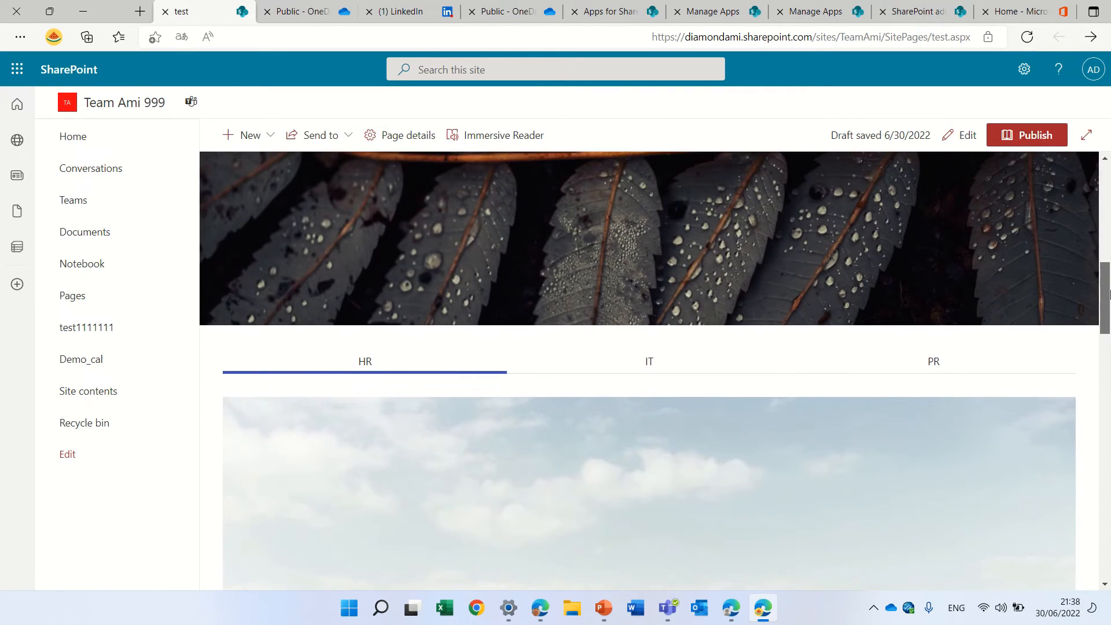
left_click(648, 361)
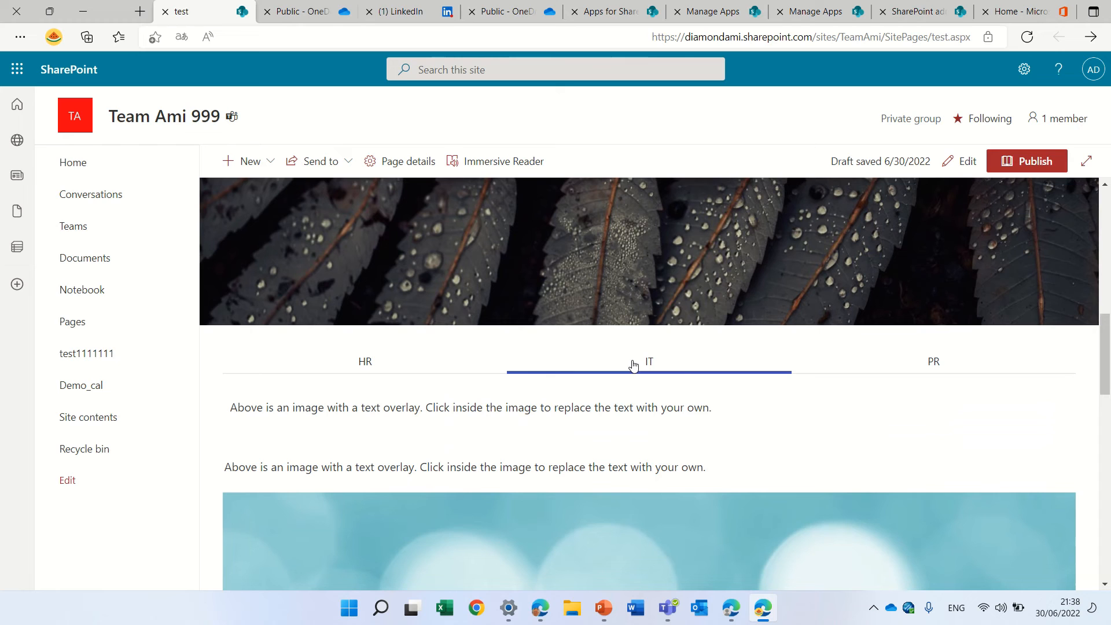
scroll("down", 3)
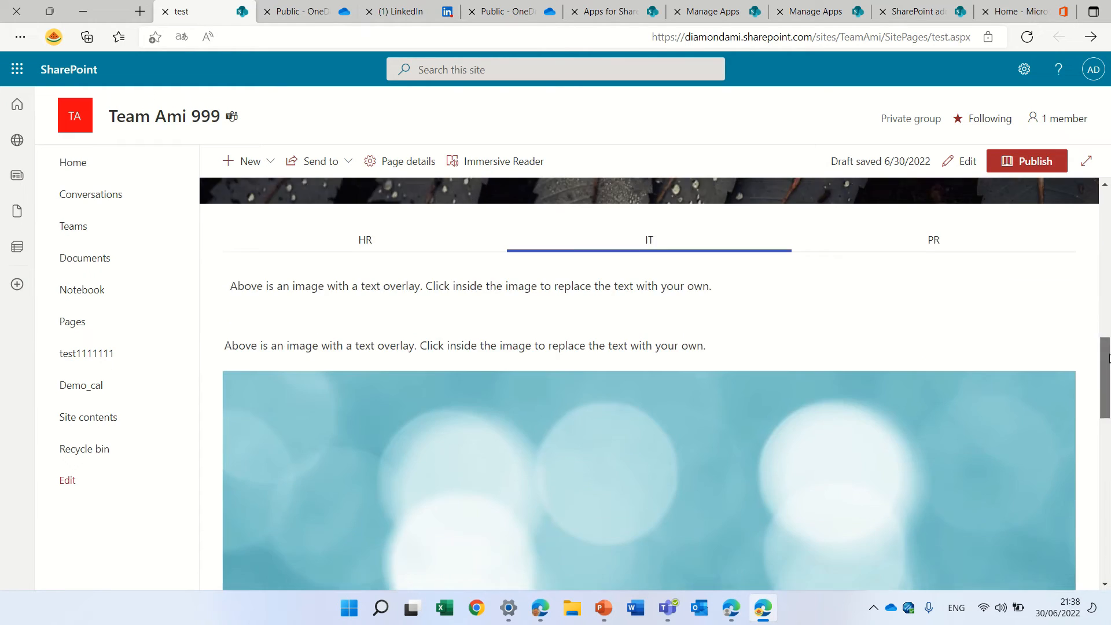
scroll("up", 3)
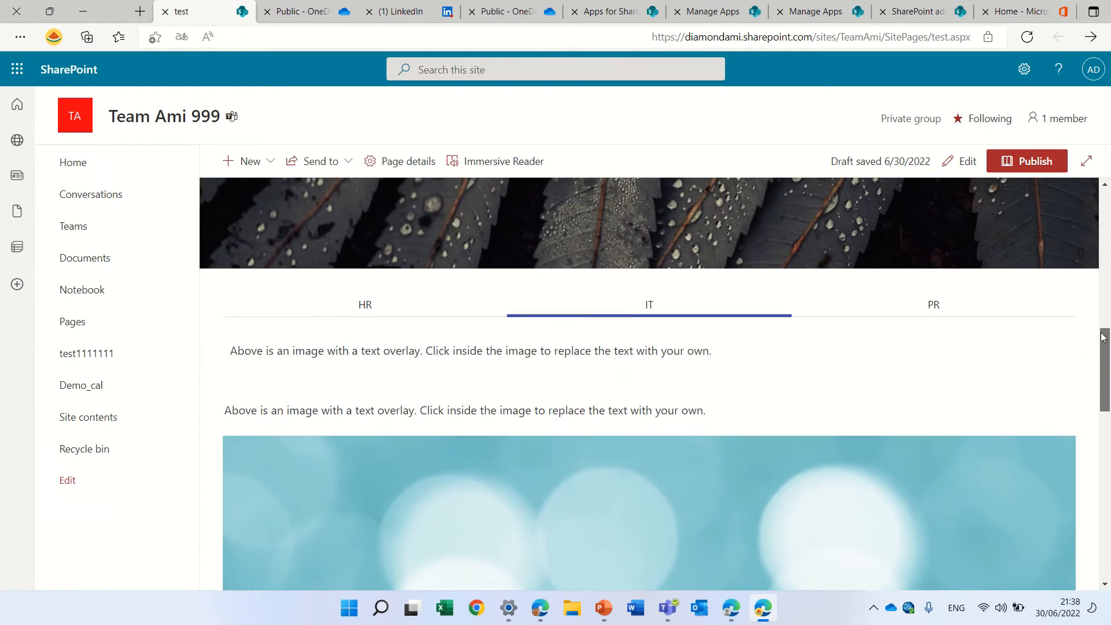
left_click(933, 305)
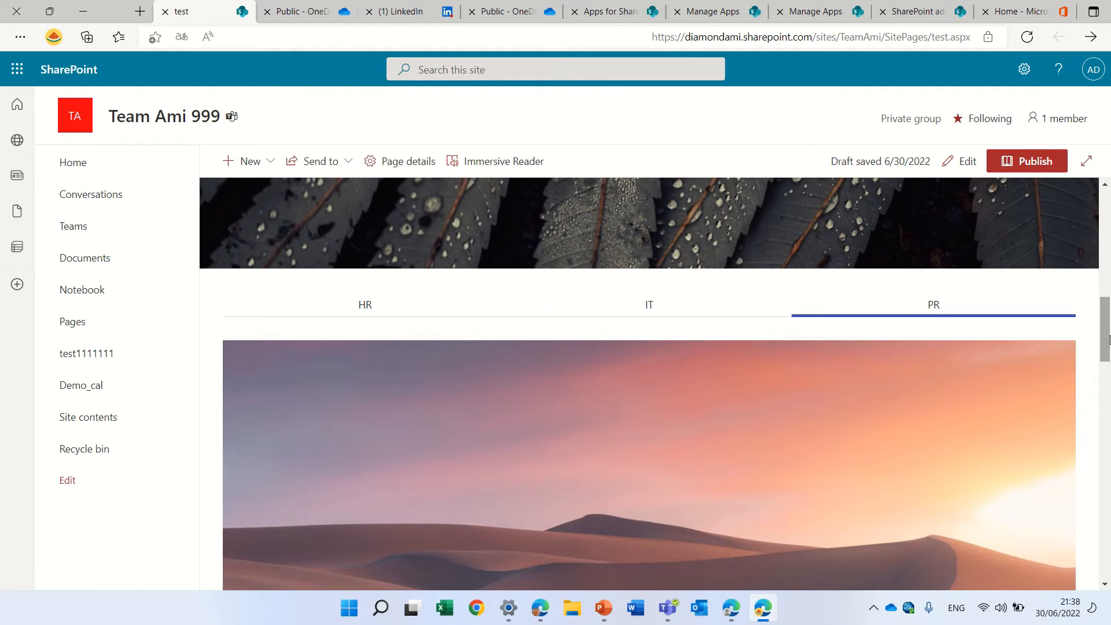
scroll("down", 3)
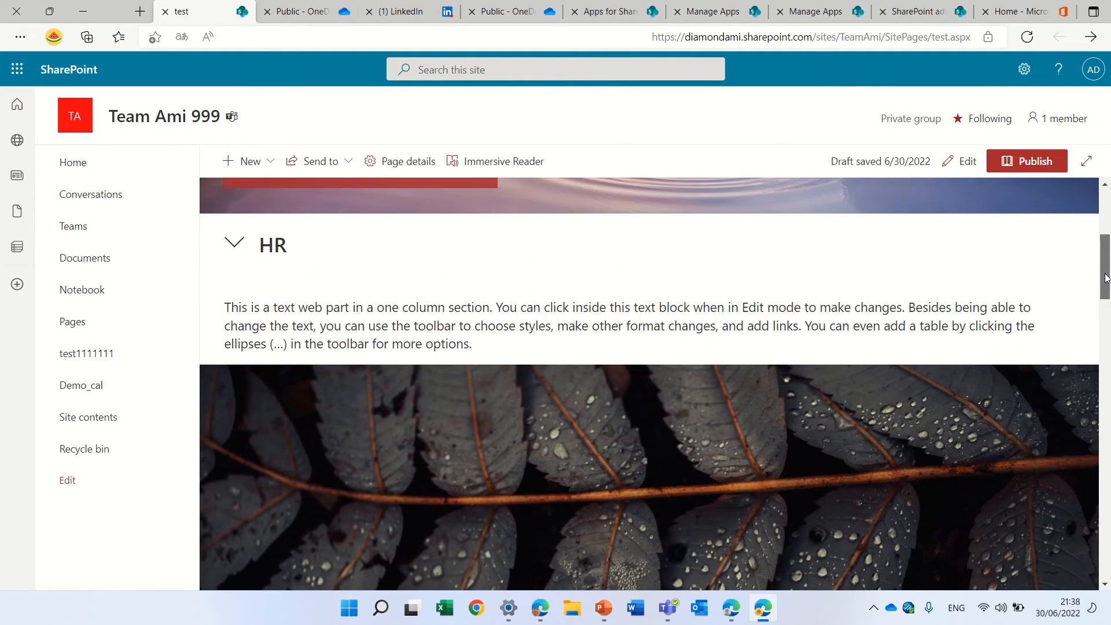
- Reopen the draft page in edit mode and review the image web parts
left_click(966, 161)
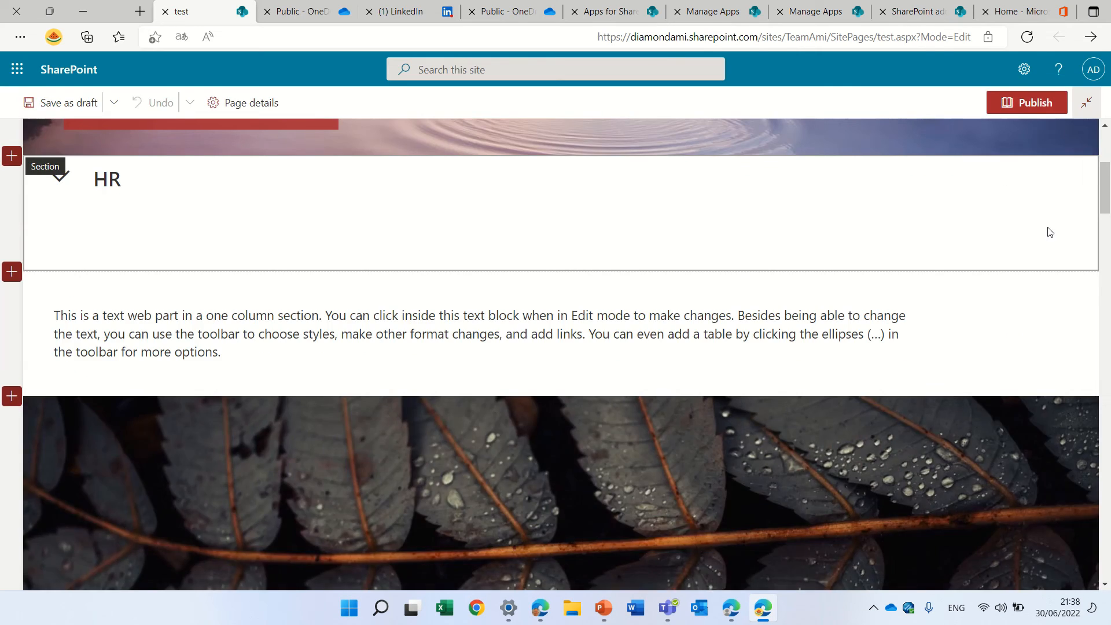
scroll("down", 3)
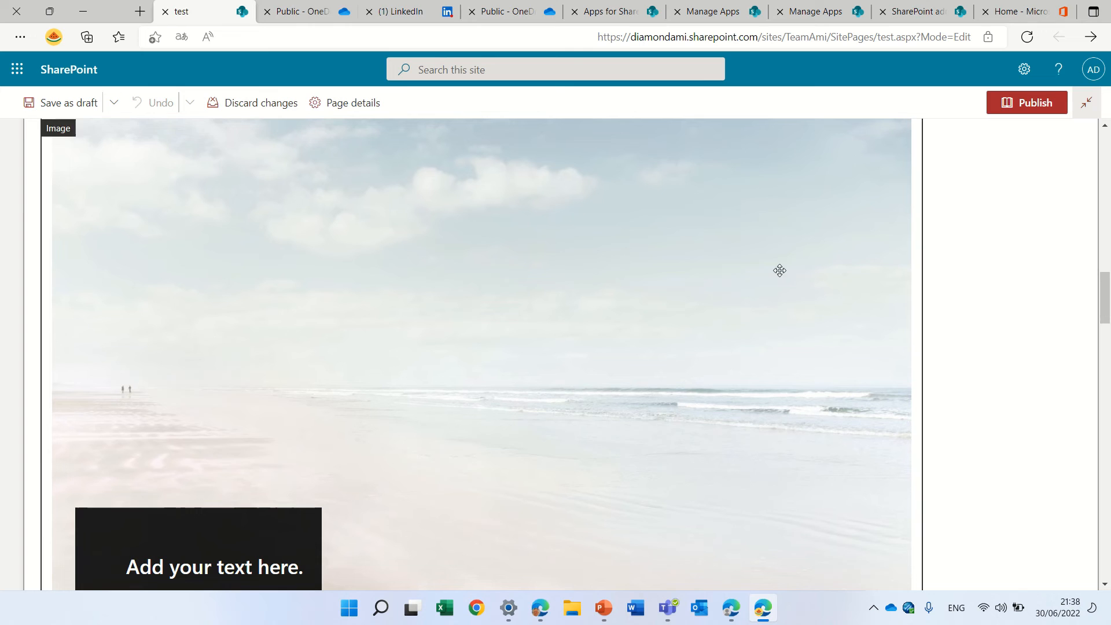
scroll("up", 3)
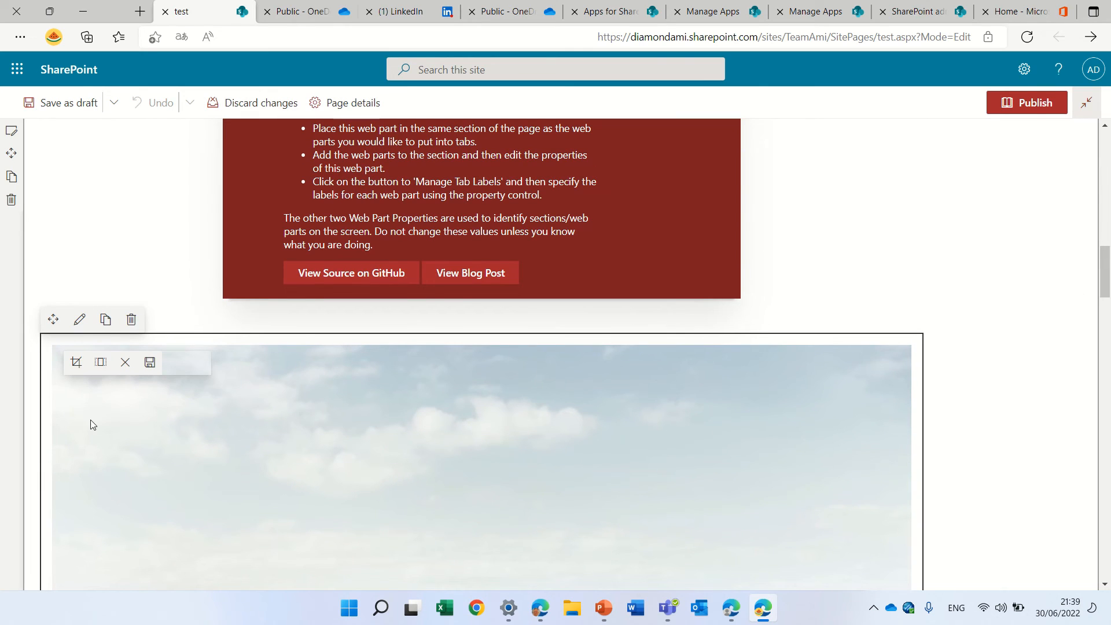
mouse_move(76, 362)
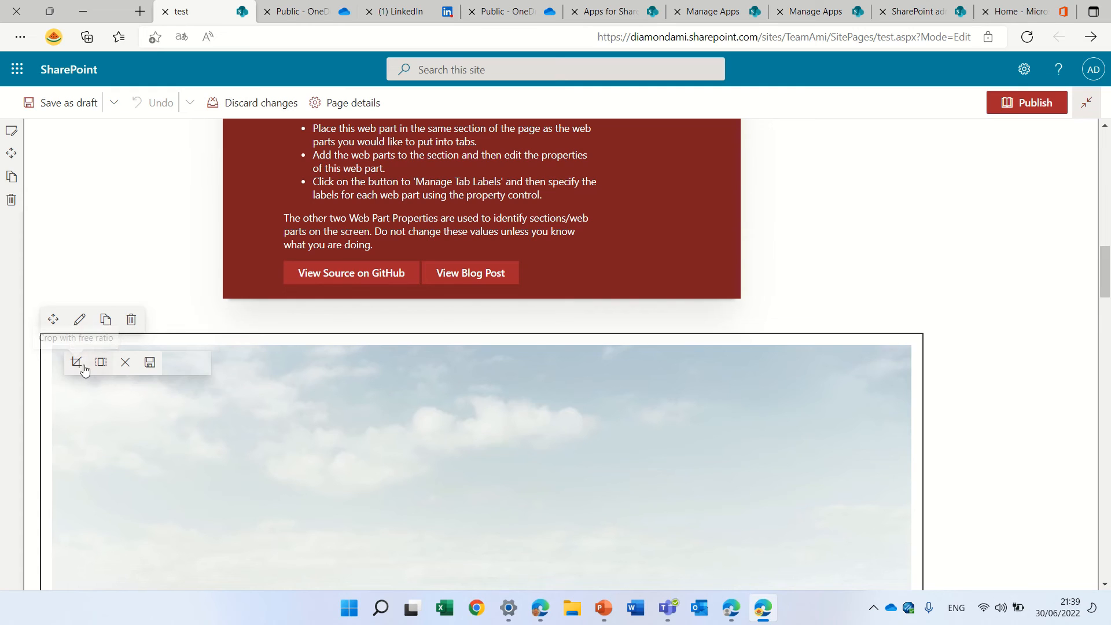
mouse_move(593, 492)
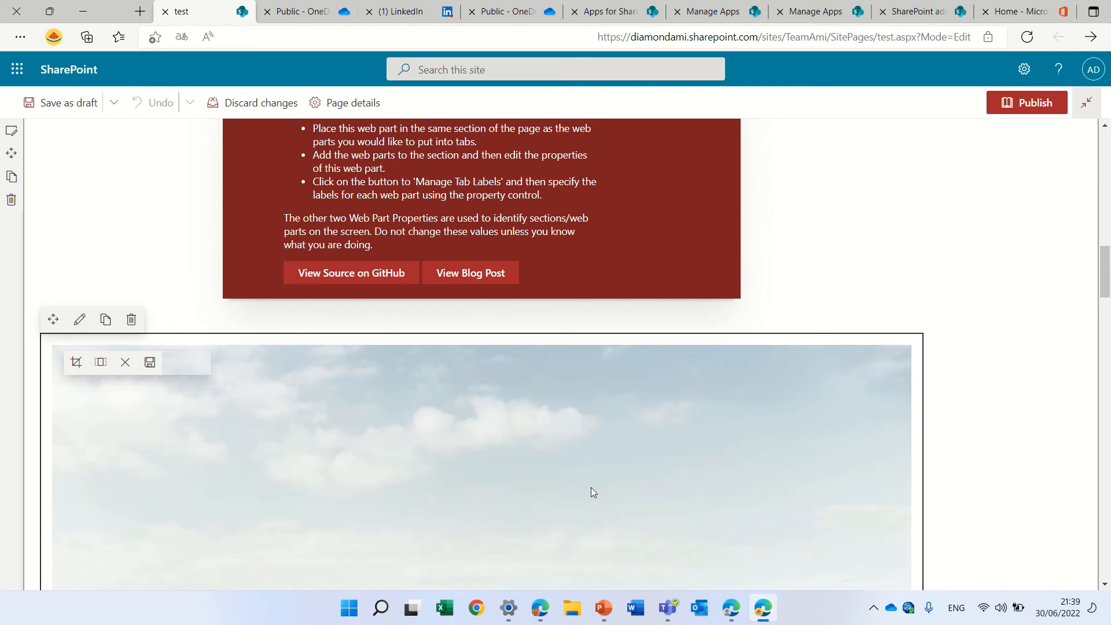
mouse_move(926, 334)
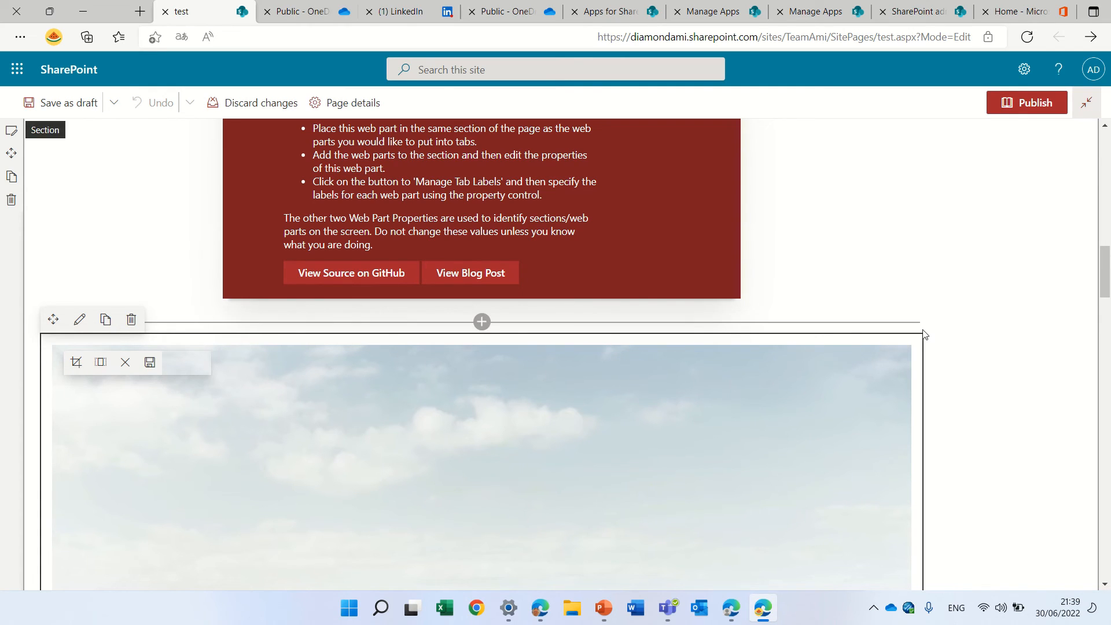
mouse_move(76, 362)
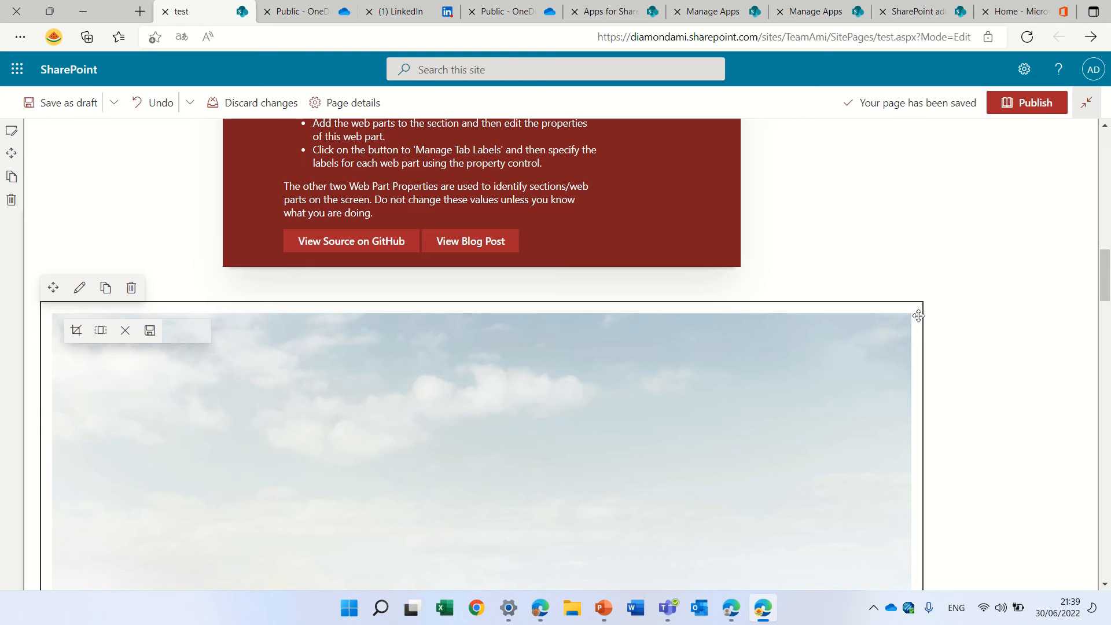
mouse_move(96, 331)
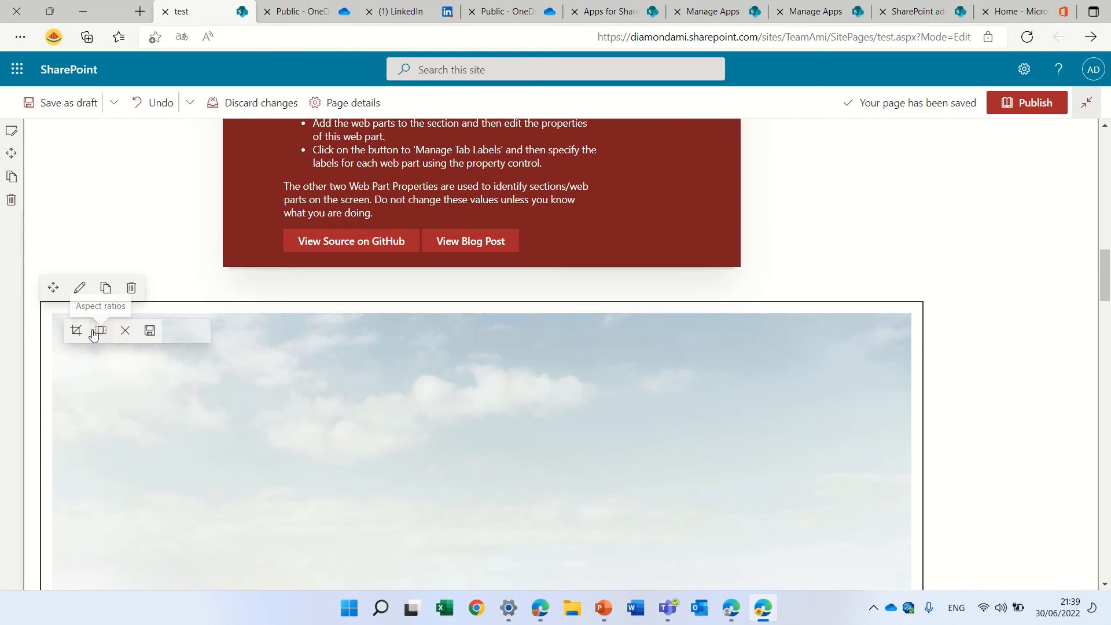
mouse_move(189, 337)
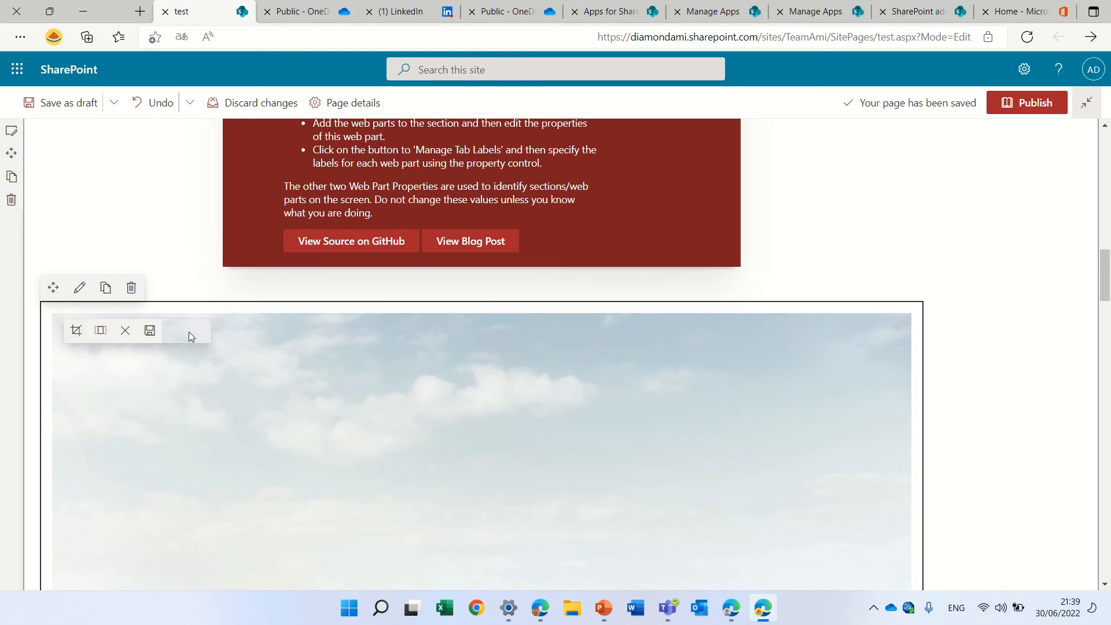
mouse_move(446, 350)
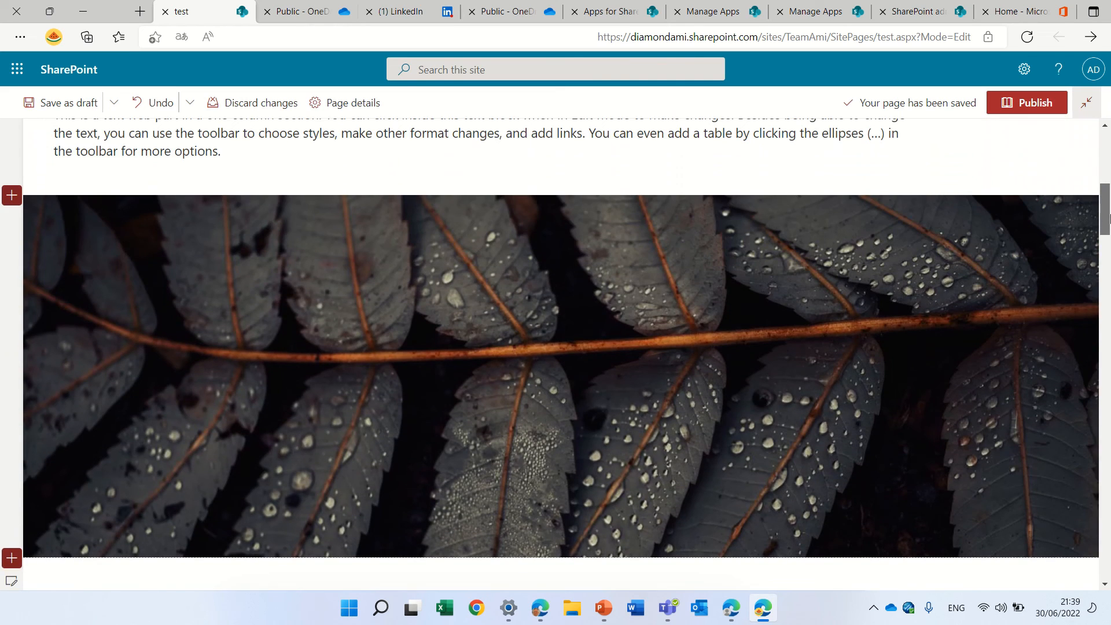
scroll("up", 3)
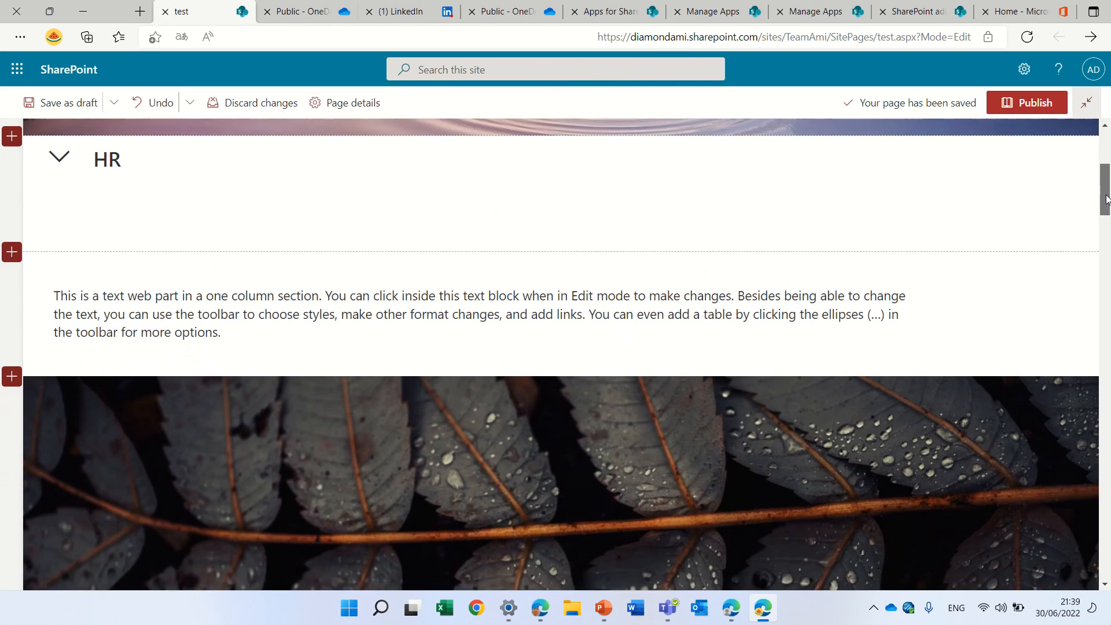
- Publish the page and dismiss the 'Help others find your page' panel
left_click(1036, 103)
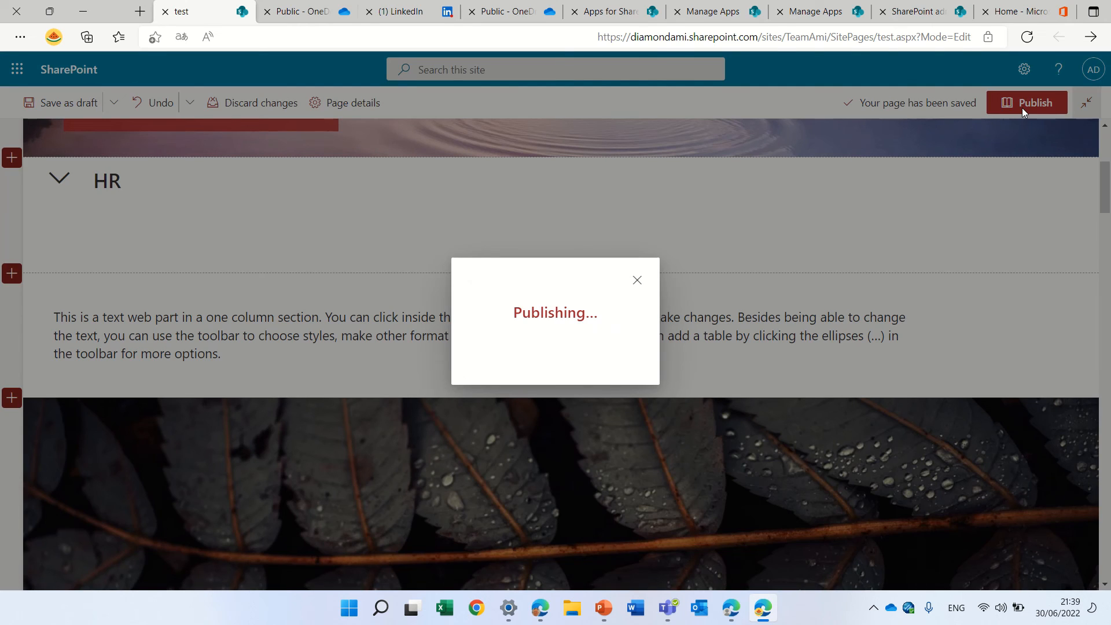
left_click(1026, 102)
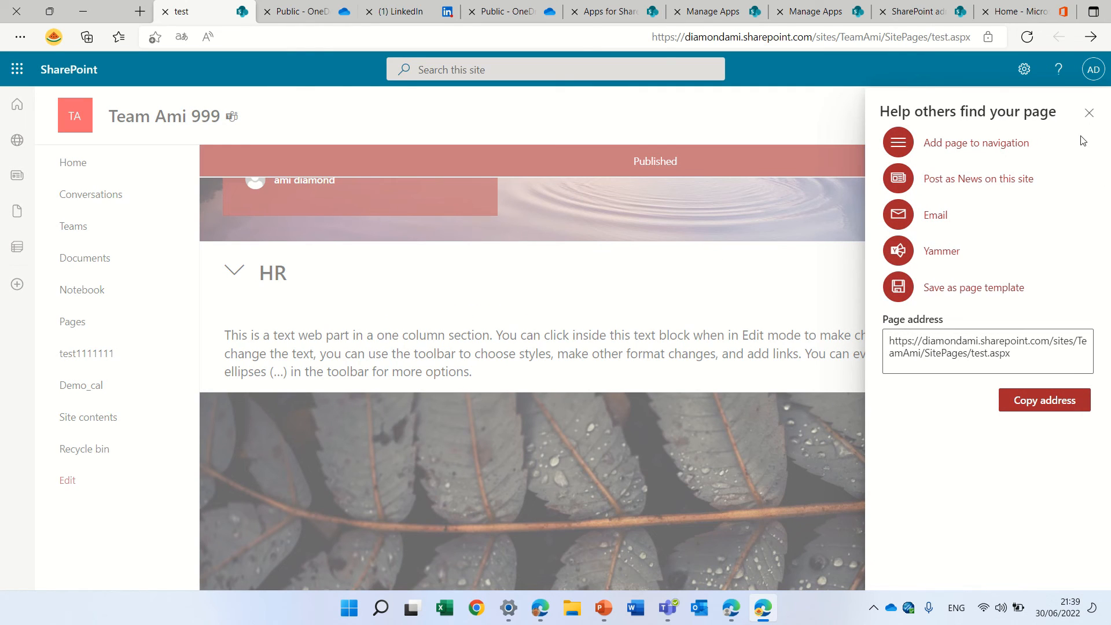
left_click(1090, 111)
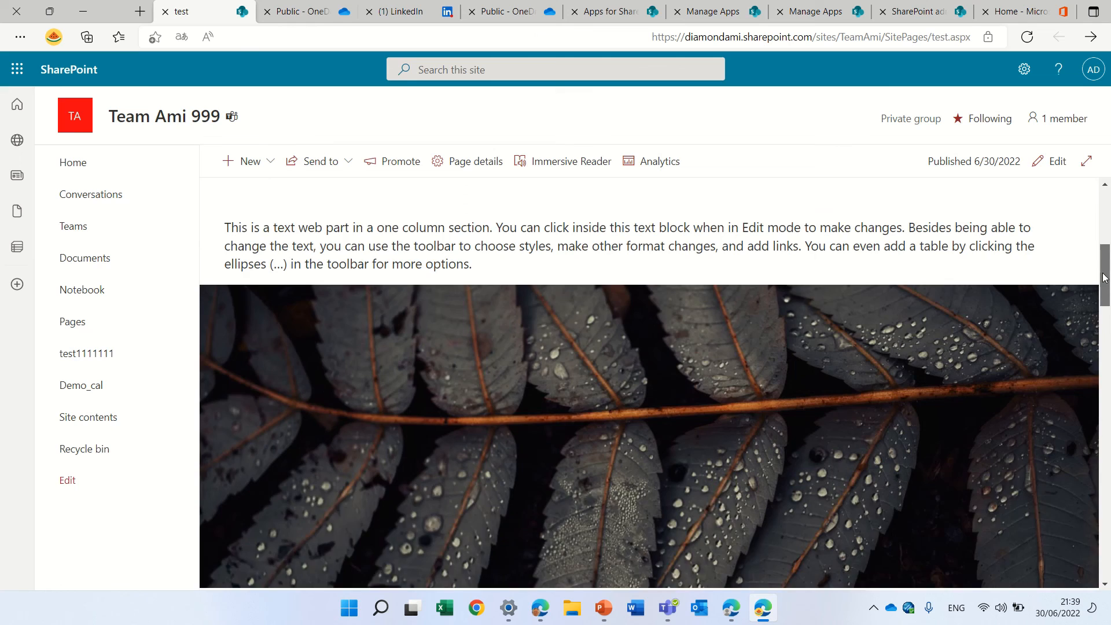
scroll("down", 3)
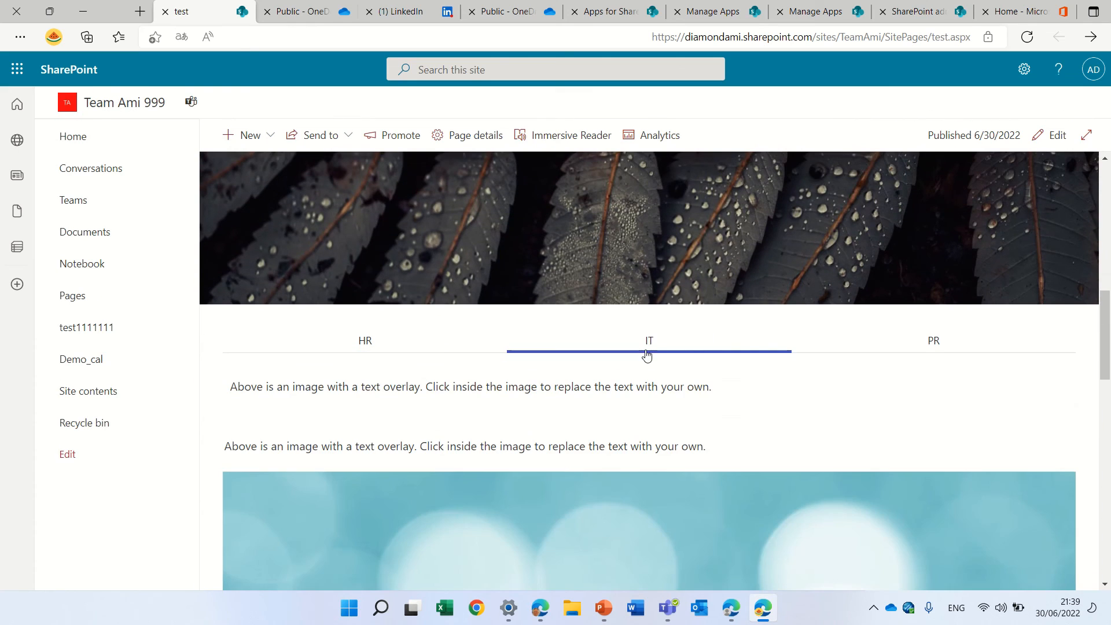
left_click(933, 340)
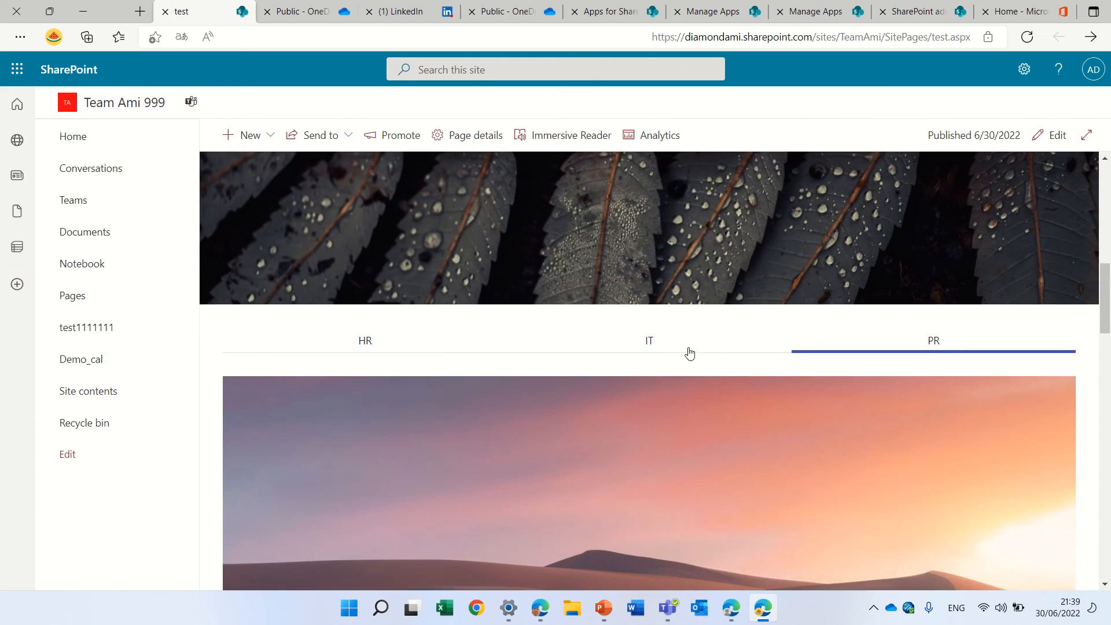
left_click(366, 340)
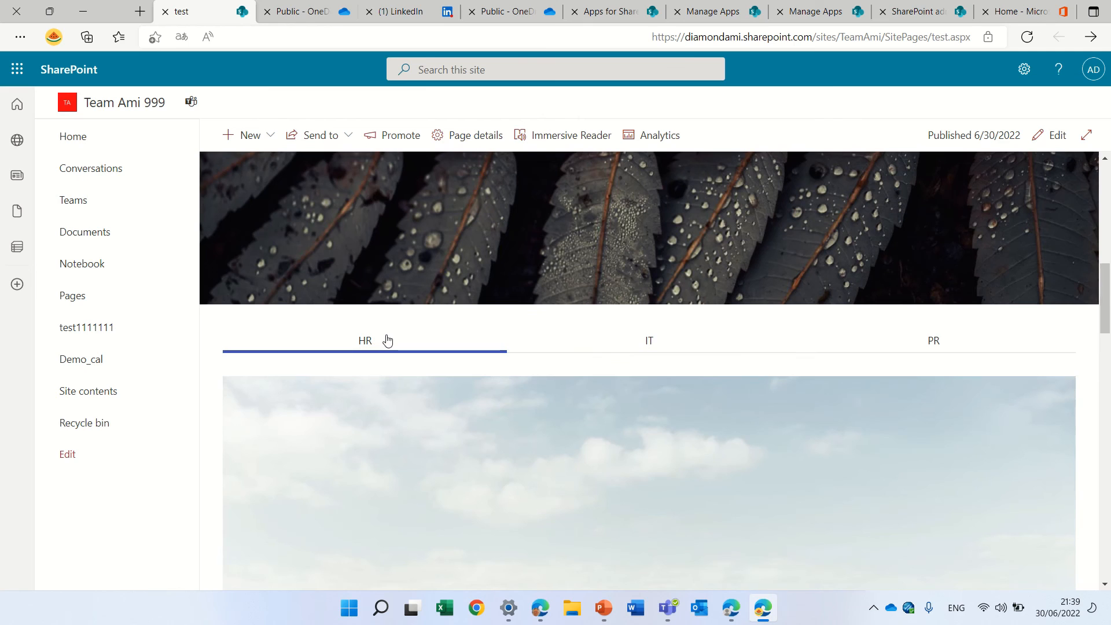
left_click(648, 340)
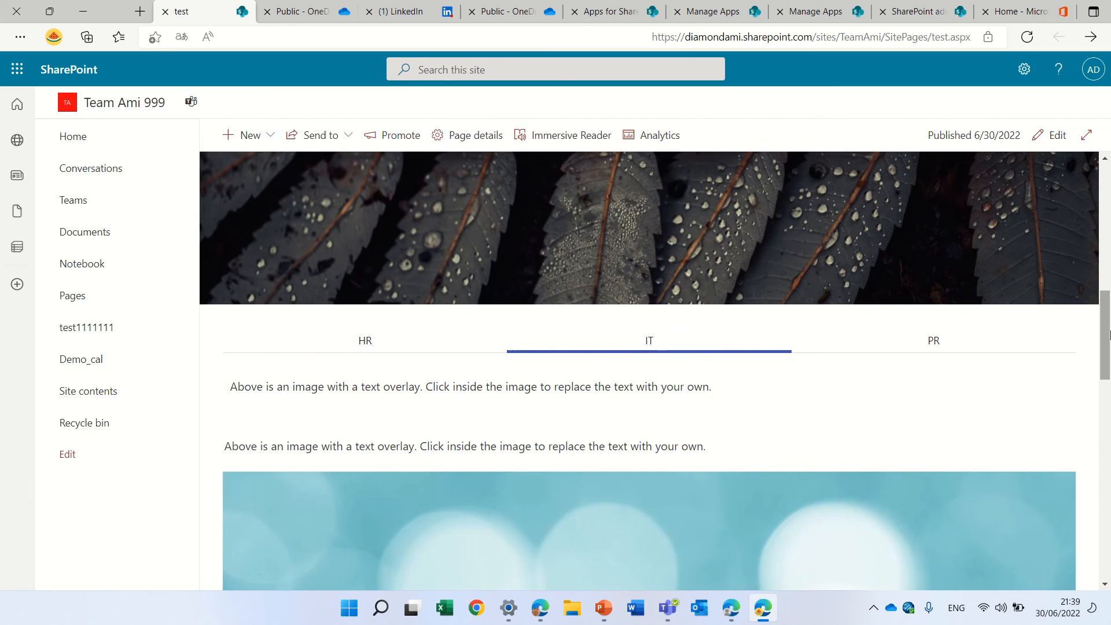
scroll("down", 3)
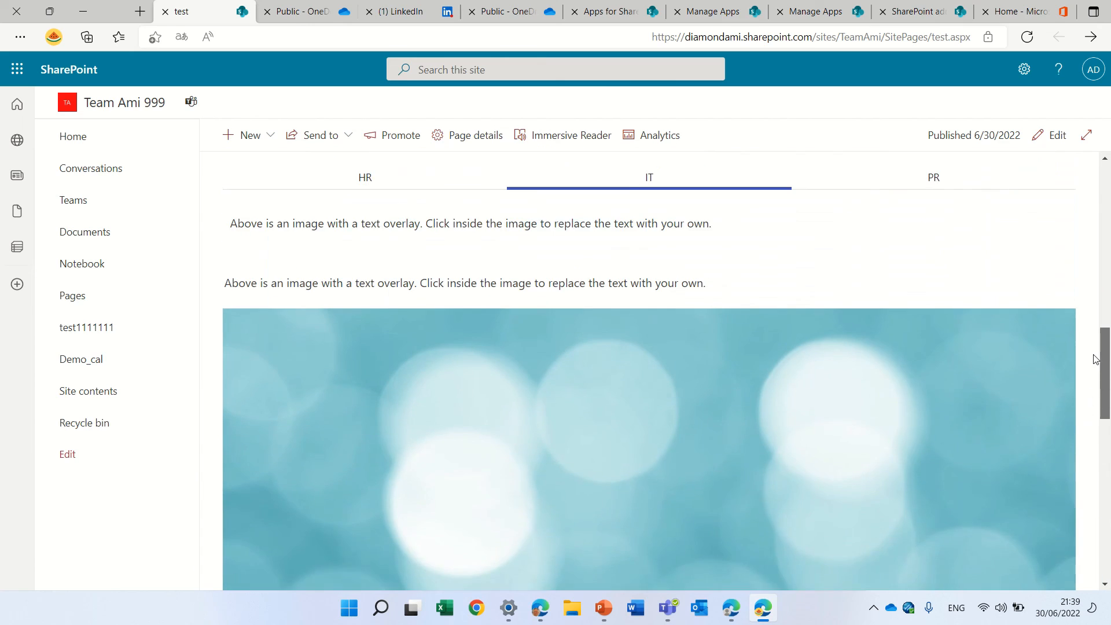
scroll("down", 3)
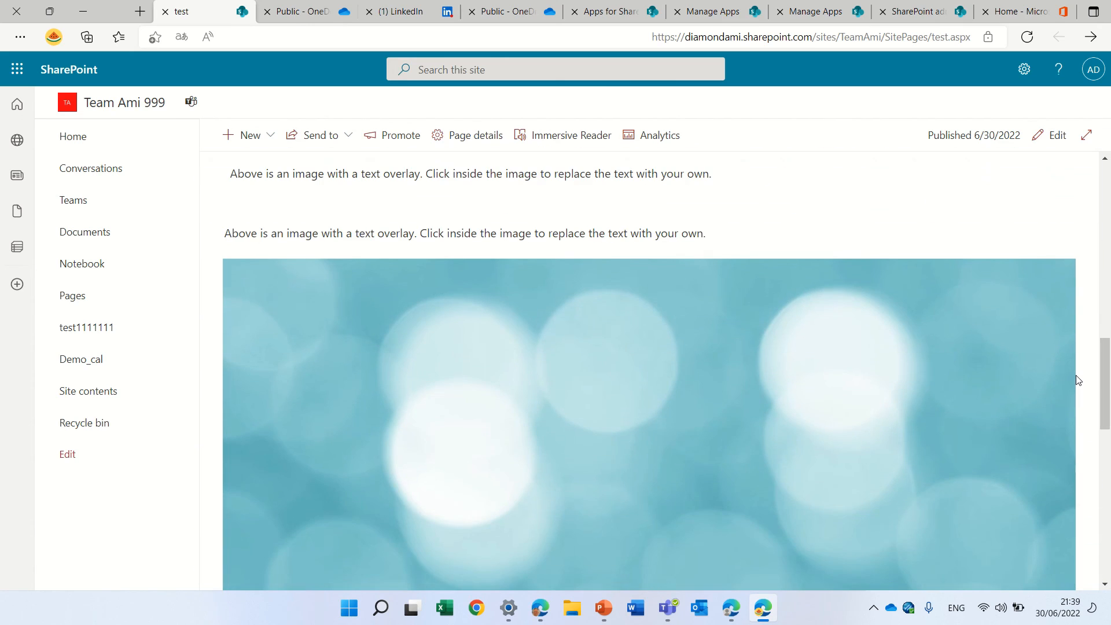